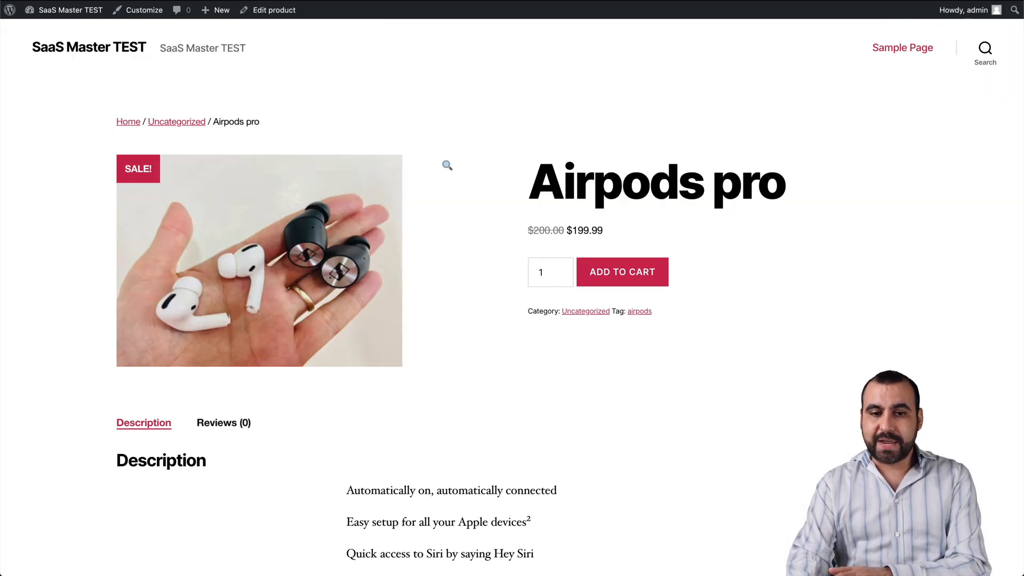
Show the Airpods pro Reviews (0) section with its empty review form, then return to Plugins
scroll("down", 3)
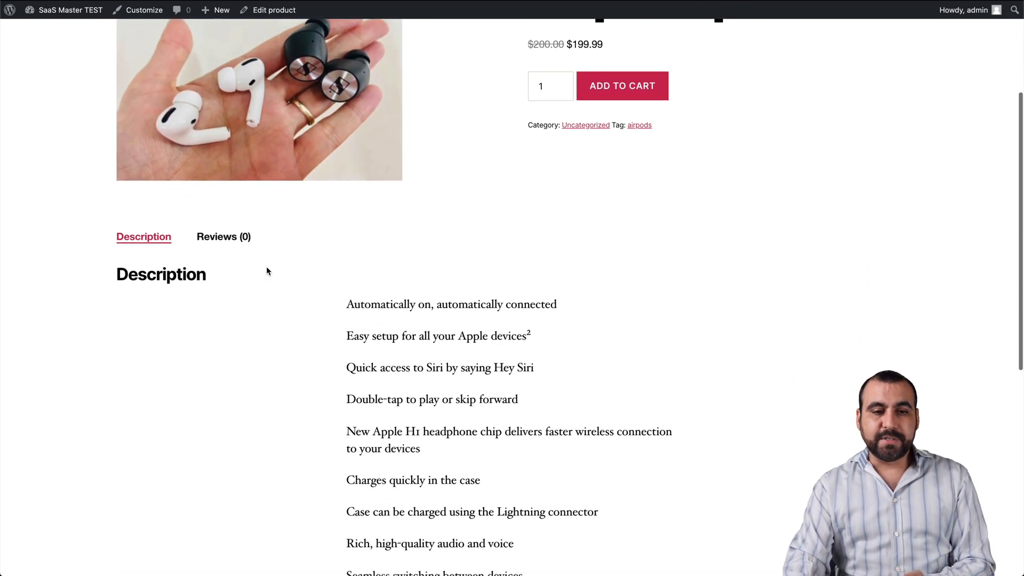
left_click(223, 237)
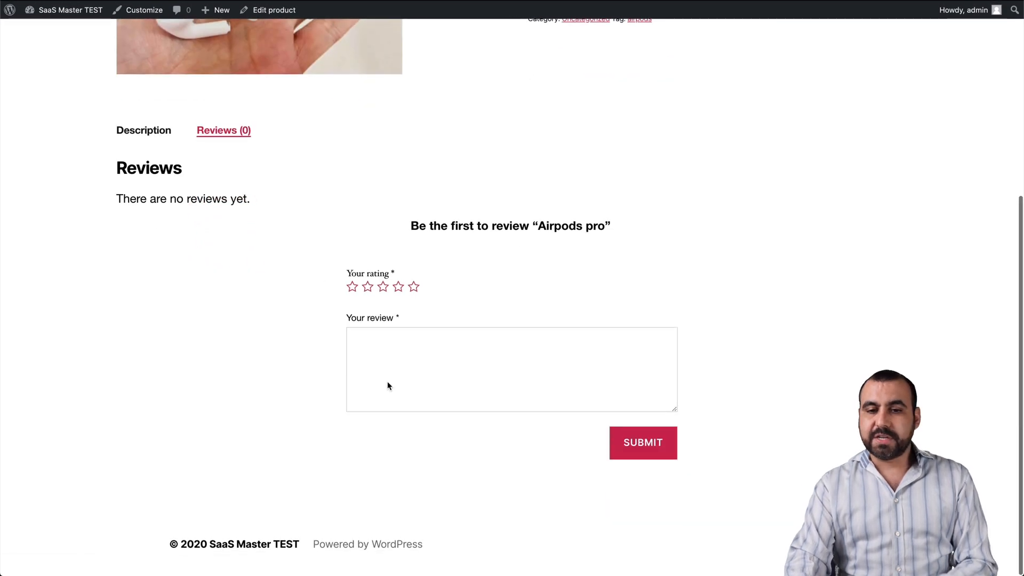
left_click(143, 130)
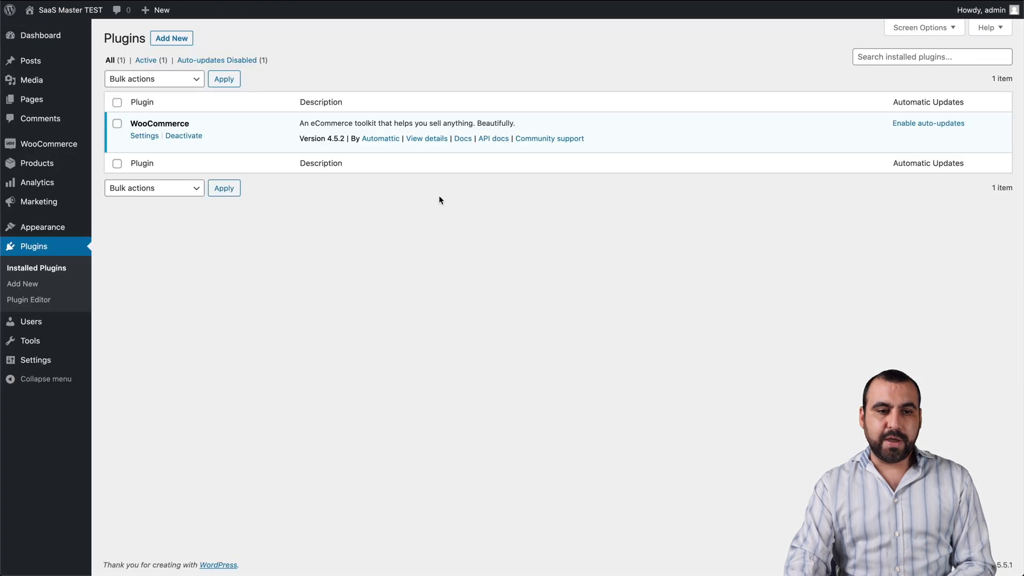
mouse_move(37, 162)
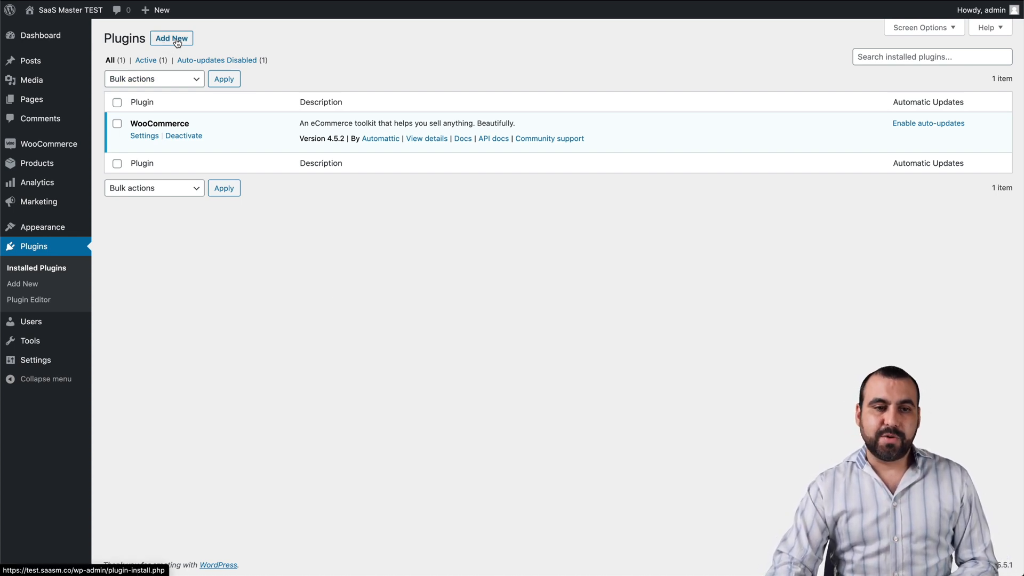
Go from the installed plugins list to the Add New plugins page
left_click(170, 38)
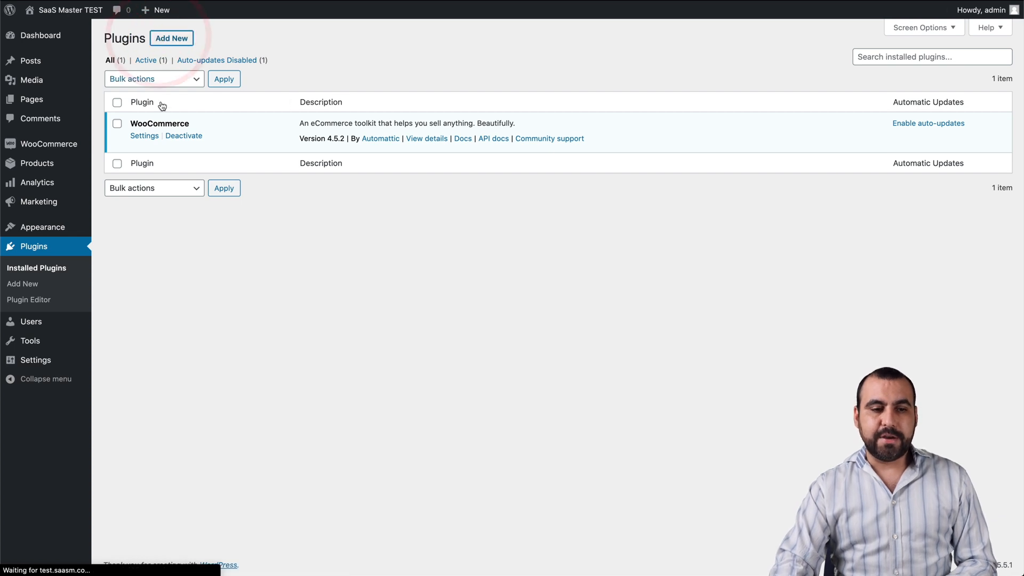
Search the plugin directory for 'CUSTOMER REVIEWS PLUGIN'
left_click(171, 39)
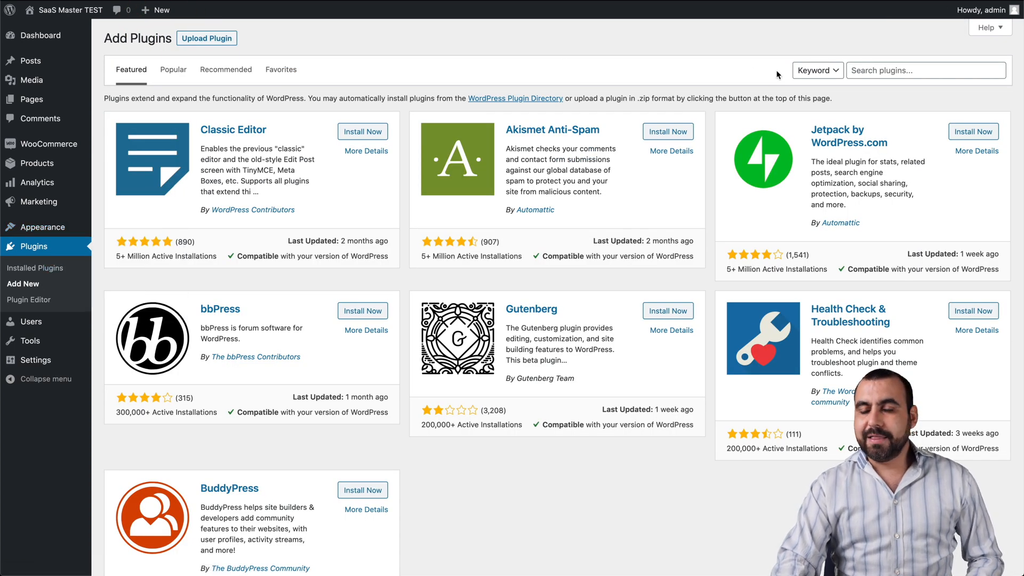
type("CUSTOMER REVIEWS PLUGIN")
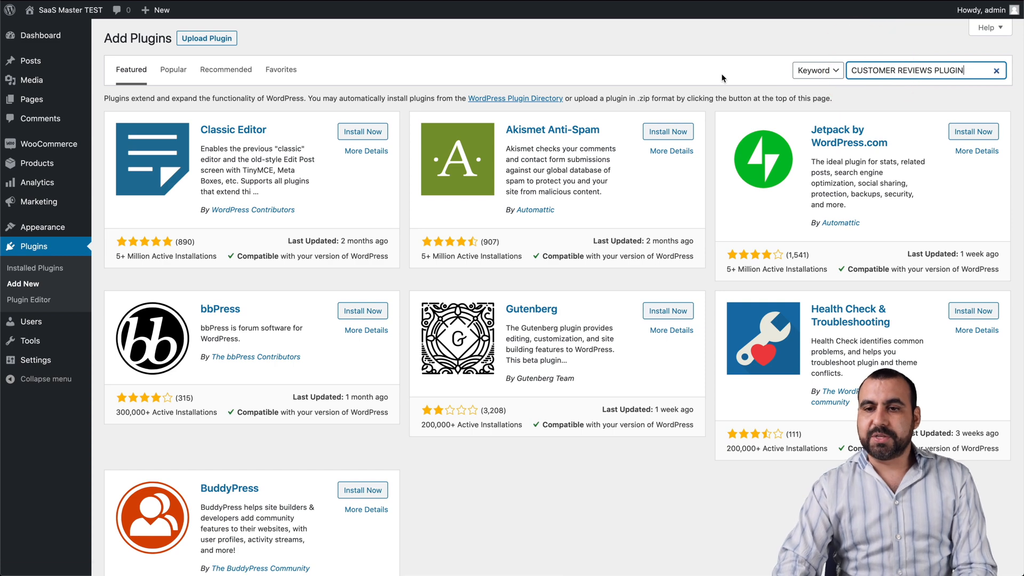
key("Enter")
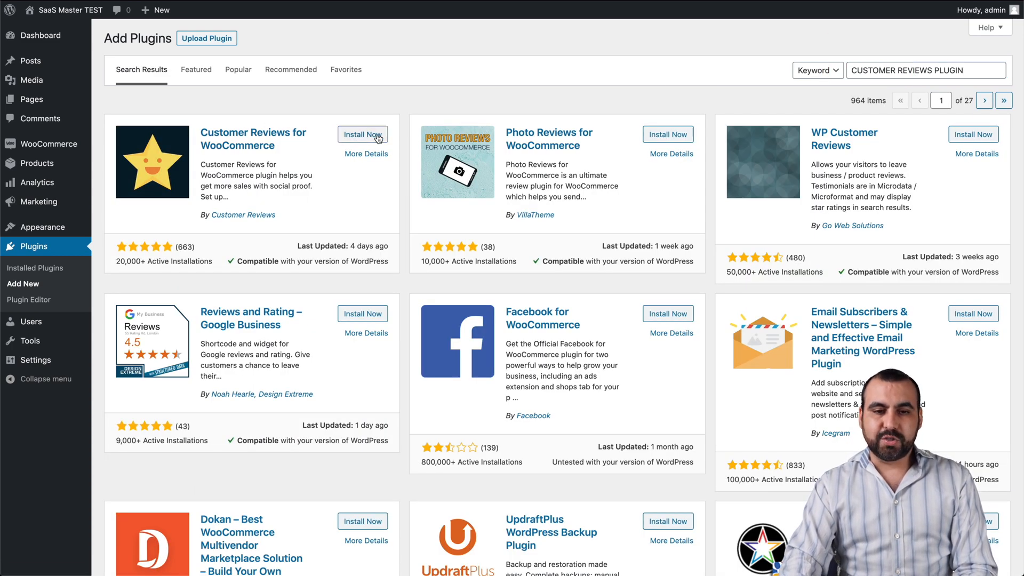
Install and activate Customer Reviews for WooCommerce
left_click(363, 134)
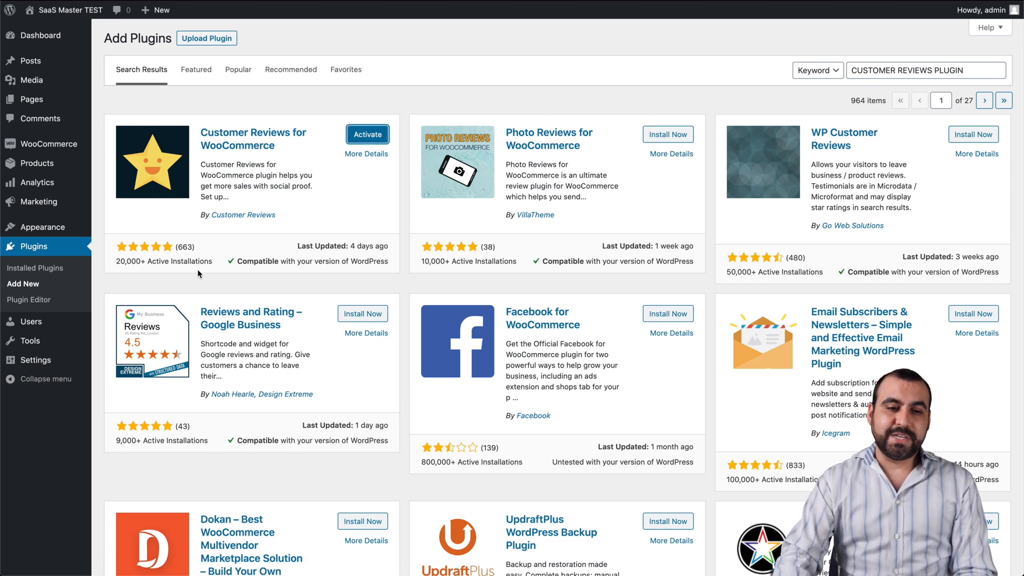
left_click(367, 135)
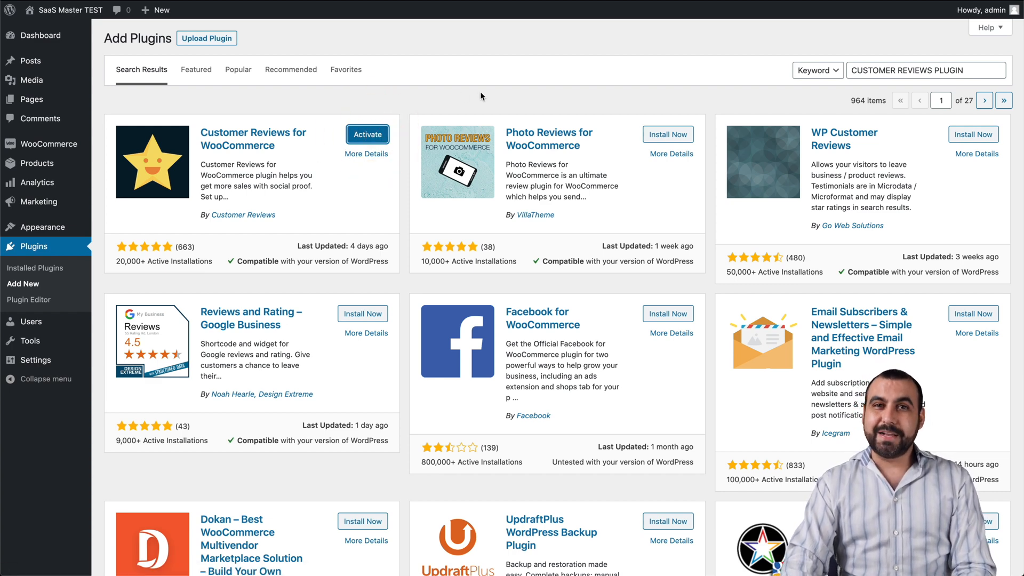
left_click(367, 134)
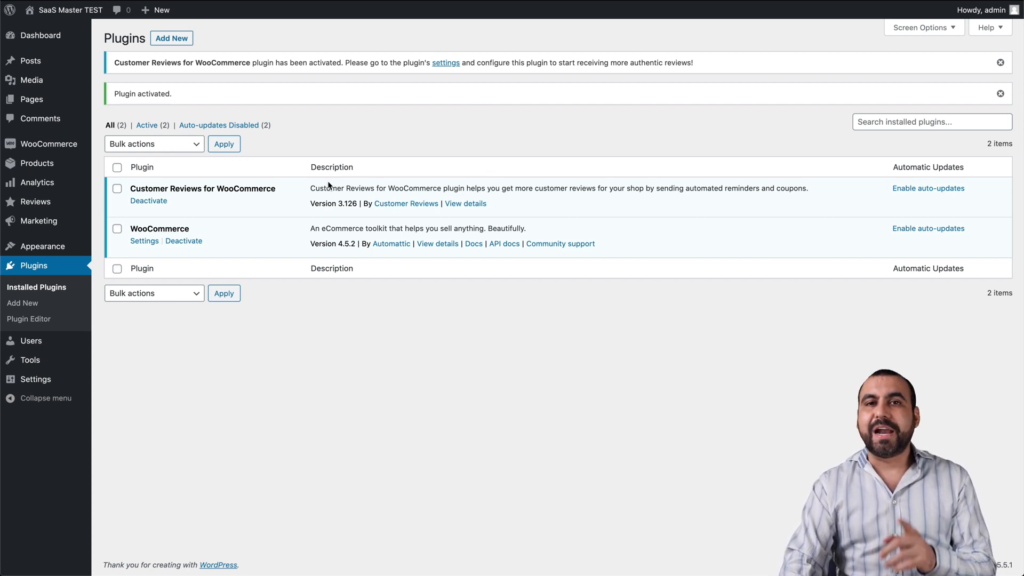
mouse_move(34, 202)
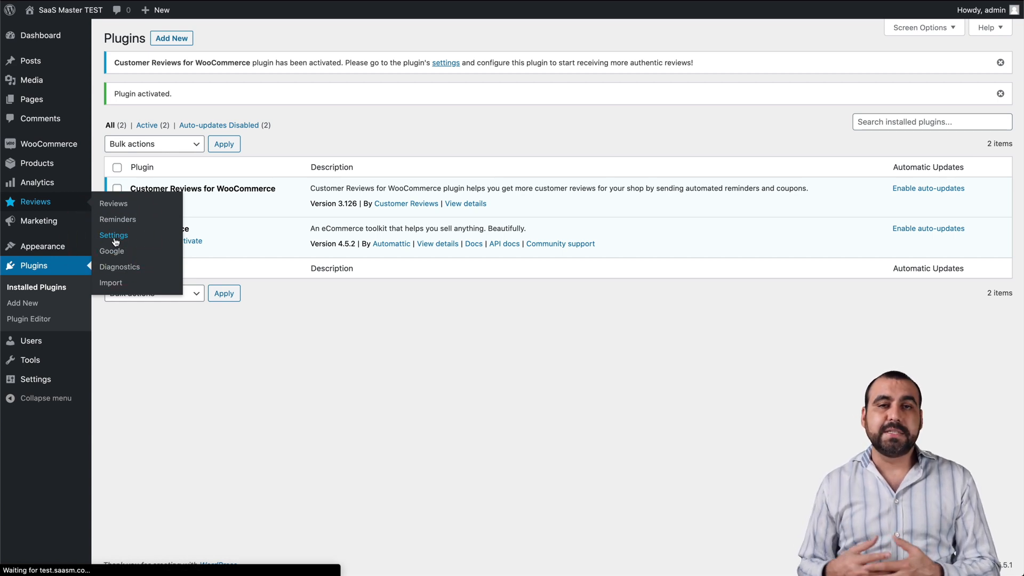
Open Reviews > Settings for the newly activated plugin
left_click(114, 235)
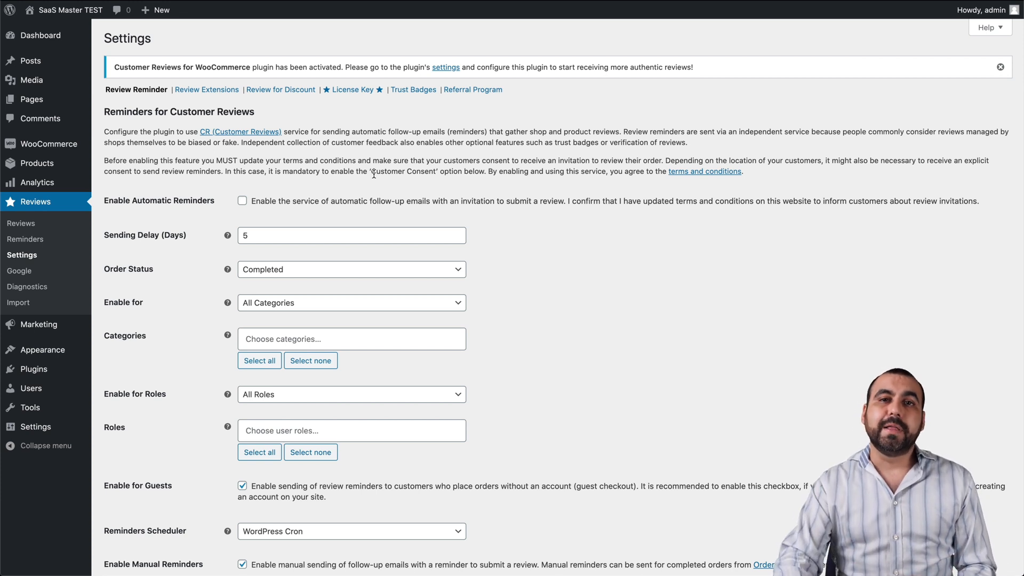
mouse_move(538, 246)
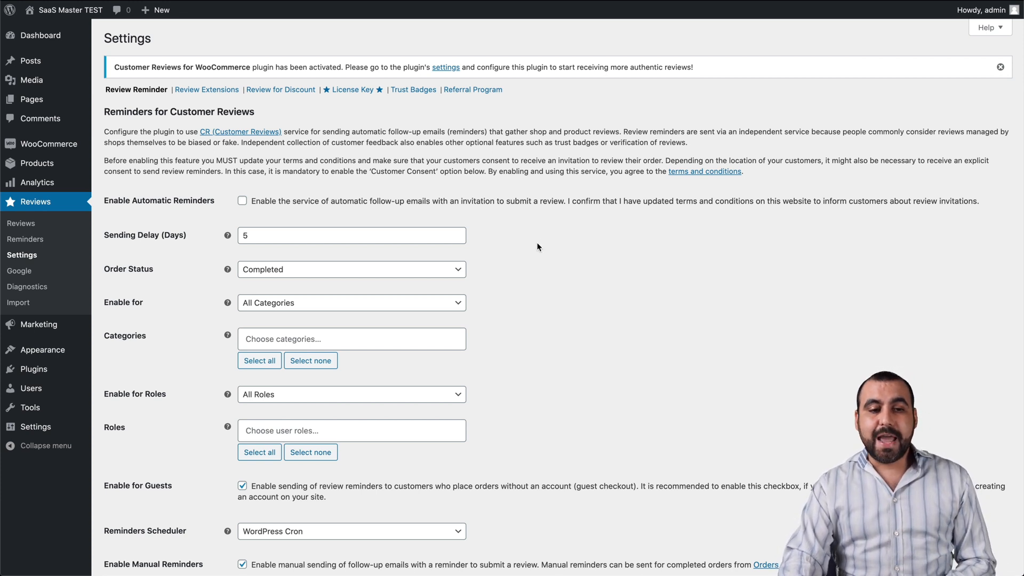
Enable Automatic Reminders and keep 'Enable for' set to All Categories
left_click(242, 201)
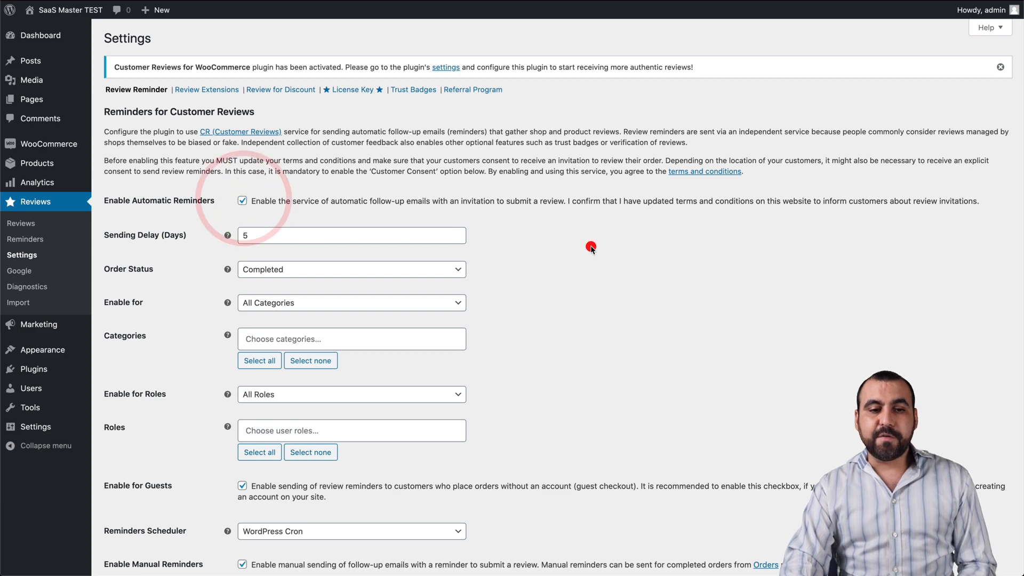
scroll("down", 3)
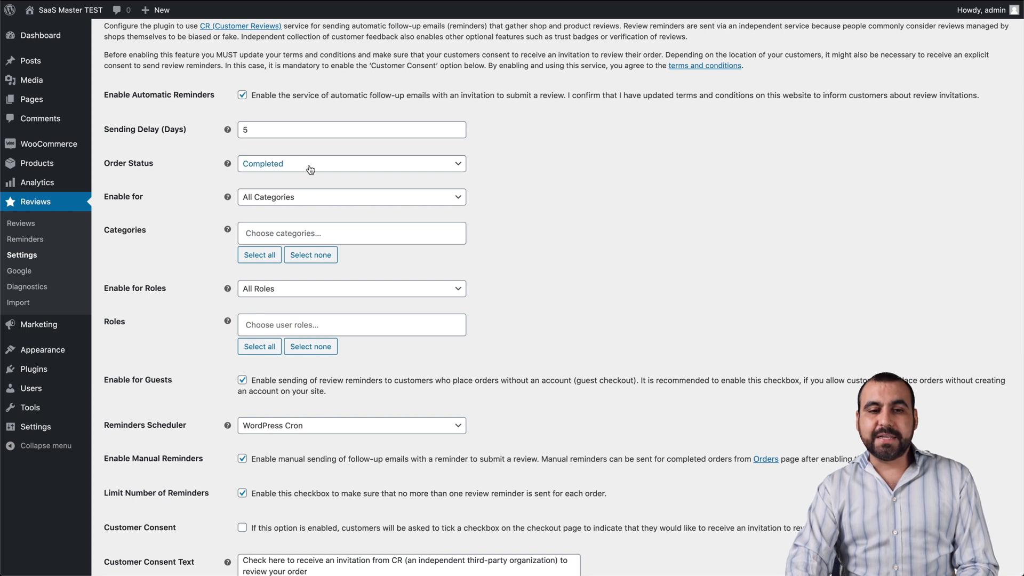
mouse_move(539, 172)
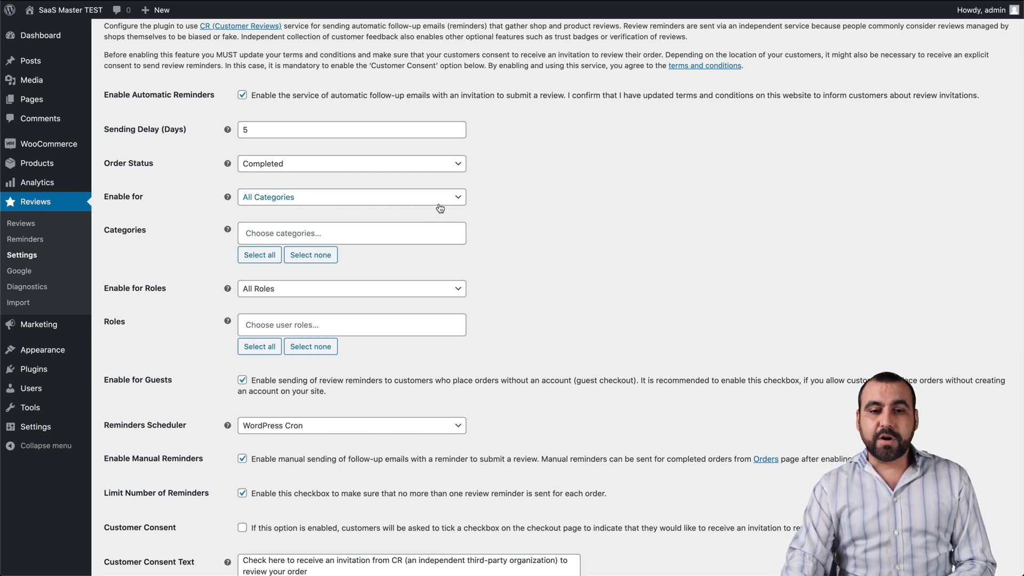
left_click(351, 196)
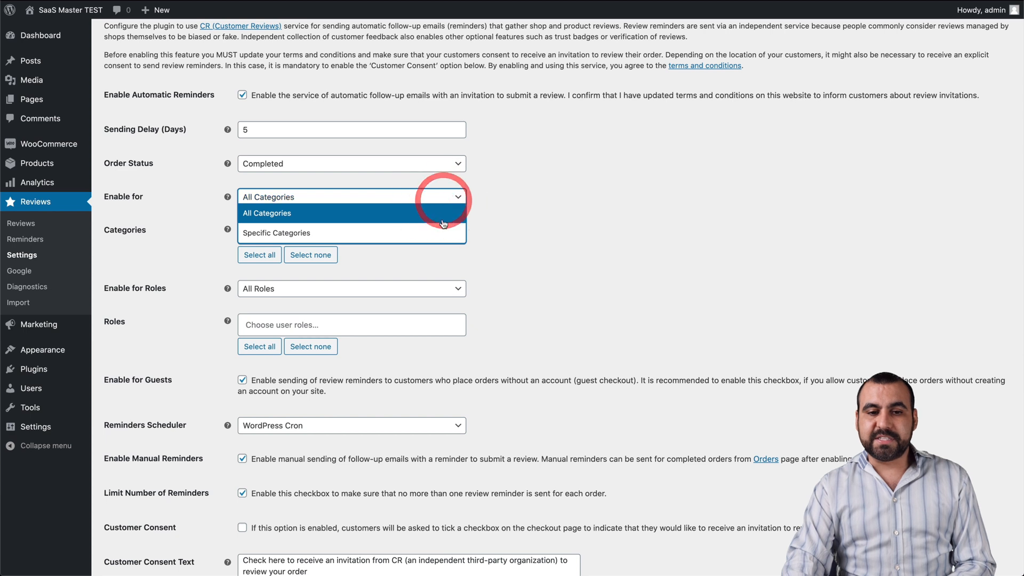
left_click(266, 214)
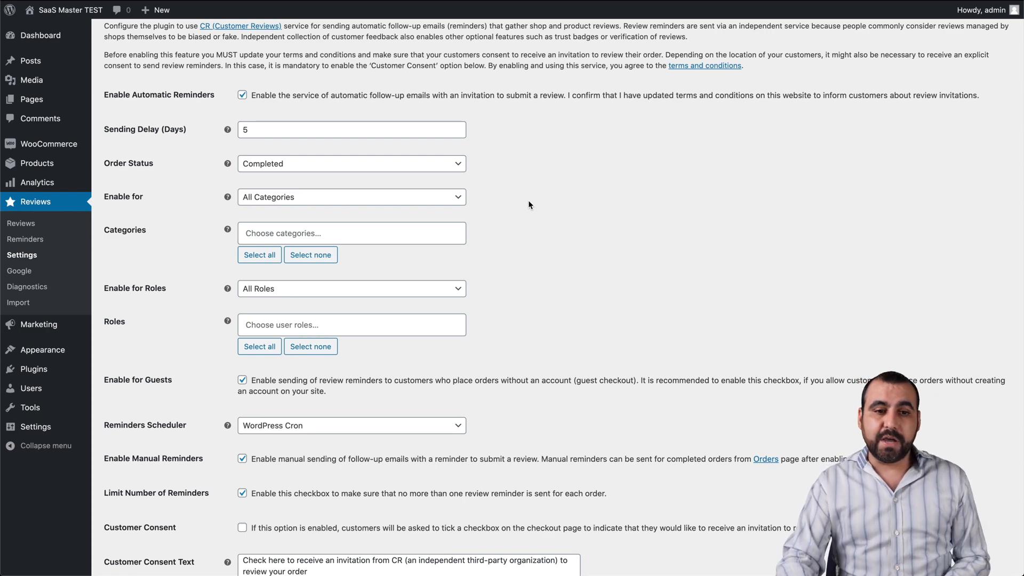
scroll("down", 3)
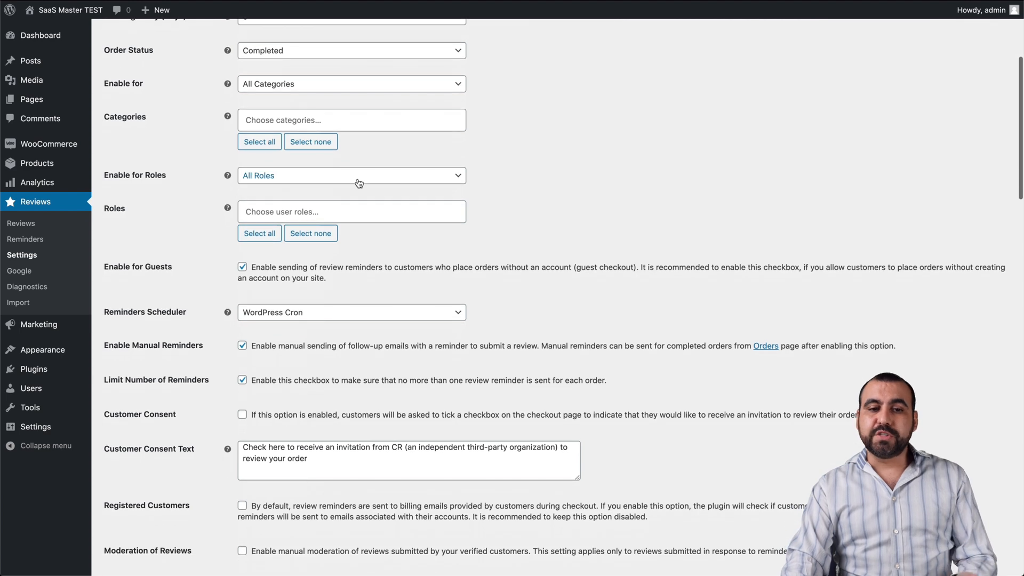
mouse_move(521, 194)
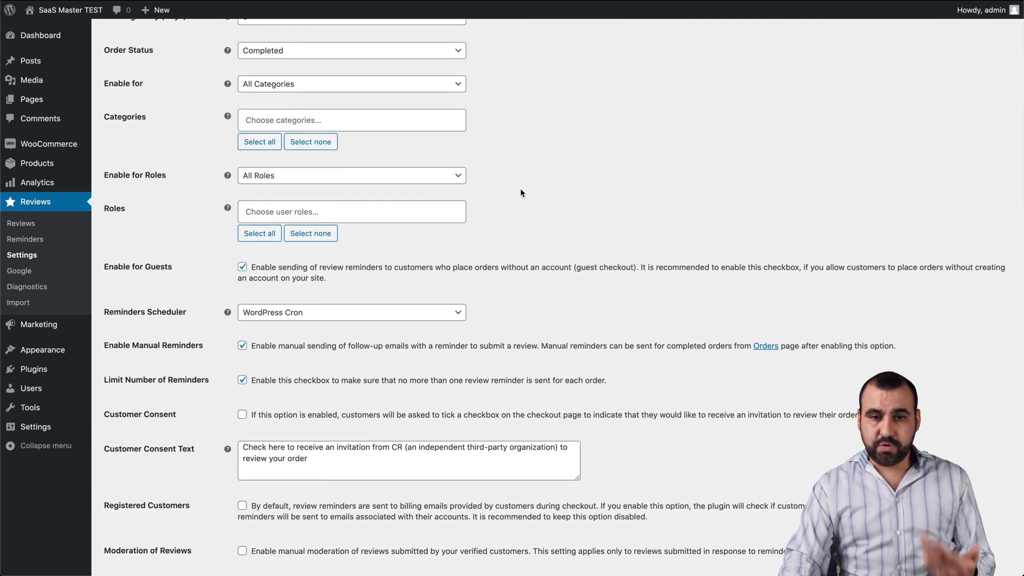
scroll("down", 3)
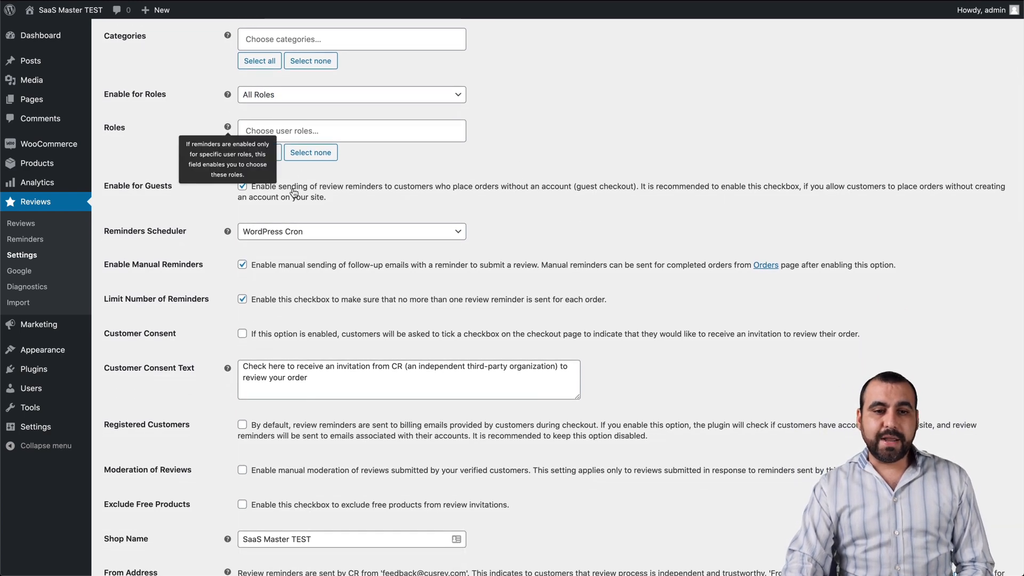
scroll("down", 3)
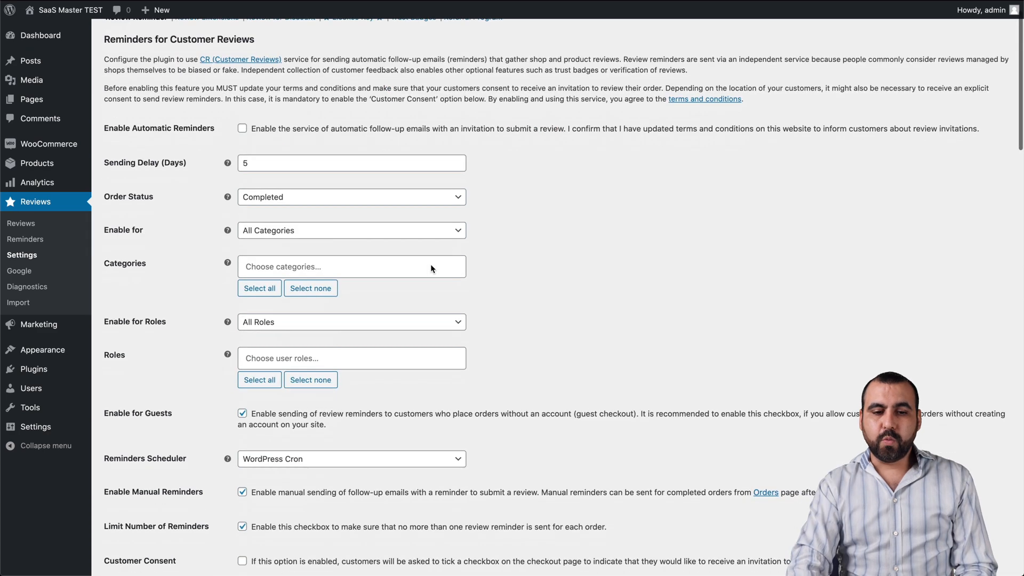
scroll("down", 3)
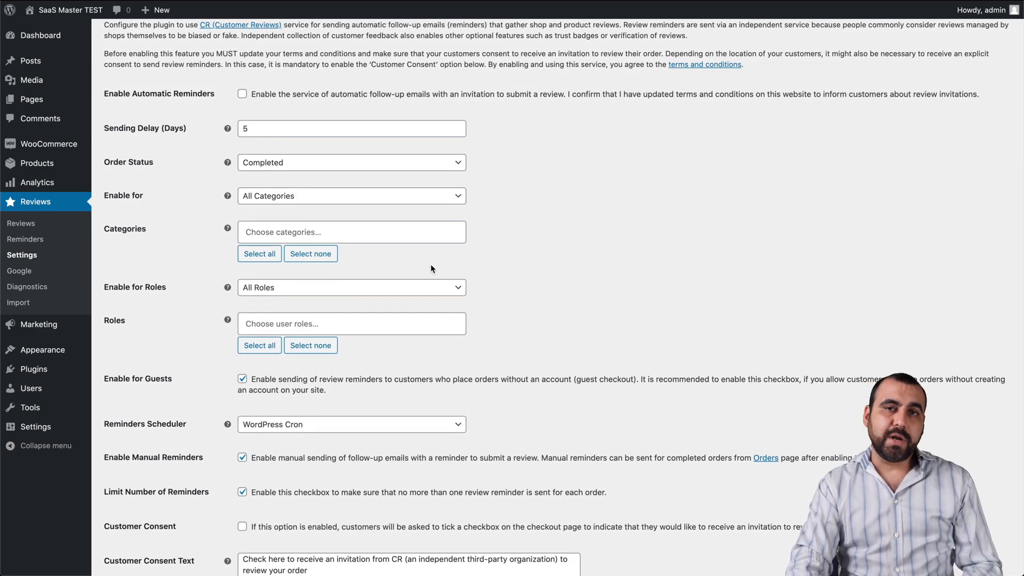
scroll("down", 3)
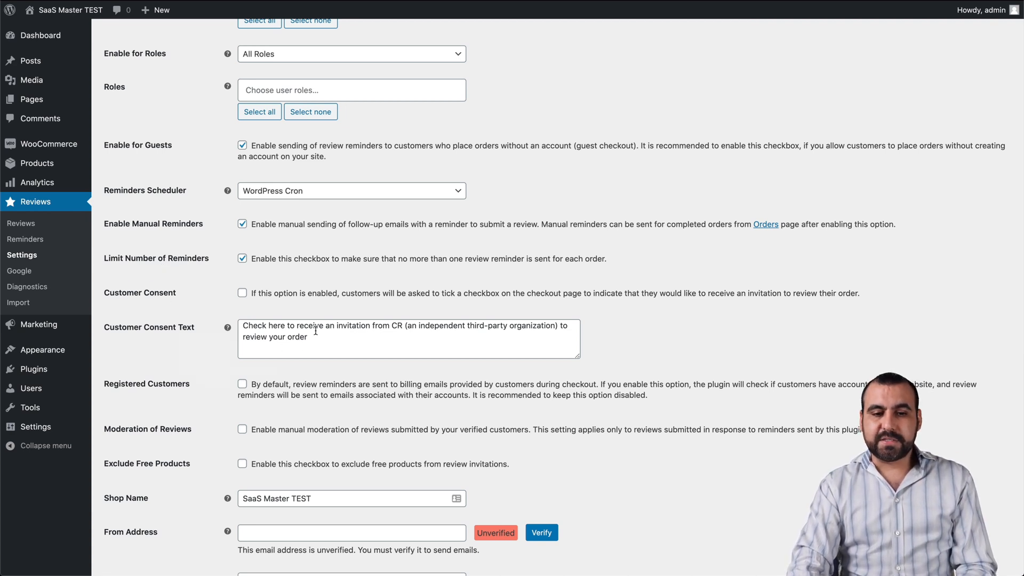
scroll("down", 3)
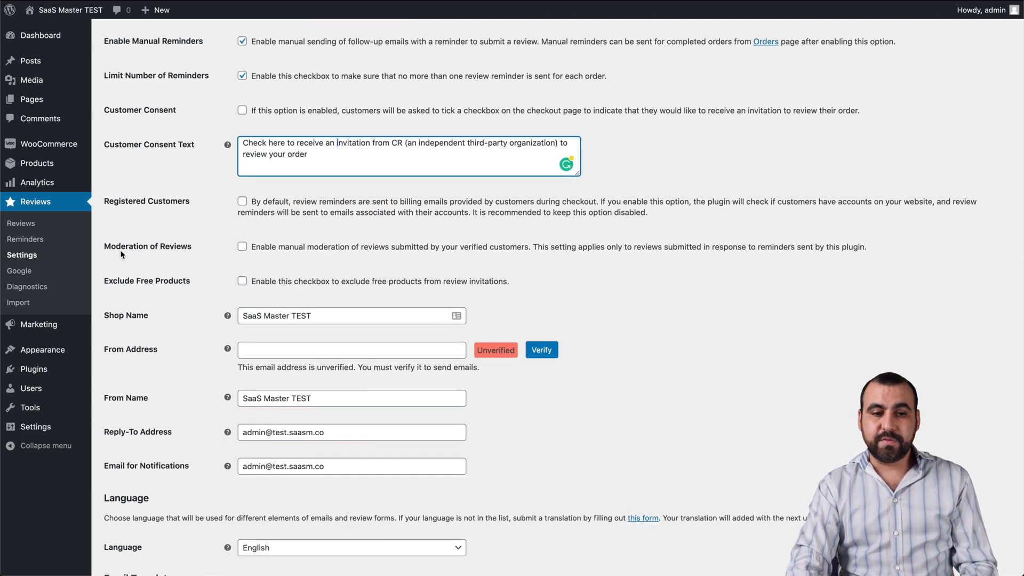
mouse_move(139, 284)
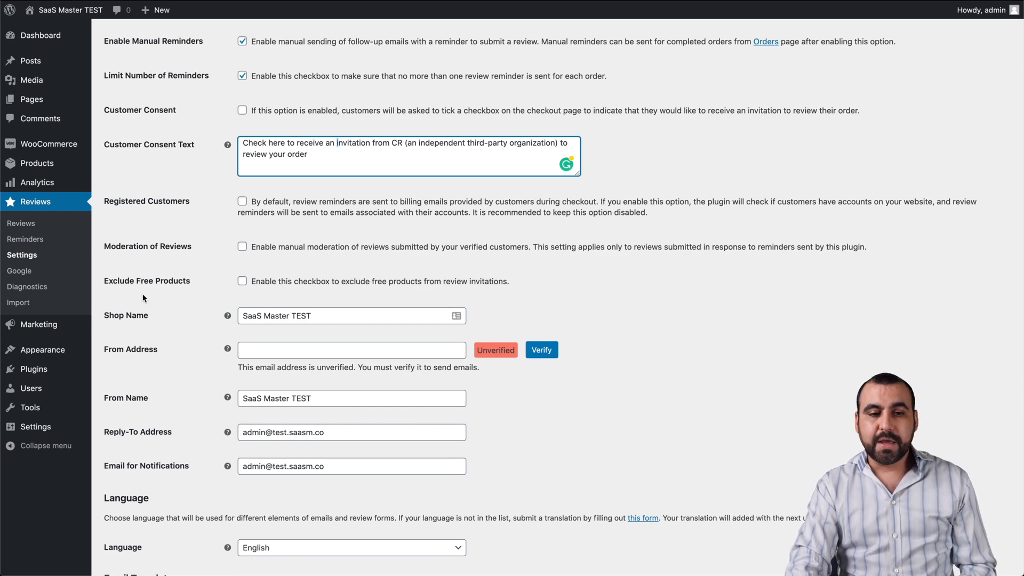
scroll("down", 3)
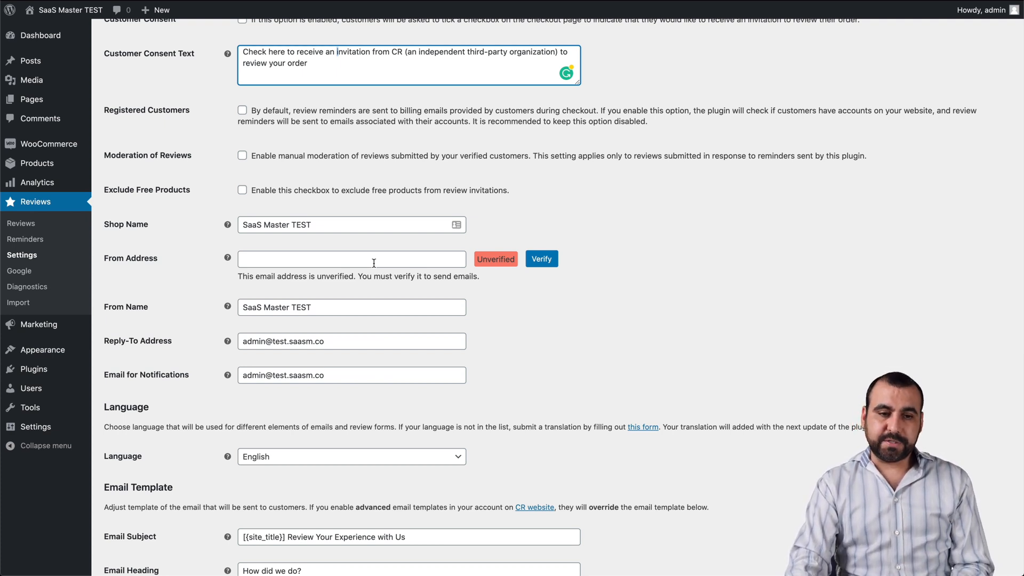
scroll("down", 3)
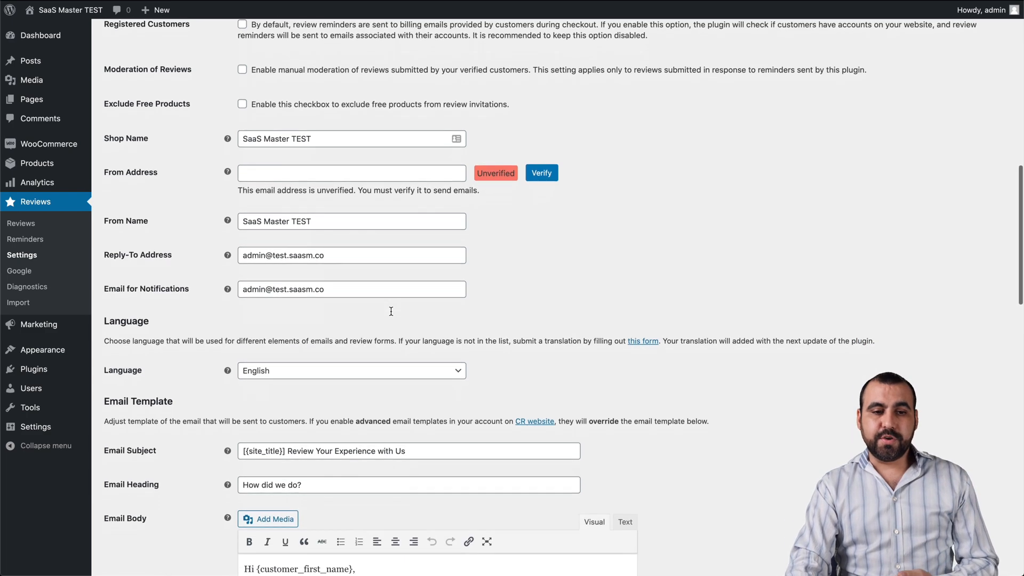
scroll("down", 3)
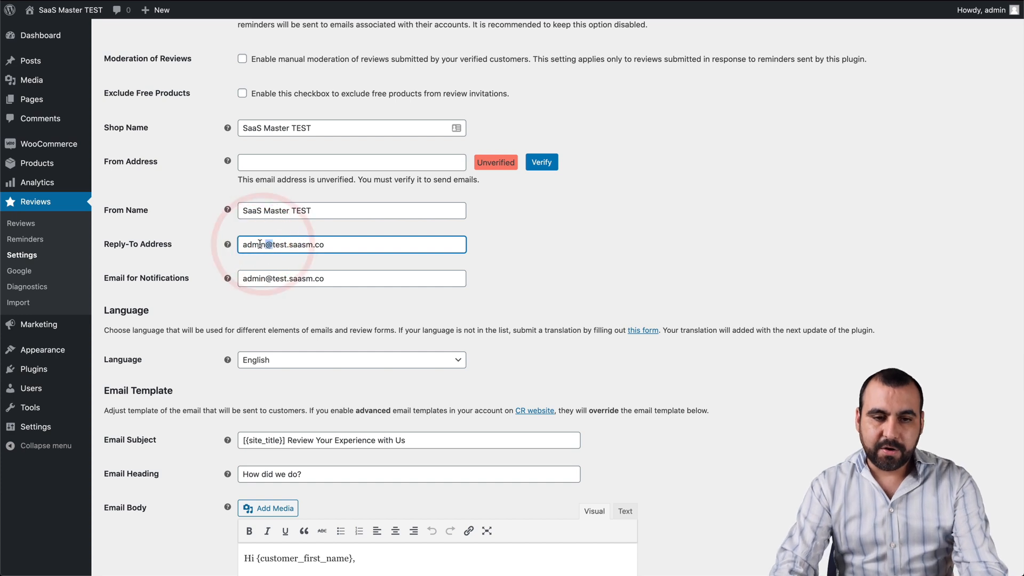
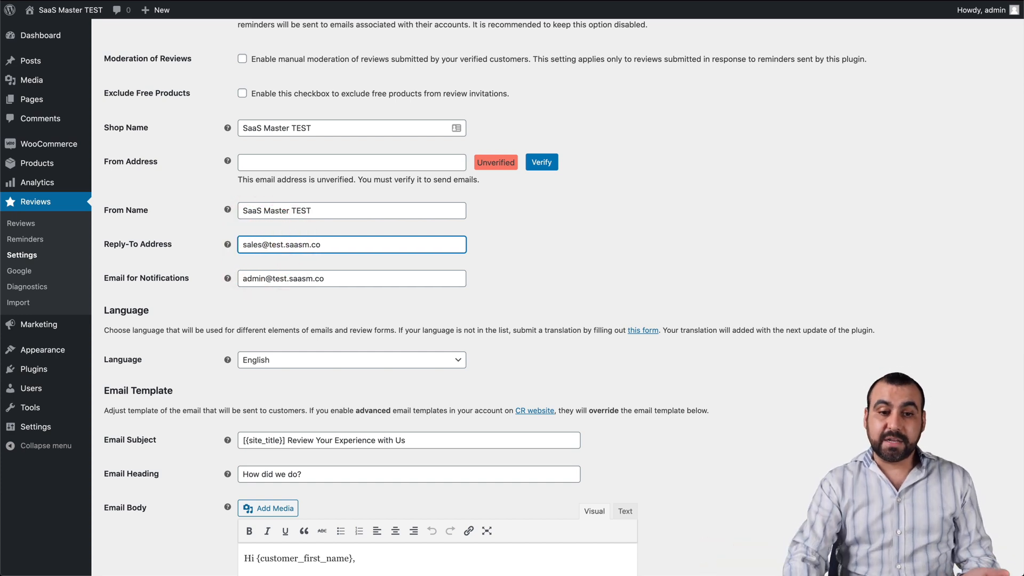
scroll("down", 3)
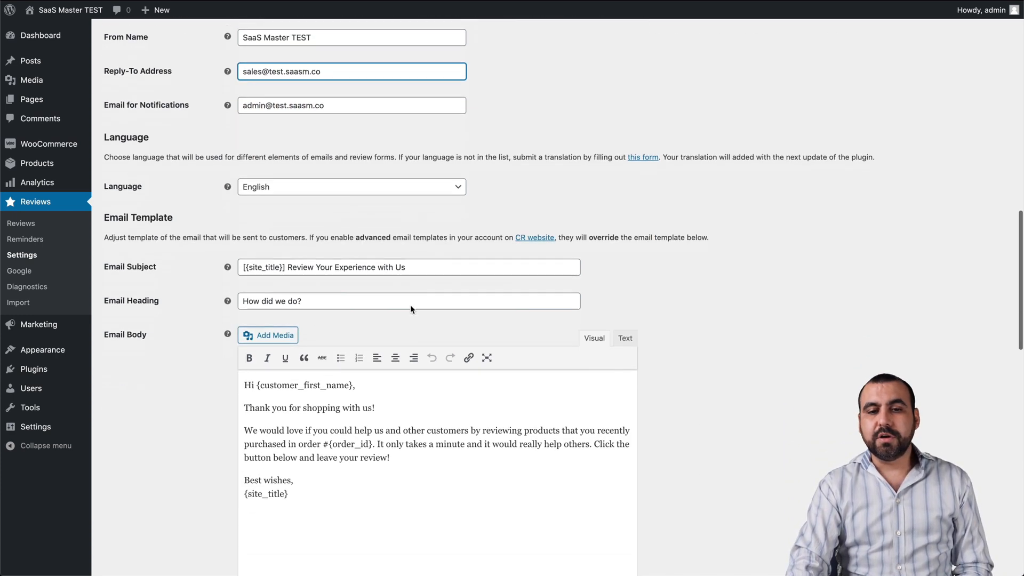
left_click(351, 185)
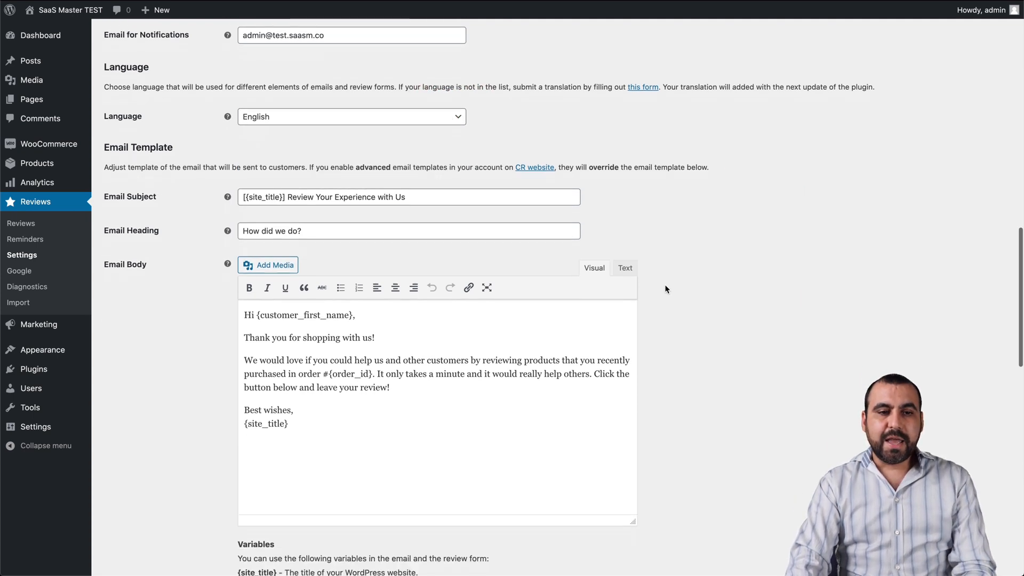
Add a 'From Order: {order_id}' line to the reminder email body using the {order_id} variable
scroll("down", 3)
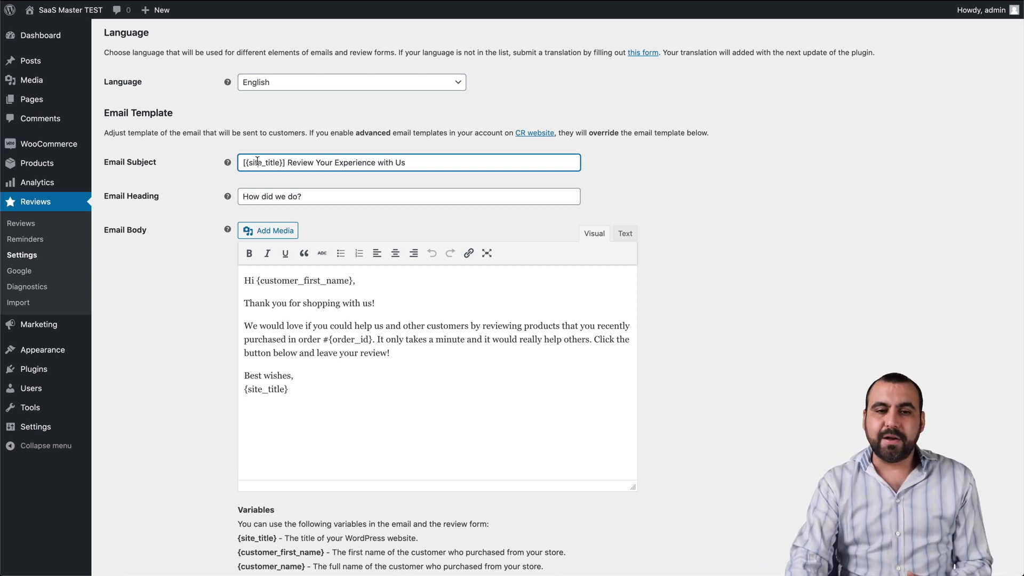
left_click_drag(280, 163, 429, 163)
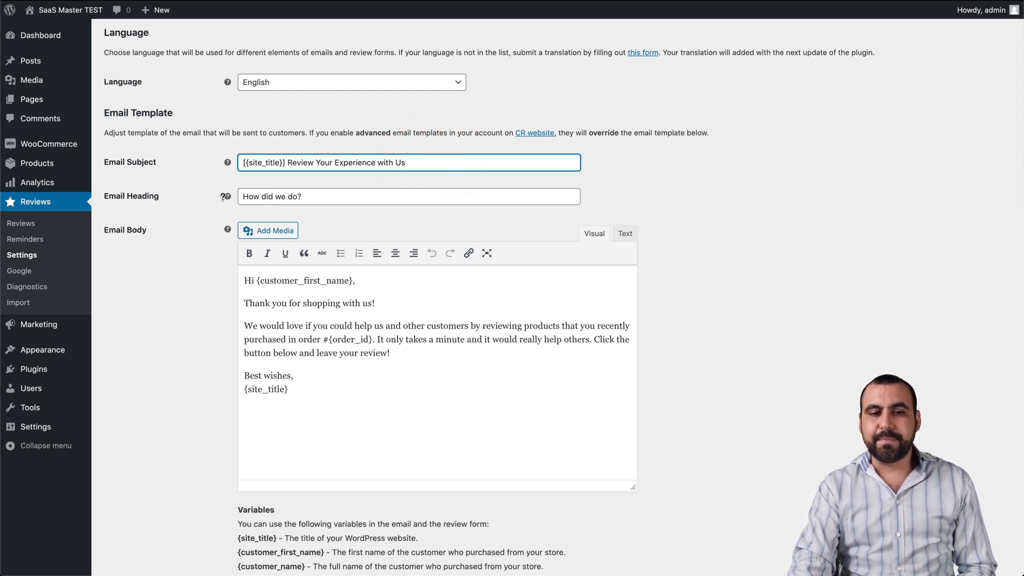
scroll("down", 3)
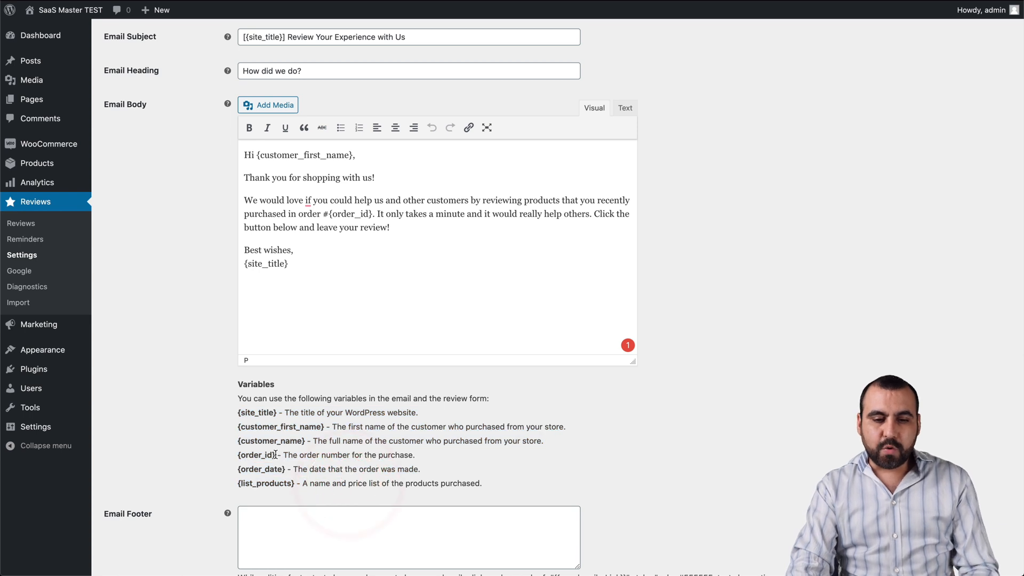
double_click(255, 455)
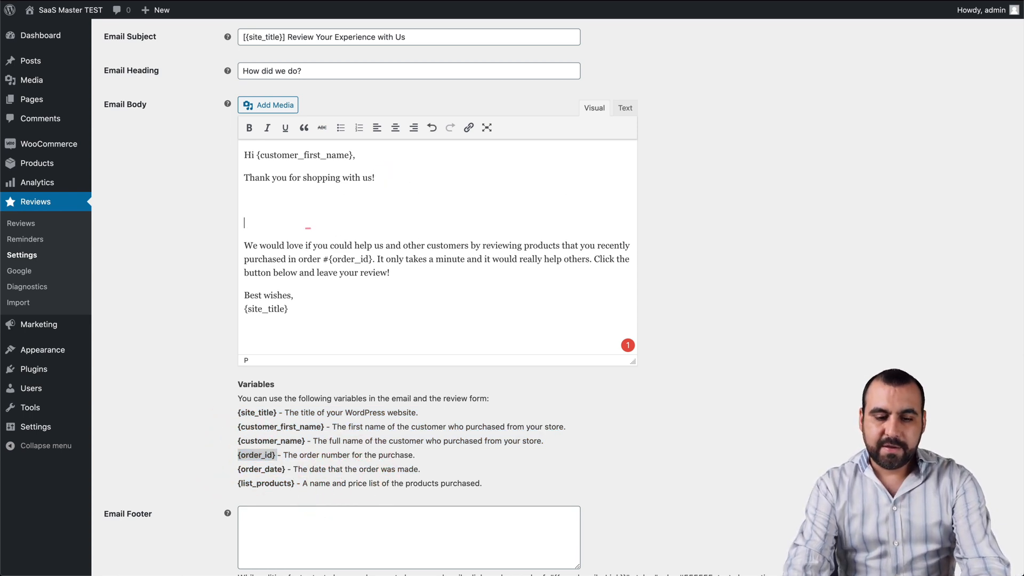
type("From Order")
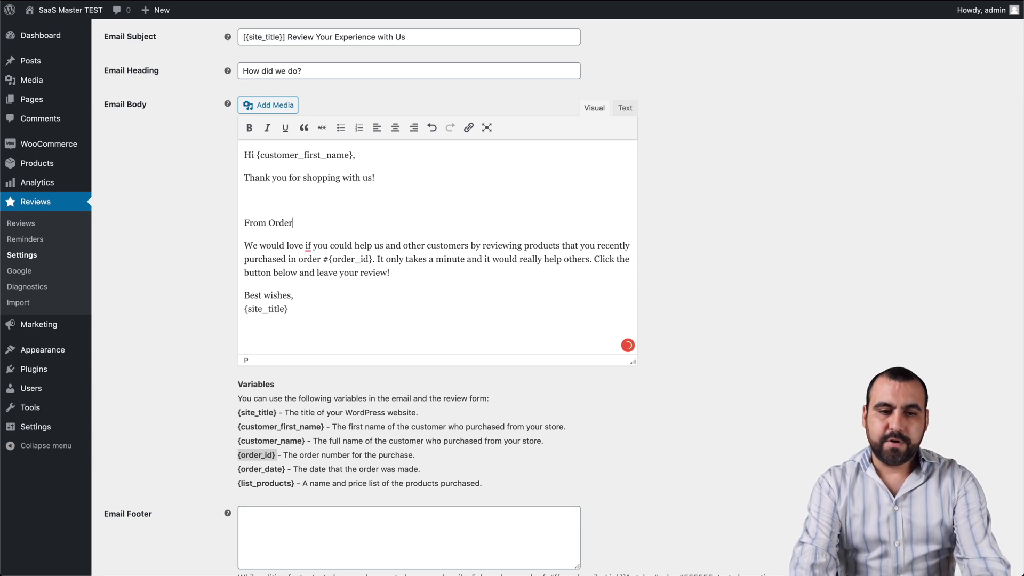
type(": {order_id}")
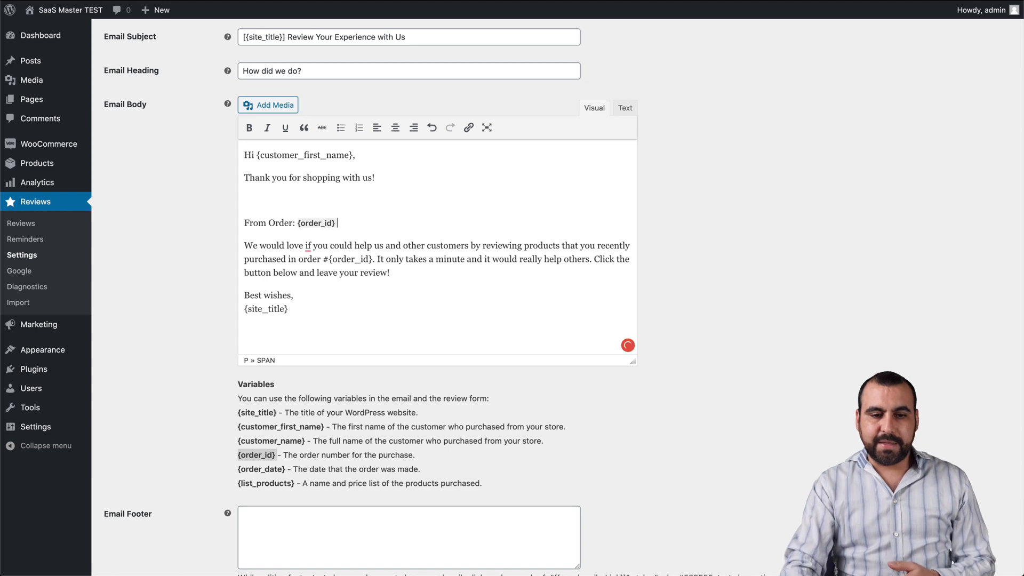
Scroll down through the review form template settings
scroll("down", 3)
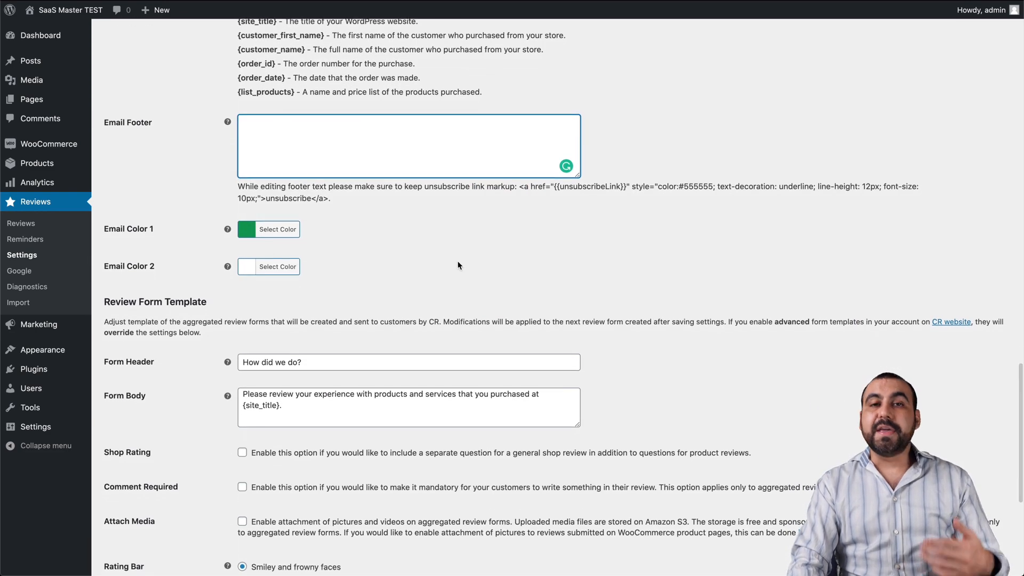
scroll("down", 3)
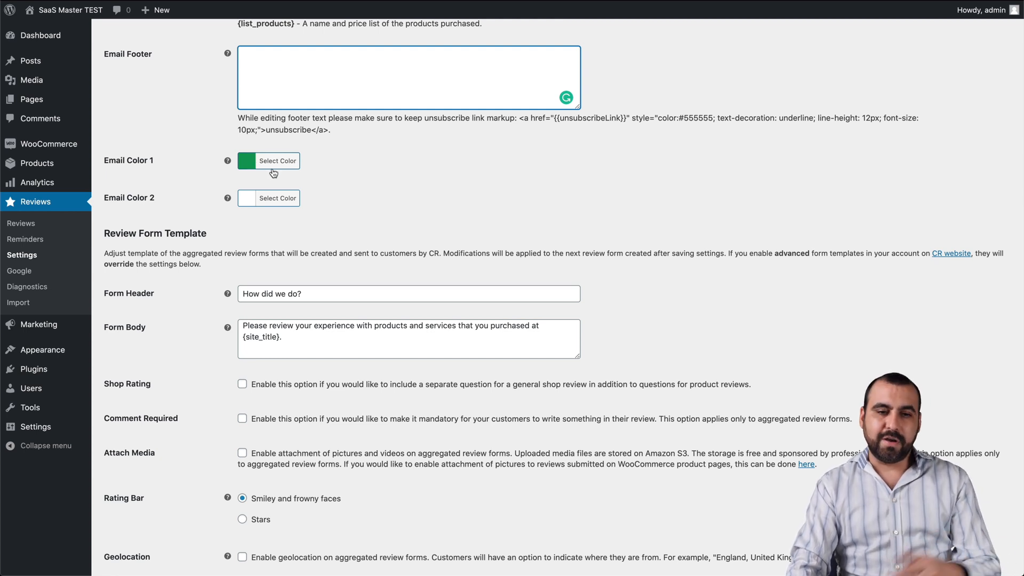
scroll("down", 3)
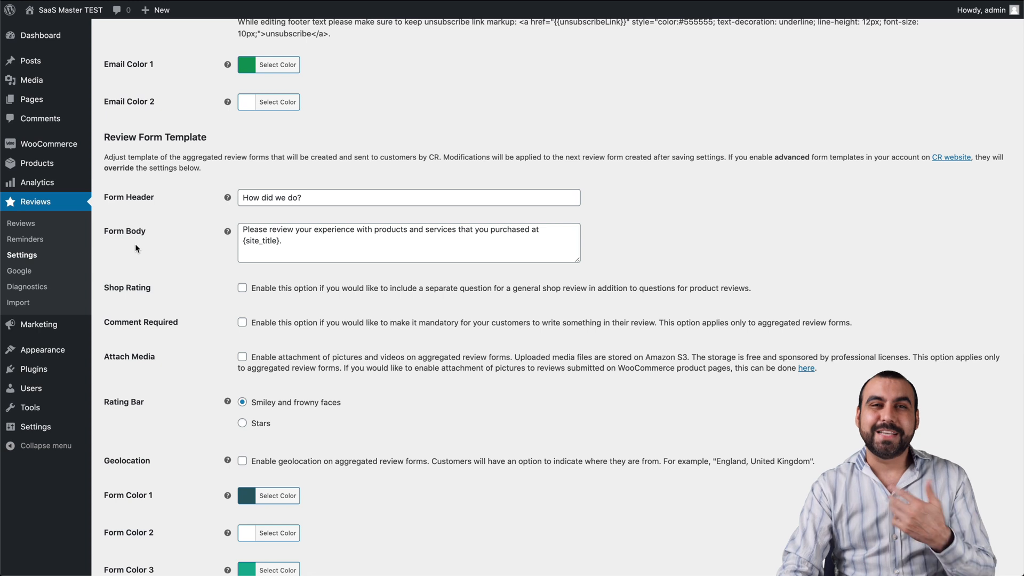
scroll("down", 3)
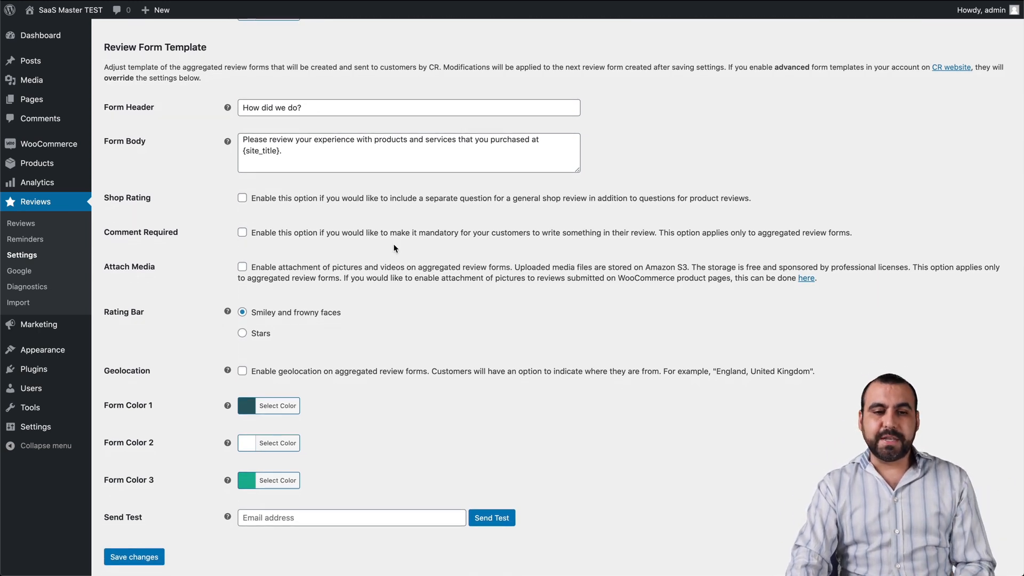
scroll("down", 3)
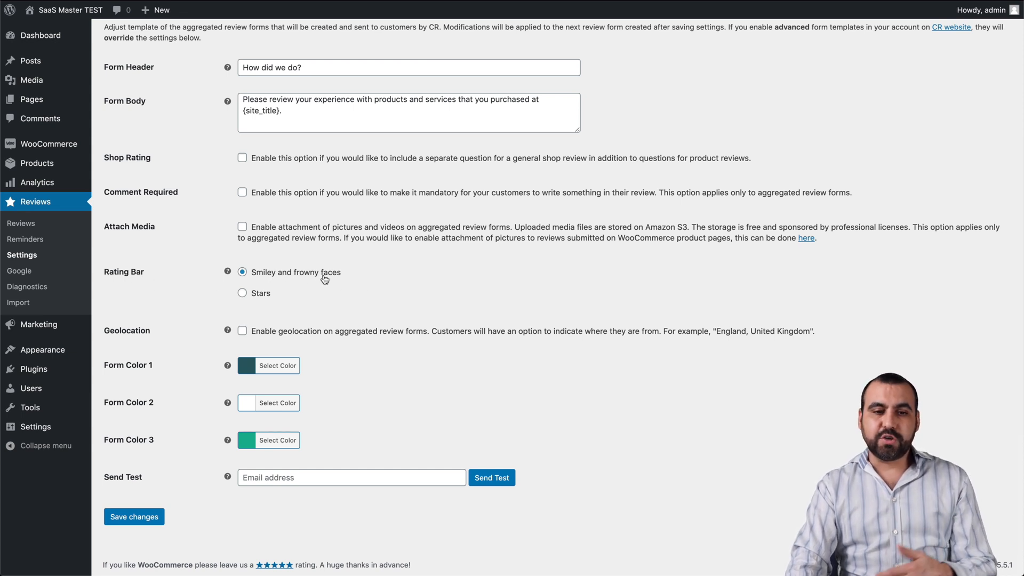
mouse_move(137, 336)
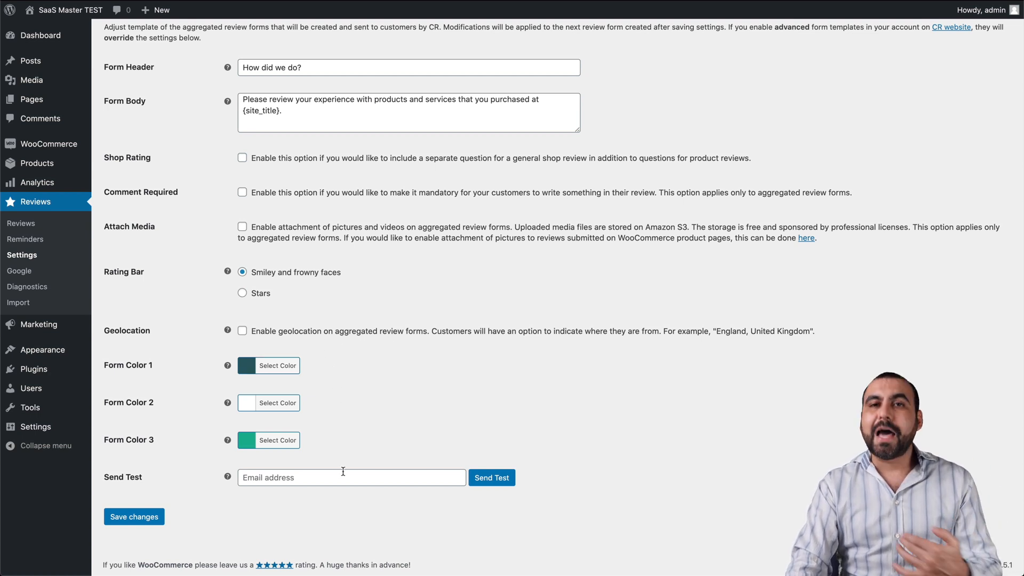
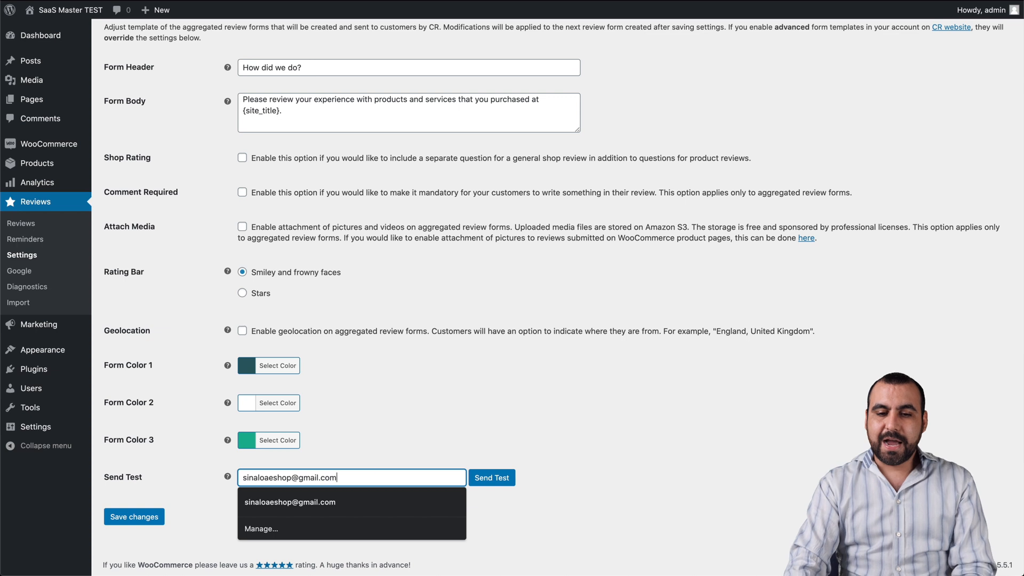
left_click(491, 478)
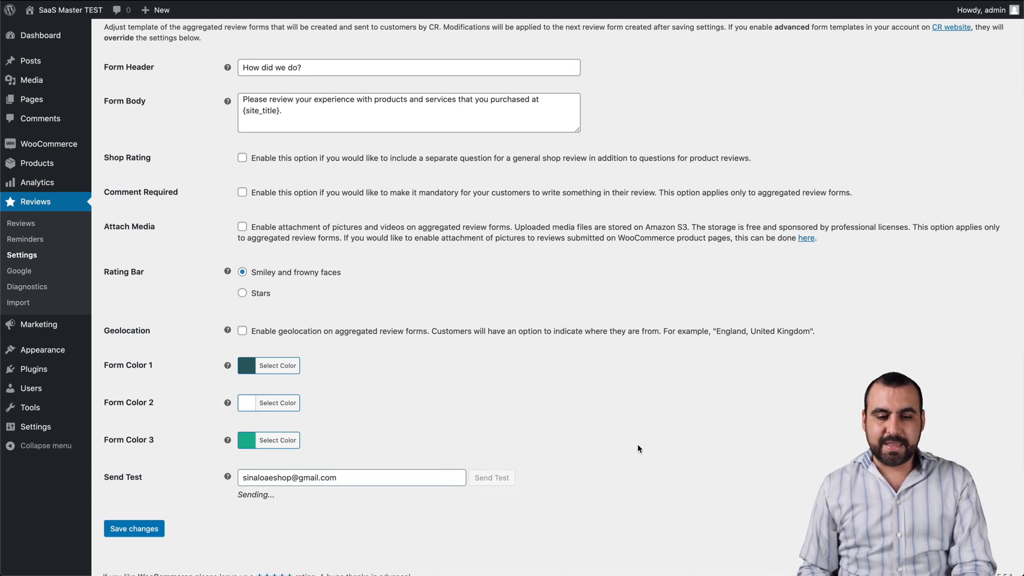
mouse_move(292, 506)
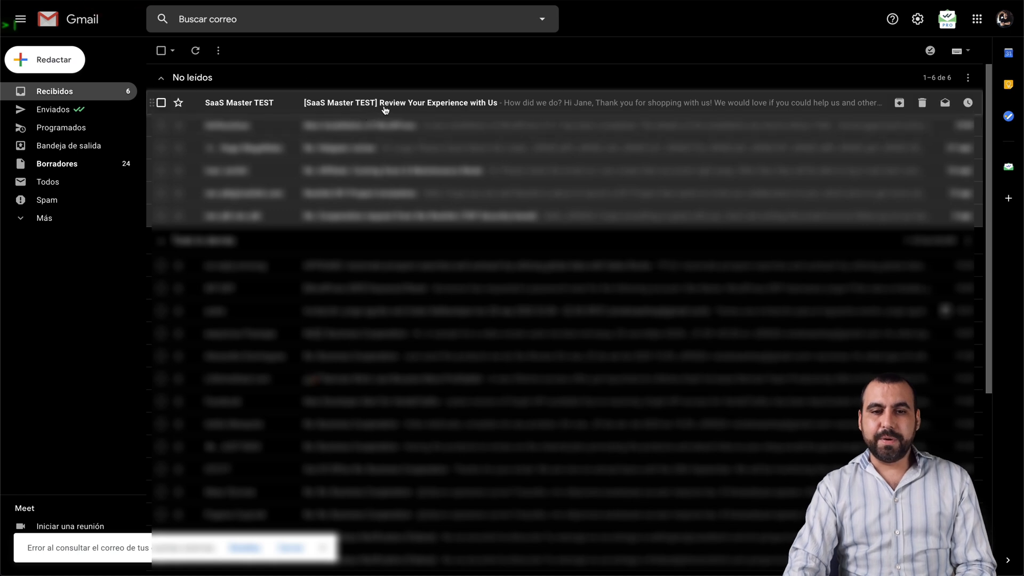
Open the '[SaaS Master TEST] Review Your Experience with Us' email and follow its Review button to the form
left_click(398, 103)
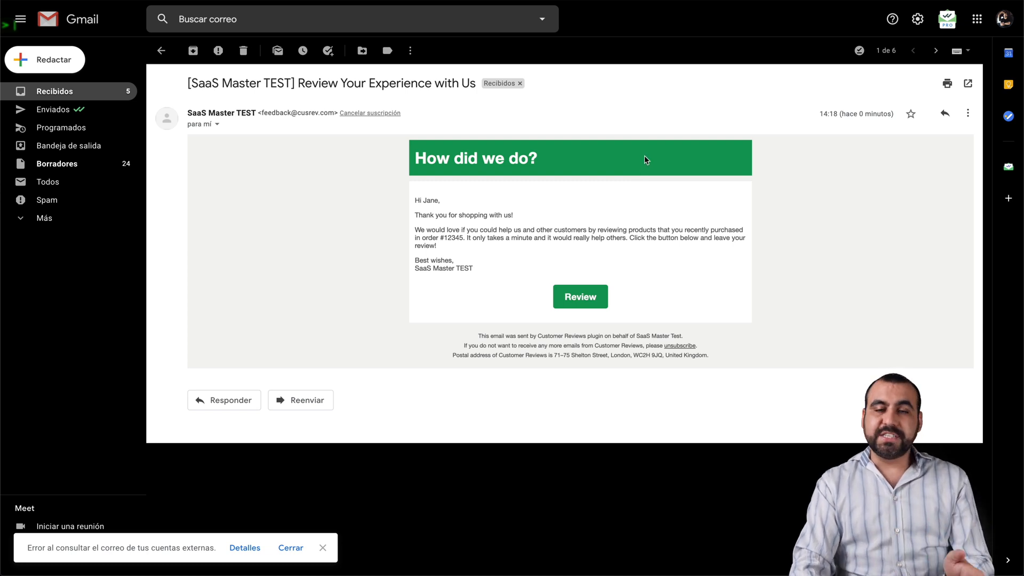
mouse_move(553, 202)
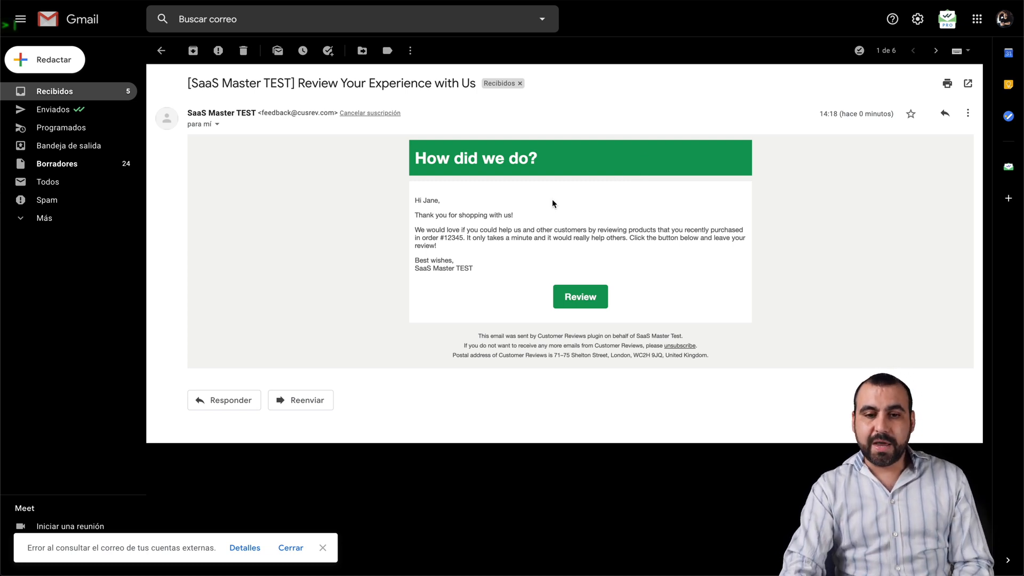
left_click(493, 270)
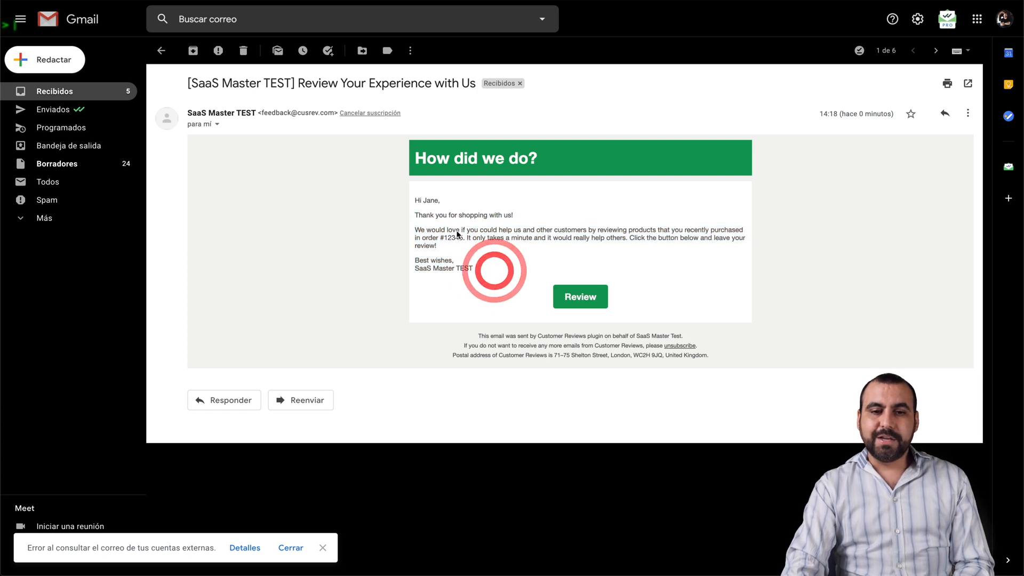
double_click(450, 237)
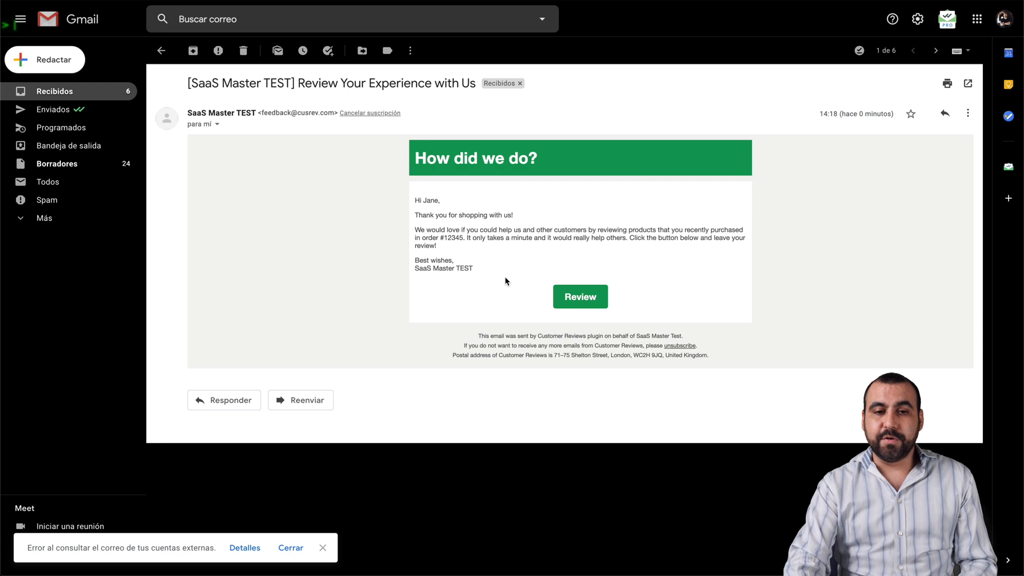
left_click(579, 296)
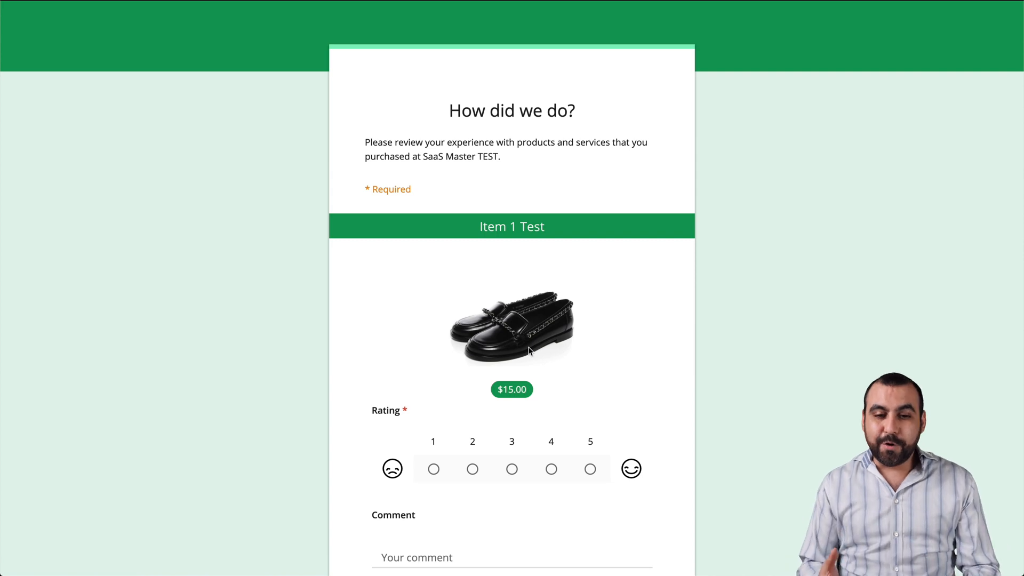
Rate Item 1 Test 5 stars, comment 'xvfdhdgfh', choose full-name display and submit
scroll("down", 3)
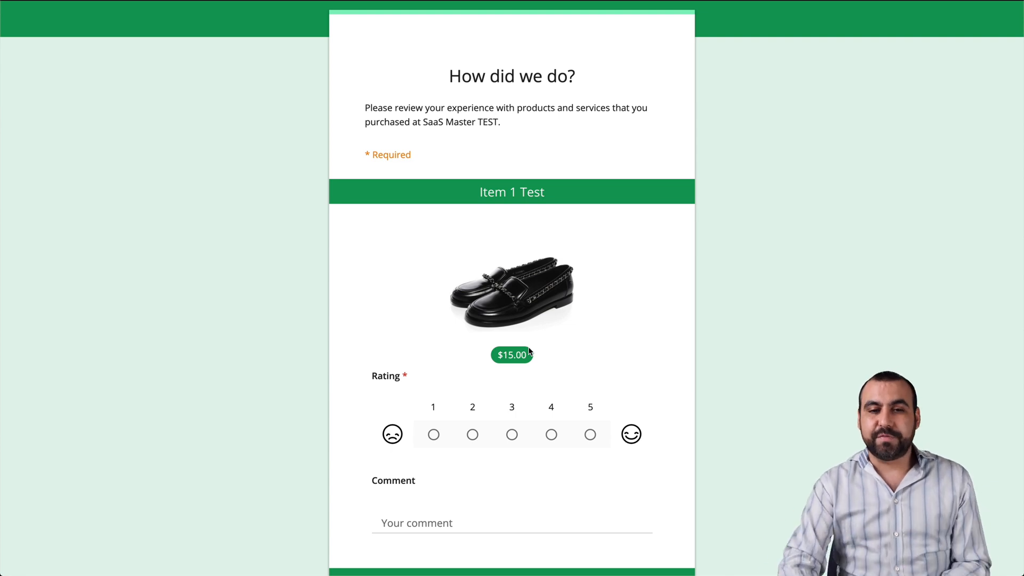
scroll("down", 3)
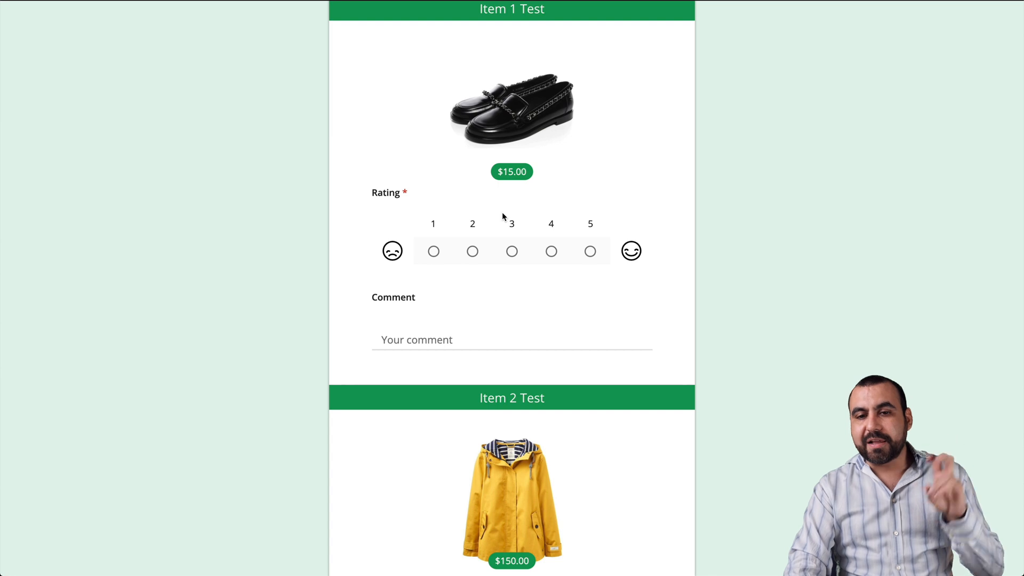
scroll("down", 3)
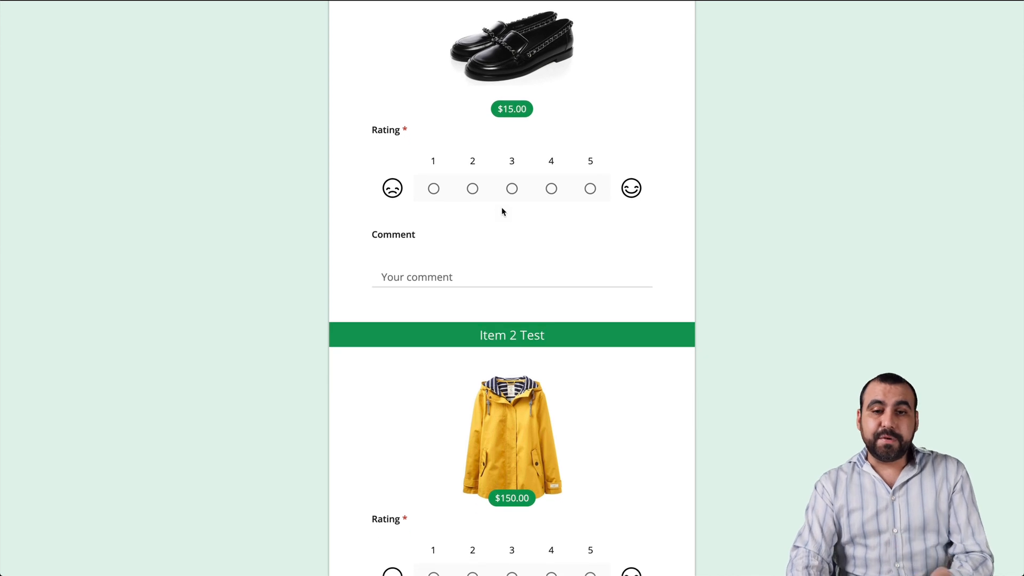
mouse_move(551, 188)
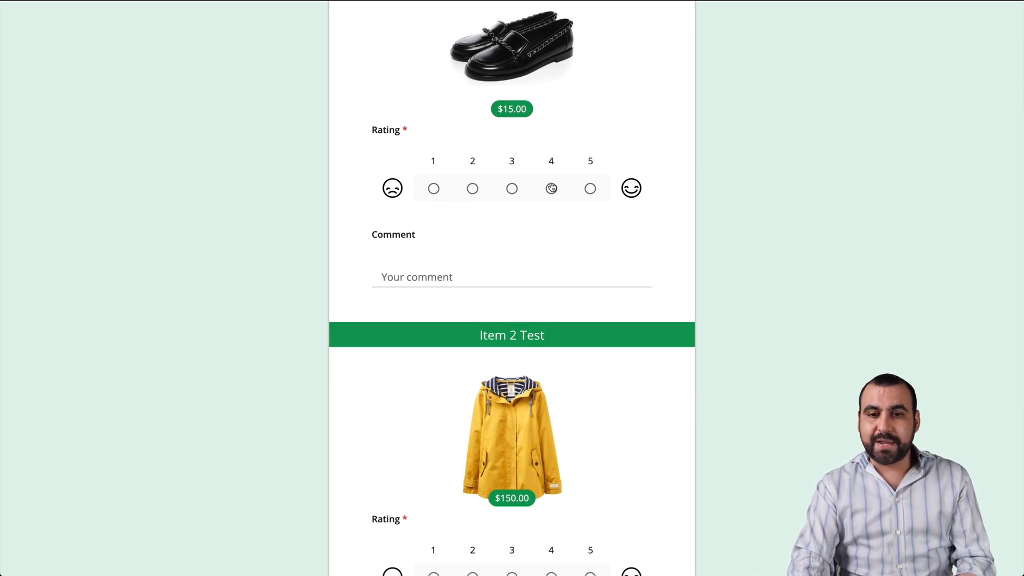
left_click(590, 189)
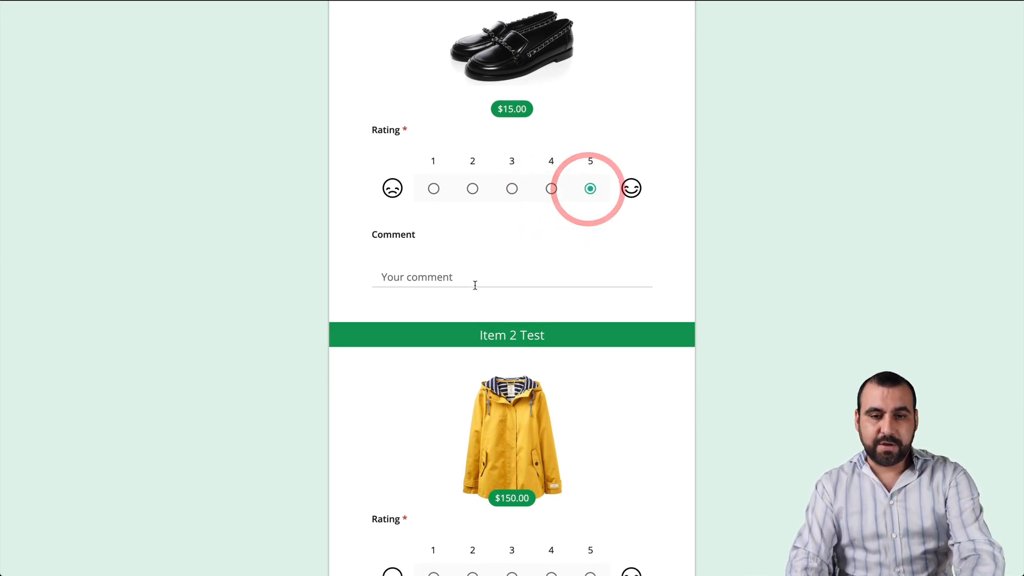
type("xvfdhdgfh")
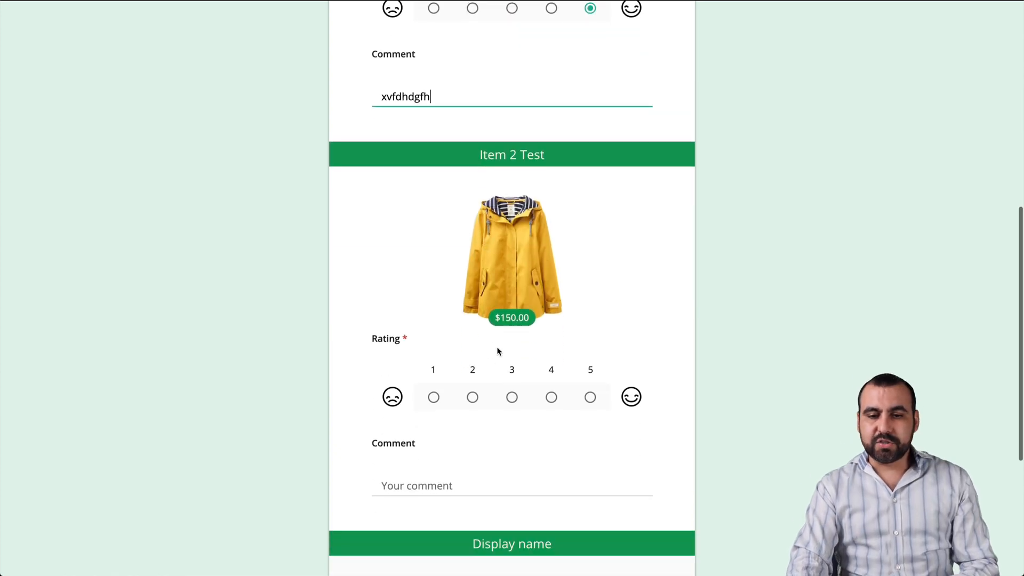
left_click(590, 397)
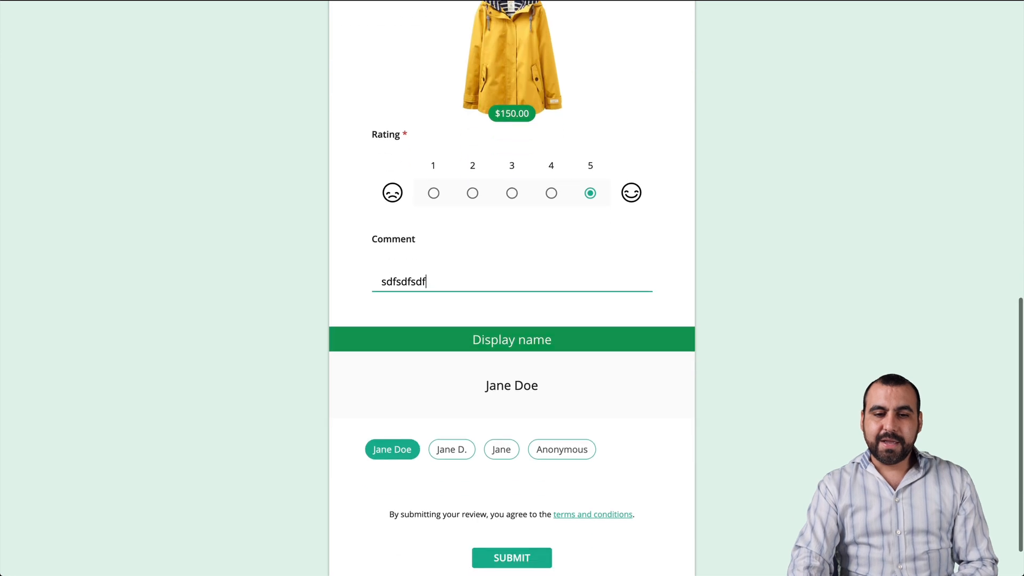
scroll("down", 3)
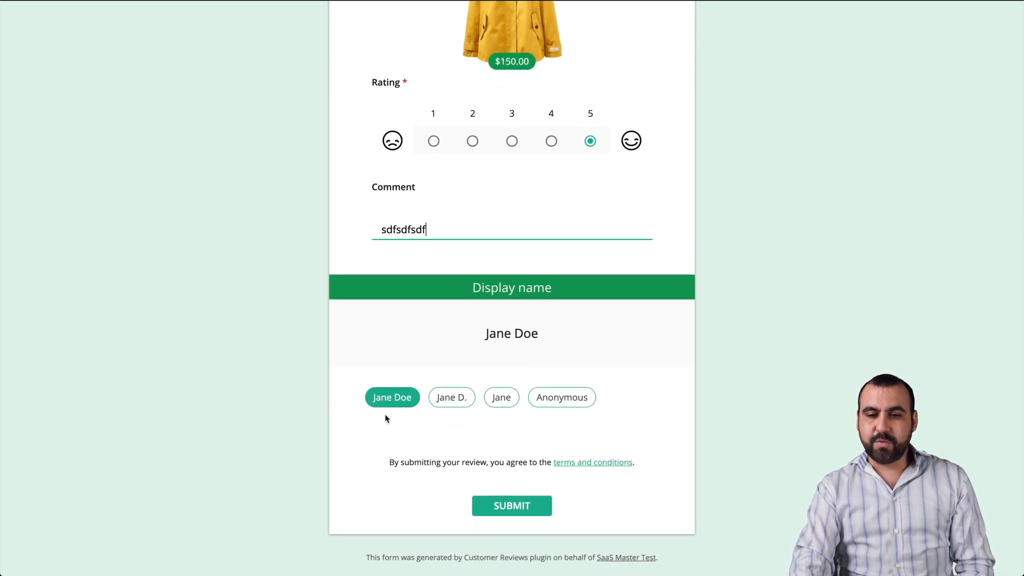
left_click(562, 397)
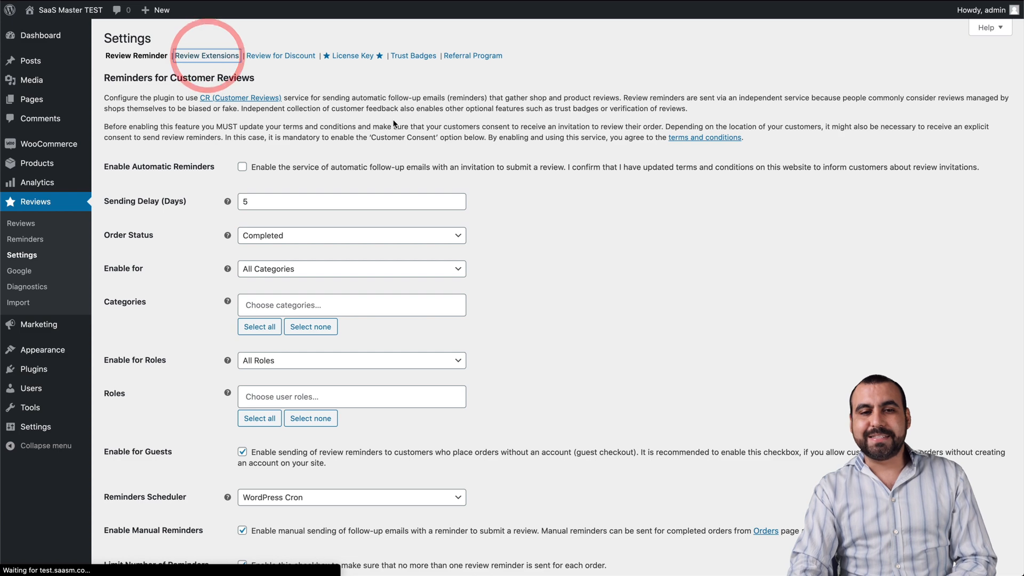
Review the Attach Images option under Review Extensions, then switch to the Airpods pro page
left_click(205, 56)
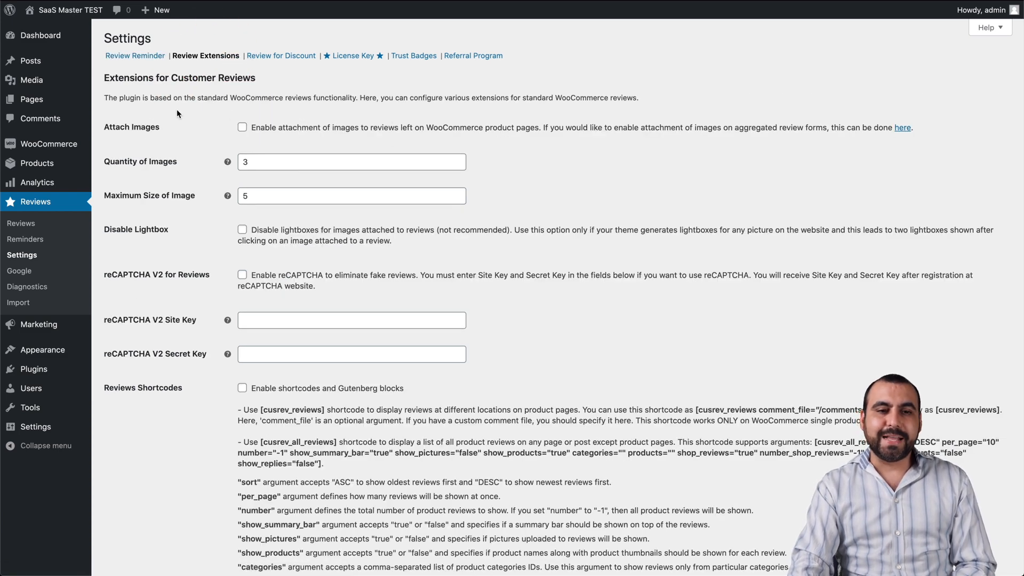
double_click(132, 127)
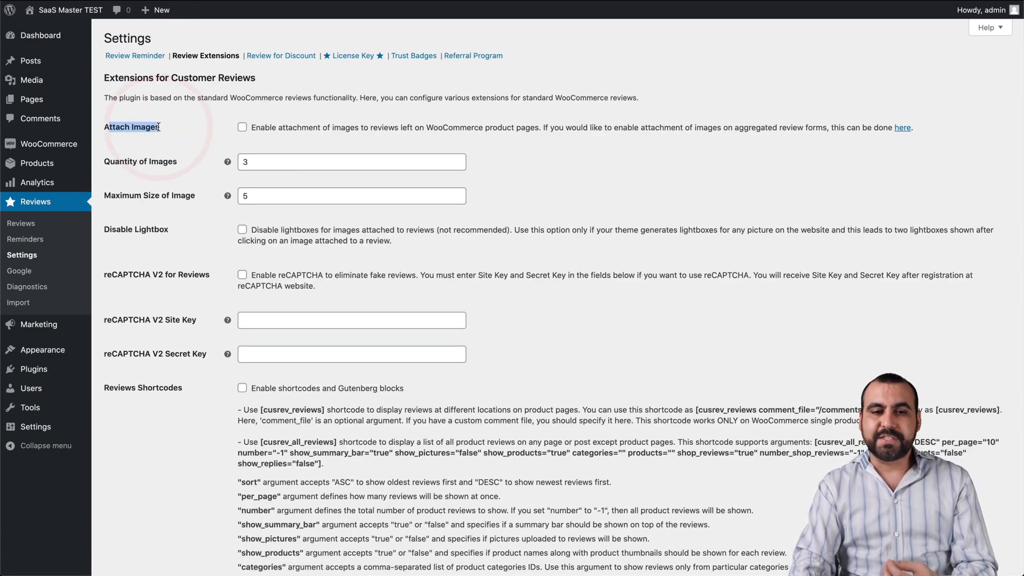
left_click(242, 127)
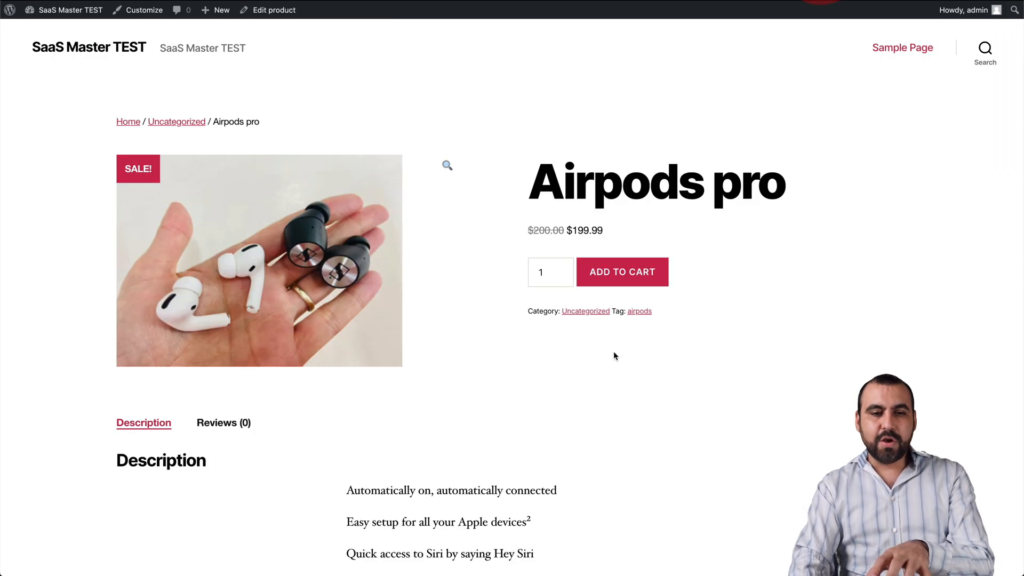
Return to the Review Extensions settings to enable Attach Images for reviews
left_click(223, 422)
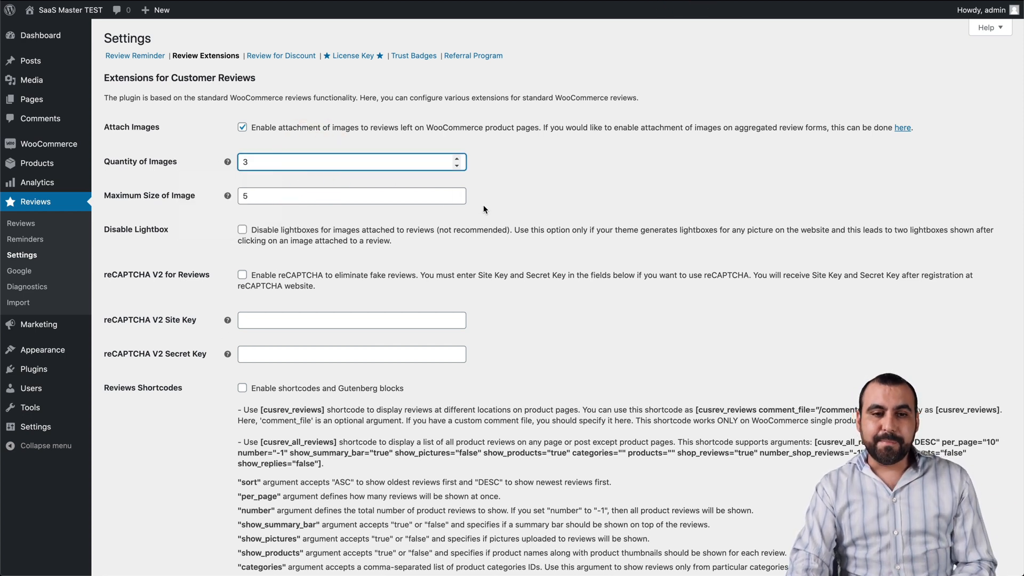
left_click(350, 195)
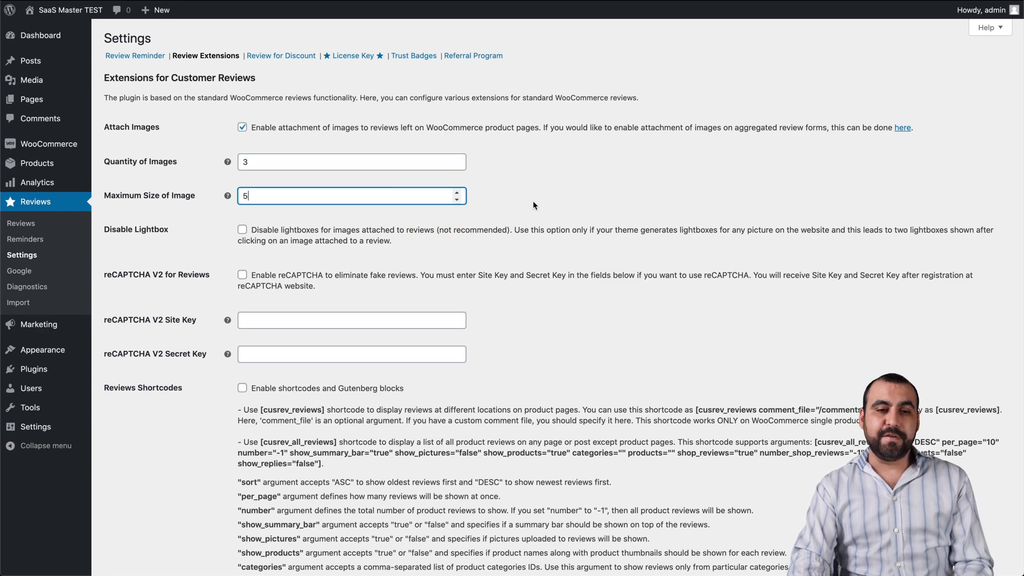
scroll("down", 3)
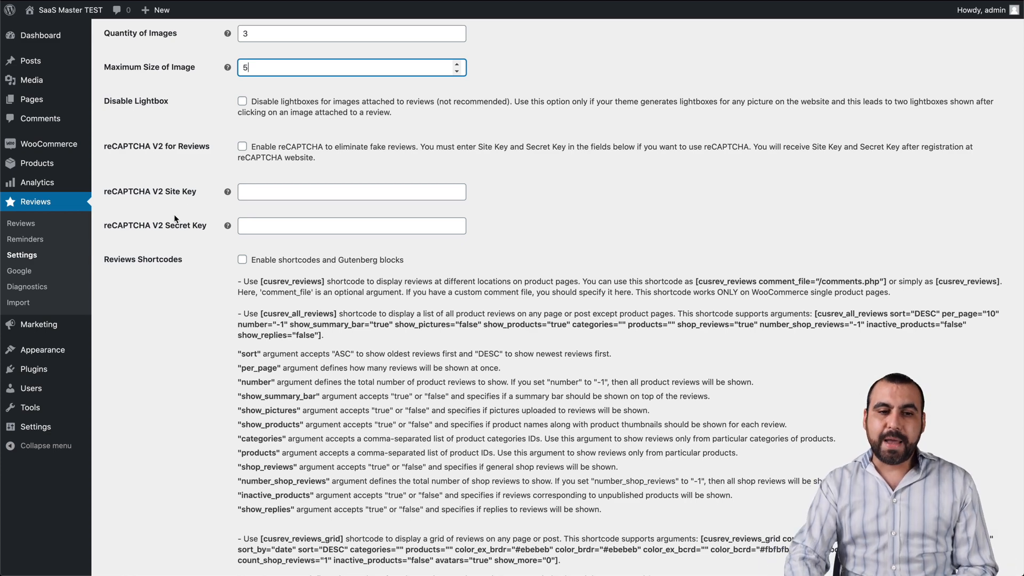
mouse_move(153, 181)
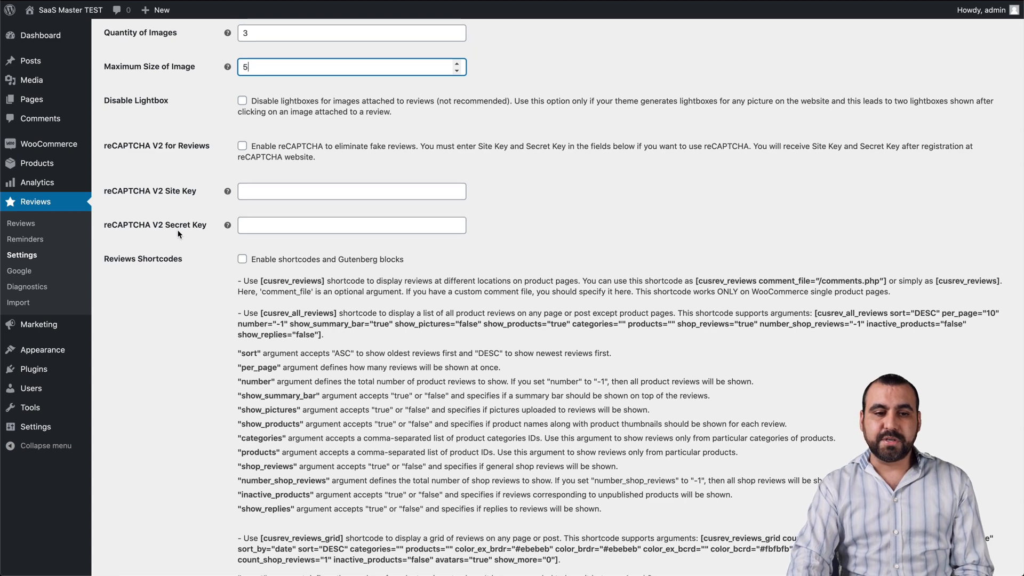
scroll("down", 3)
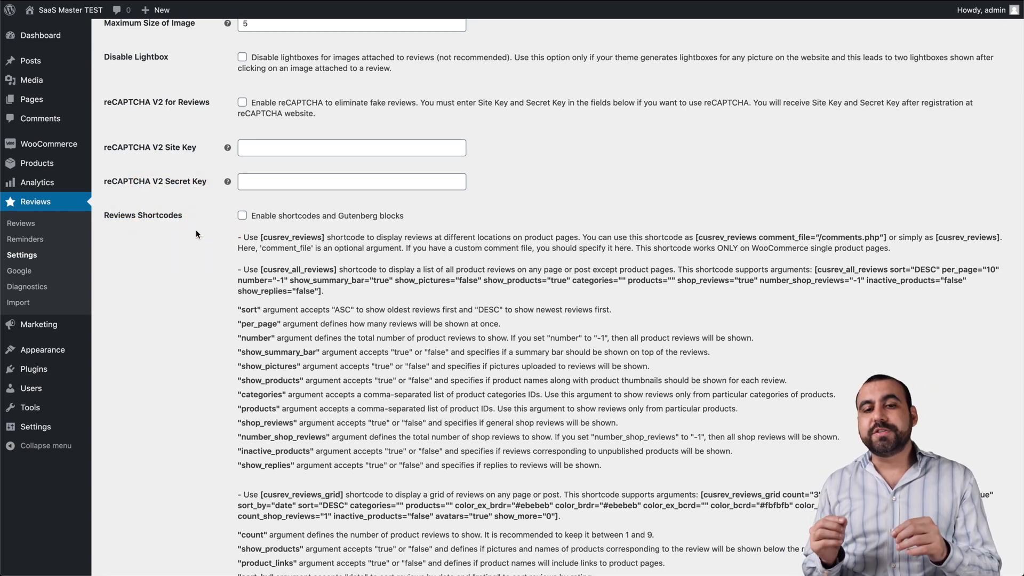
scroll("down", 3)
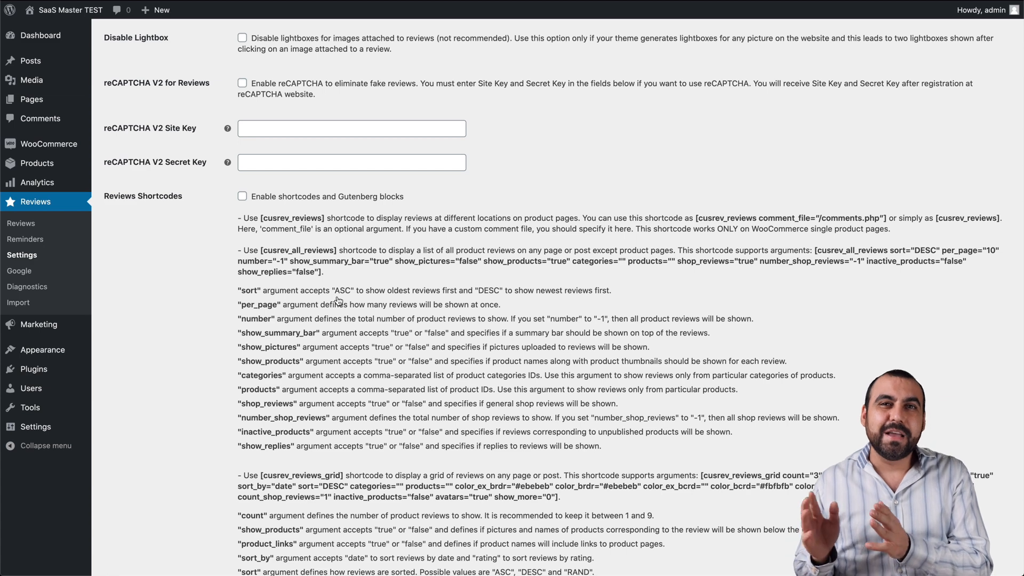
mouse_move(336, 281)
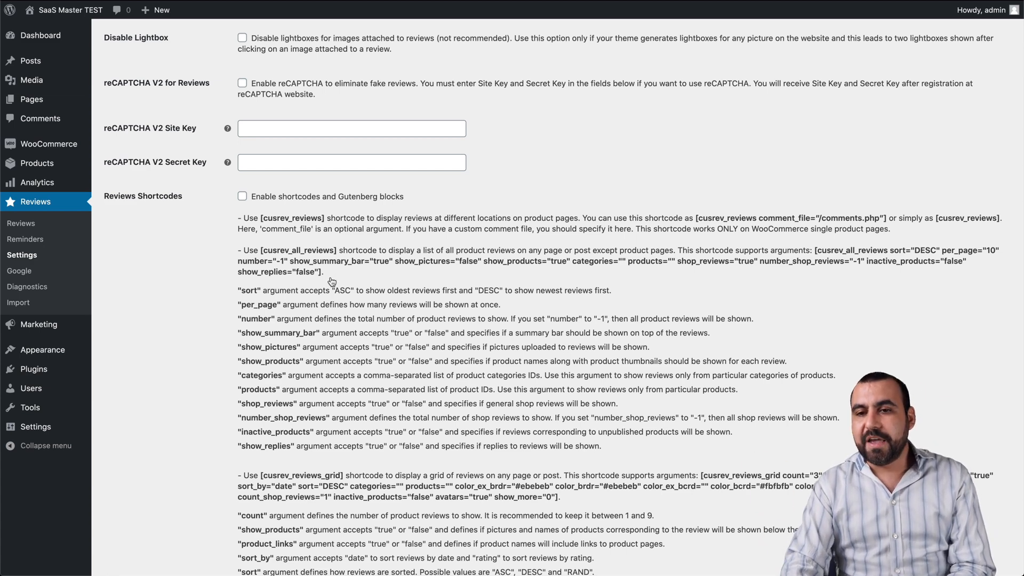
mouse_move(788, 33)
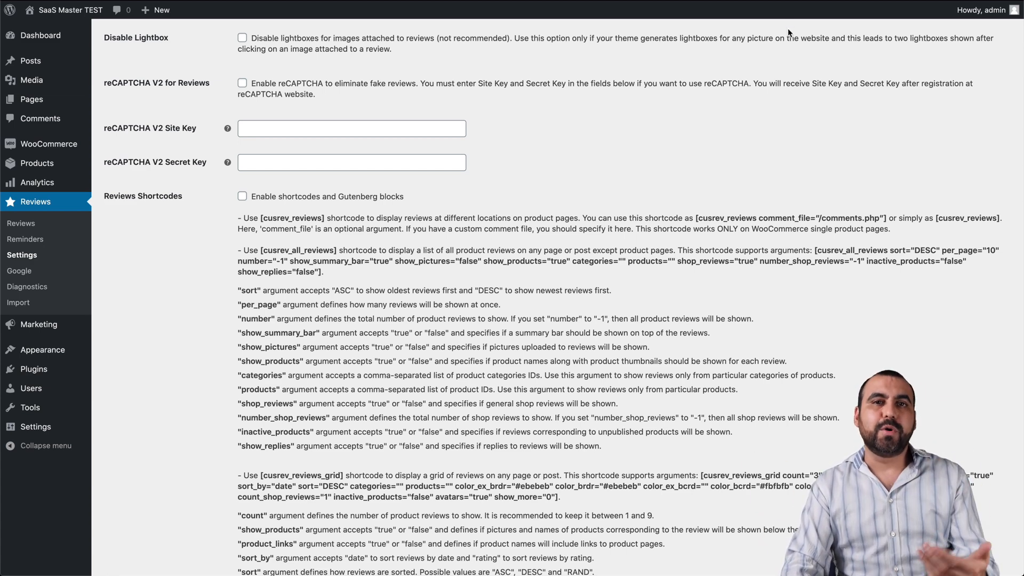
scroll("down", 3)
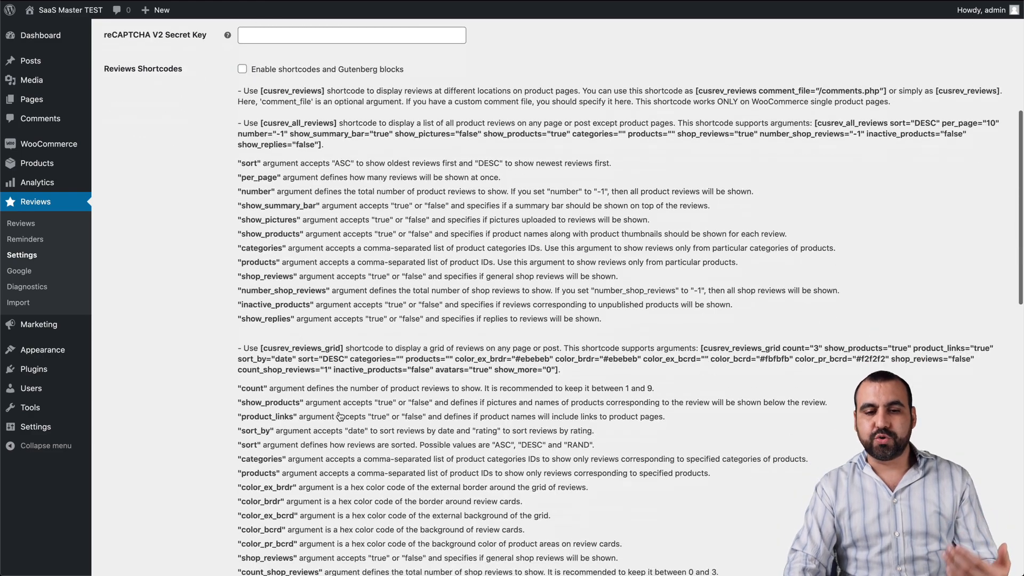
scroll("down", 3)
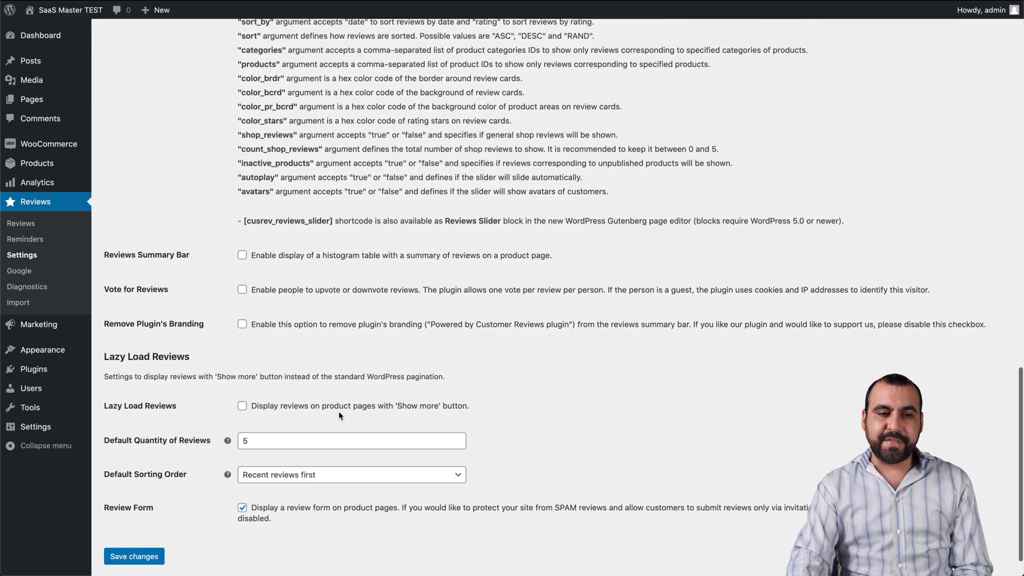
Tick Reviews Summary Bar, Vote for Reviews and Remove Plugin's Branding, and save the changes
scroll("down", 3)
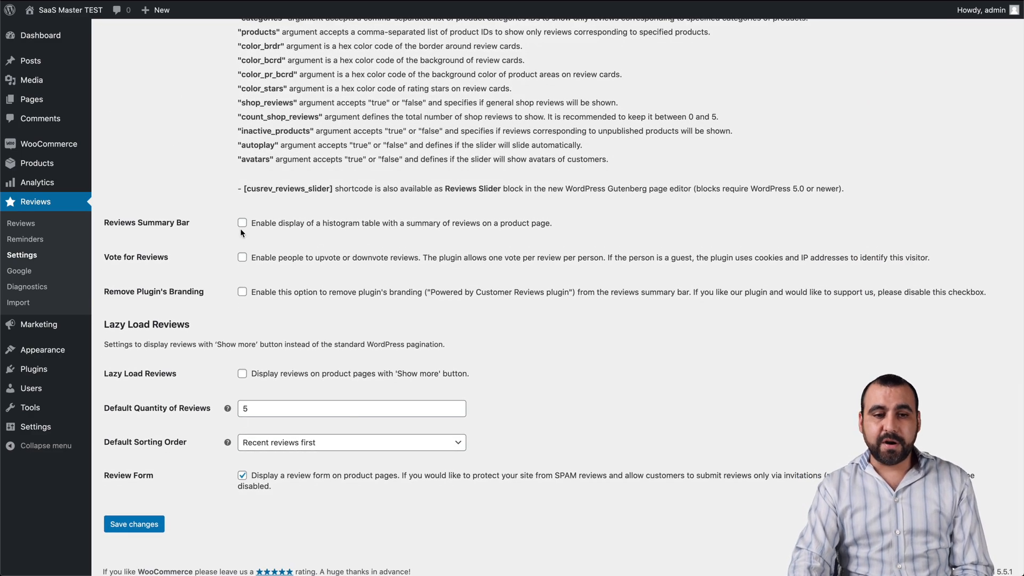
left_click(242, 223)
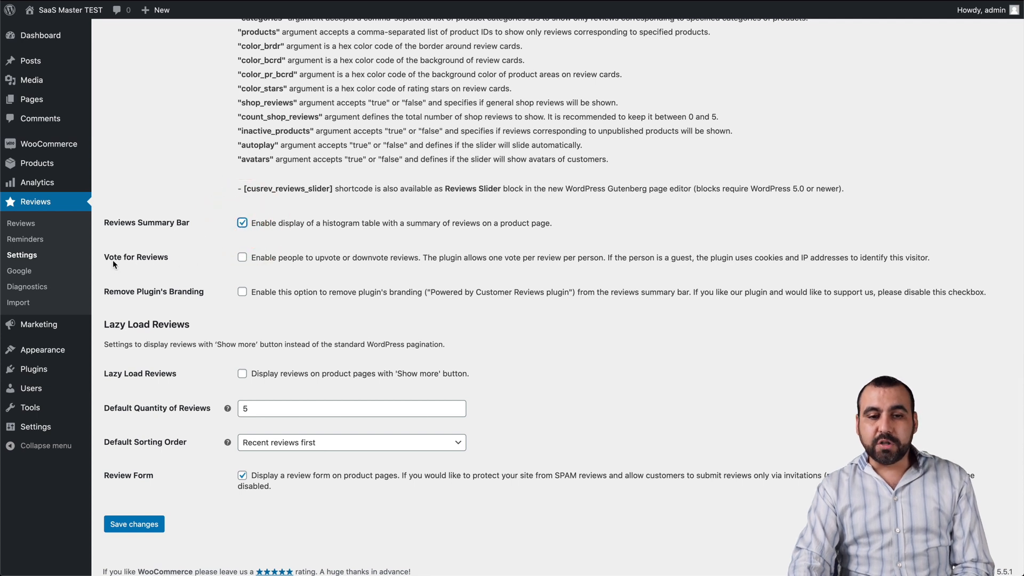
left_click(243, 257)
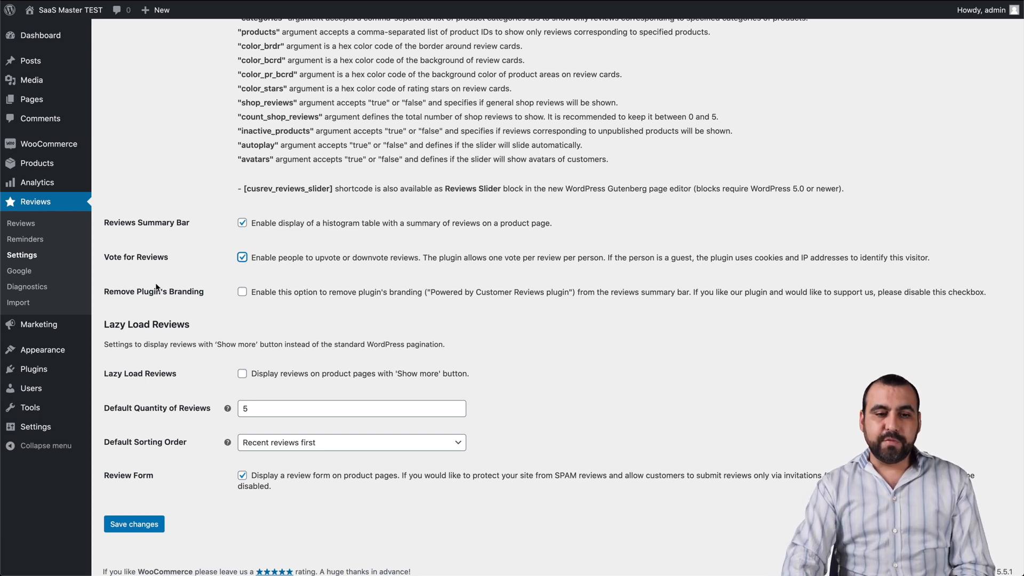
left_click(242, 291)
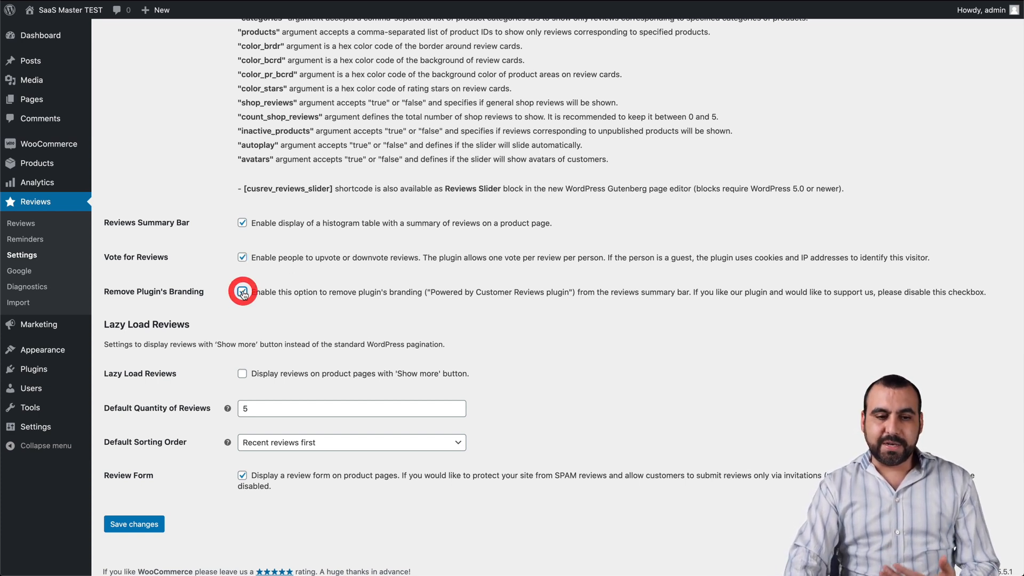
left_click(242, 291)
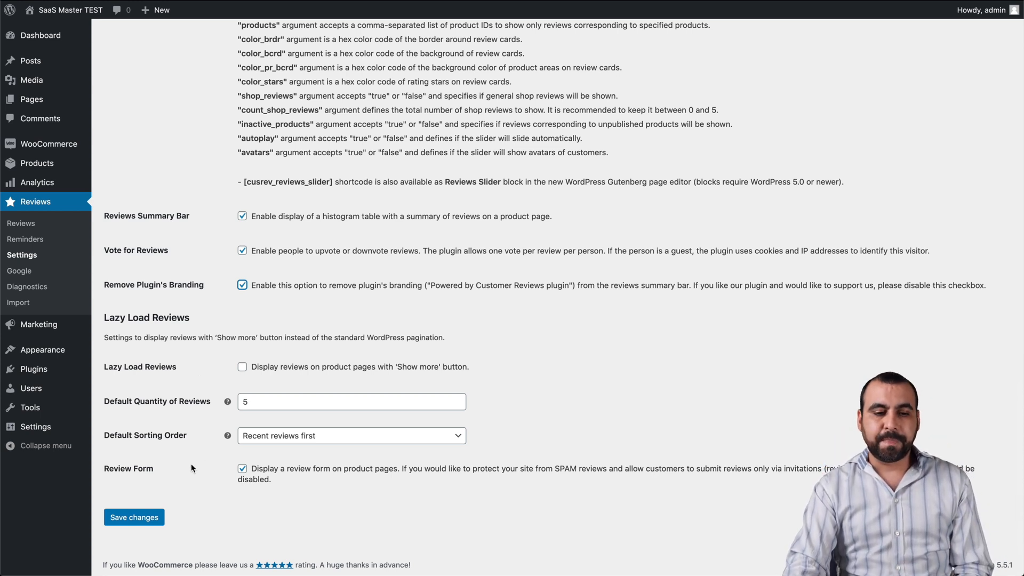
left_click(133, 516)
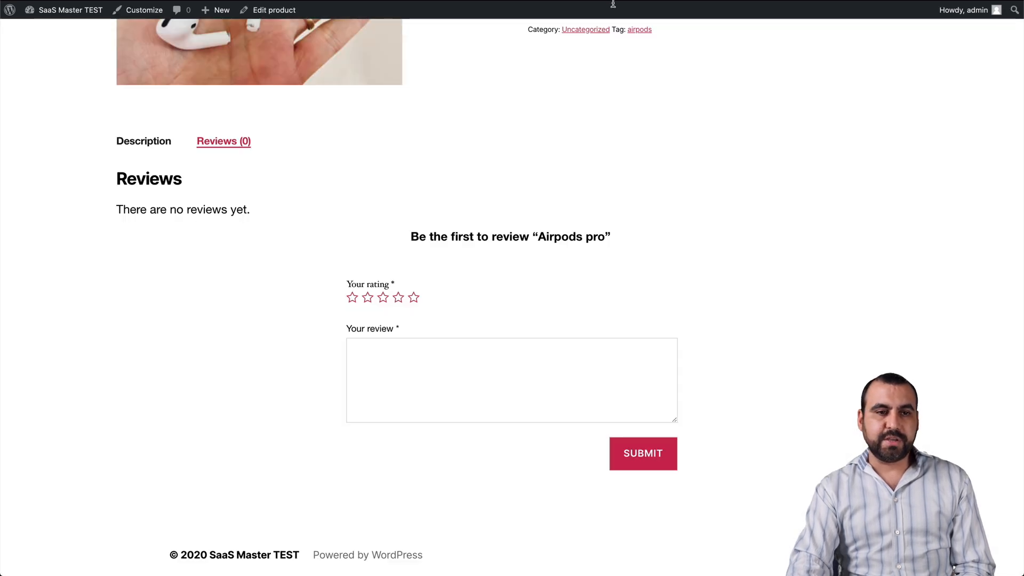
Reload Airpods pro and start a five-star review reading 'I love this review'
left_click(143, 141)
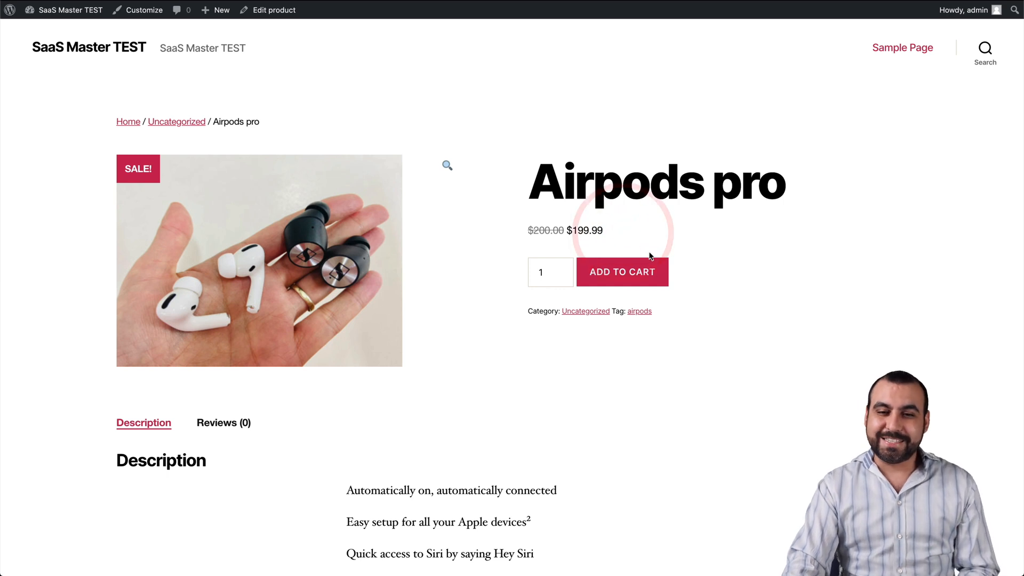
scroll("down", 3)
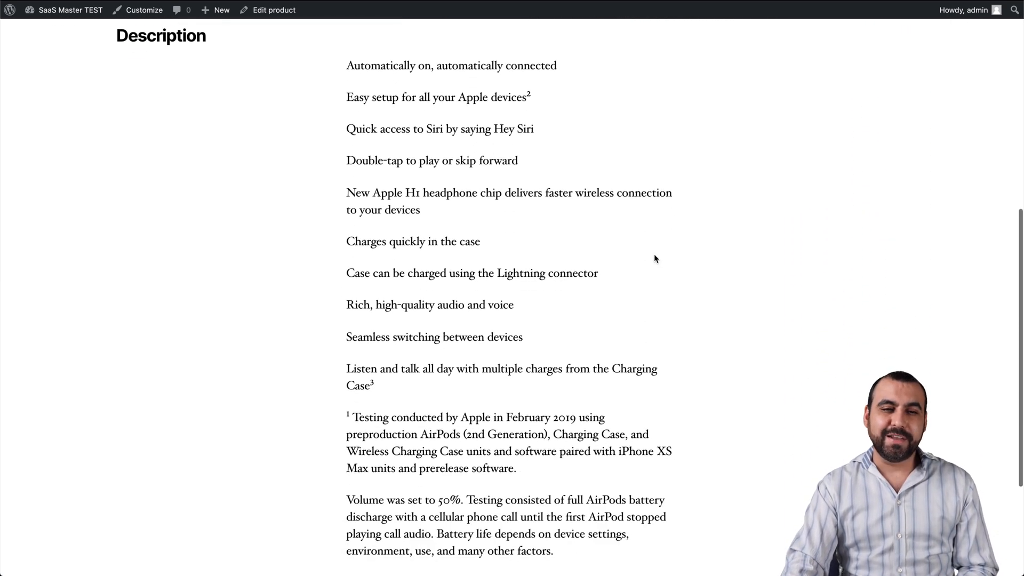
left_click(223, 86)
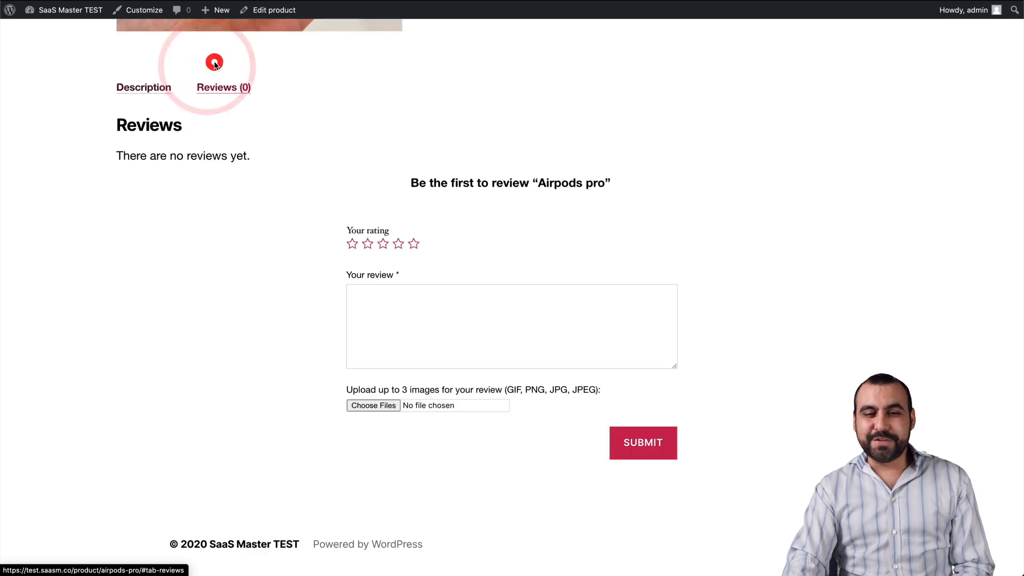
left_click(414, 244)
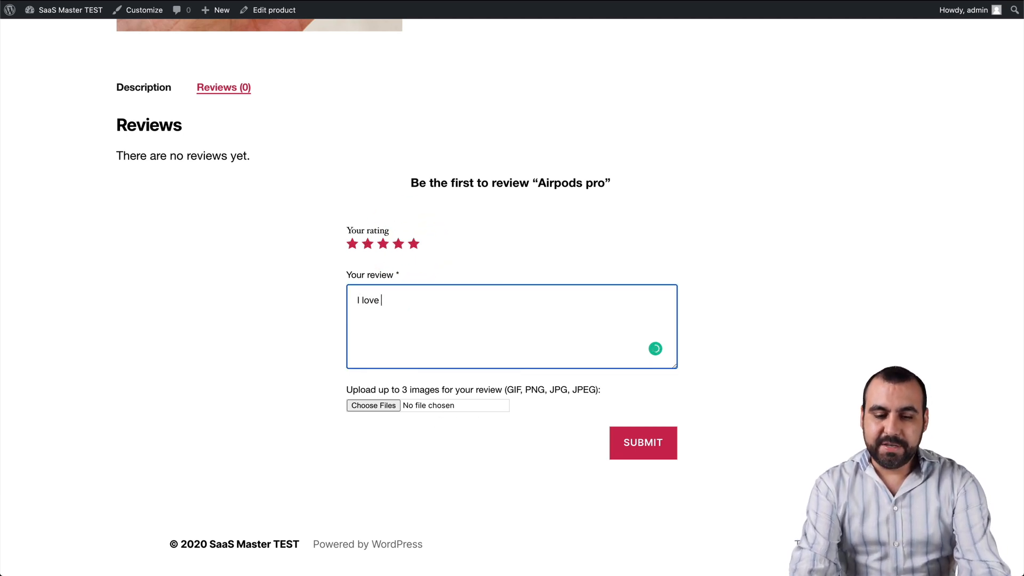
type("this review")
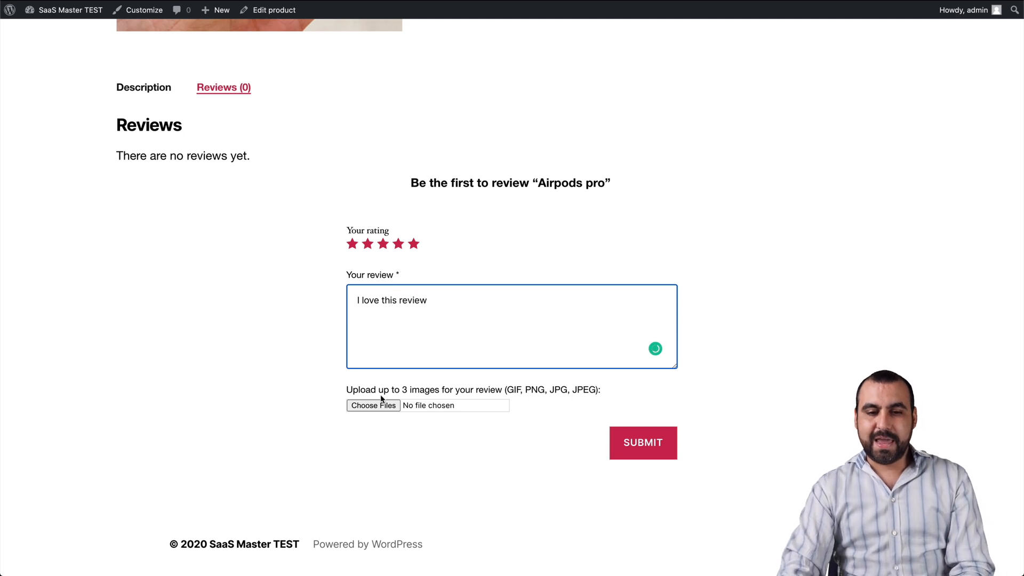
Attach 2.png to the review and submit it
left_click(374, 405)
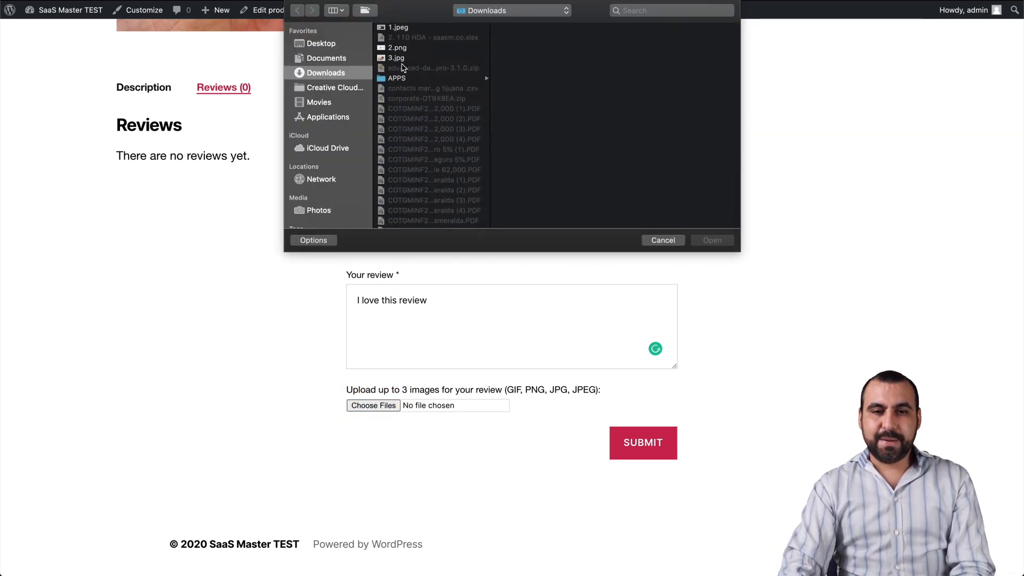
left_click(397, 47)
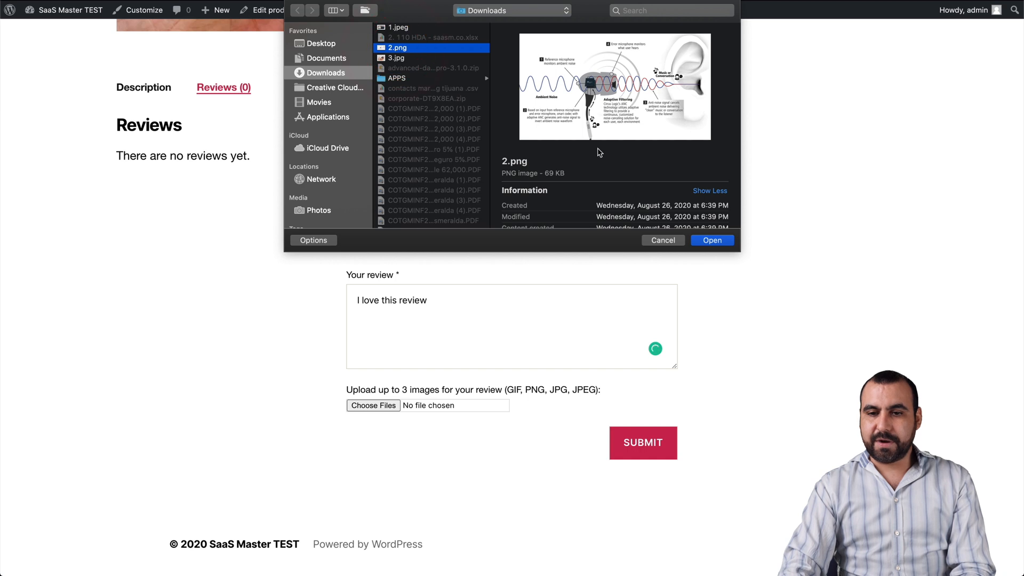
left_click(711, 240)
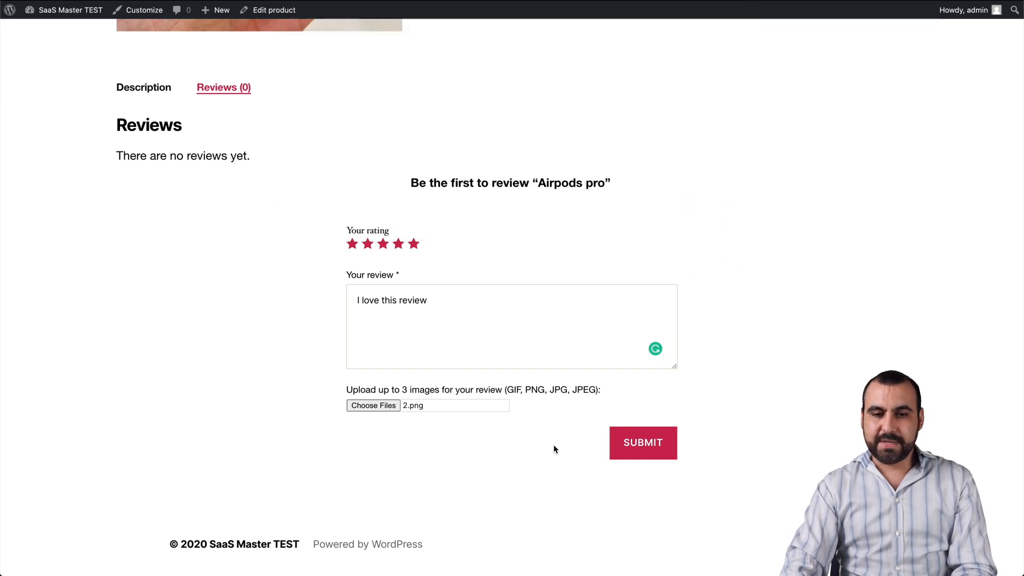
left_click(642, 443)
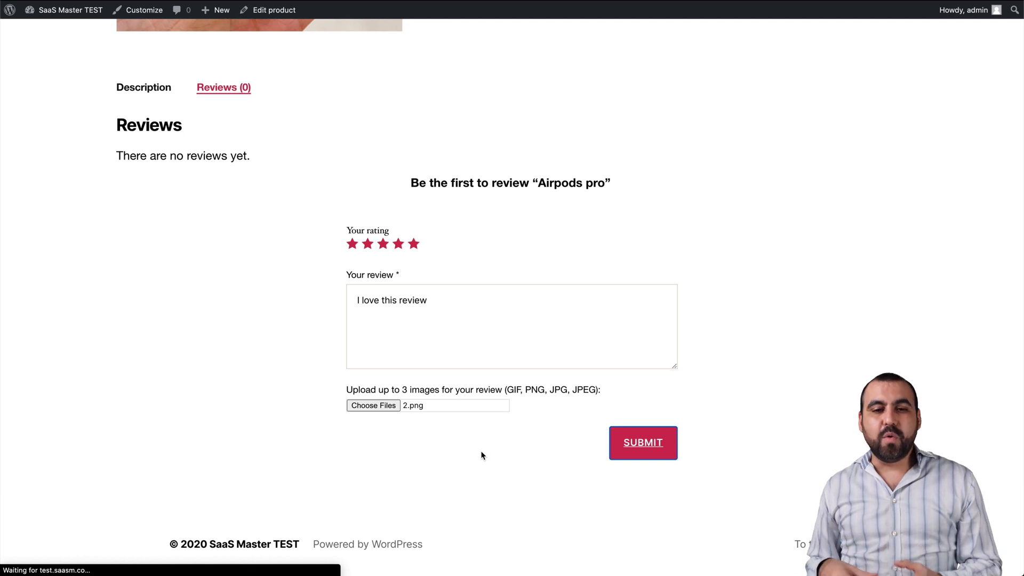
View the posted review with its image, then go back to the Review Extensions settings
left_click(642, 442)
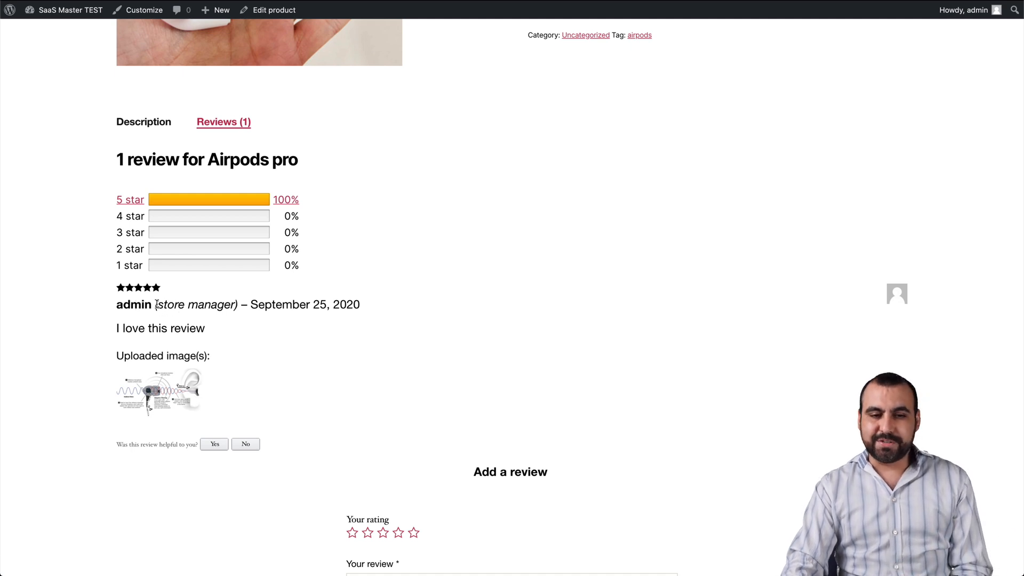
double_click(286, 304)
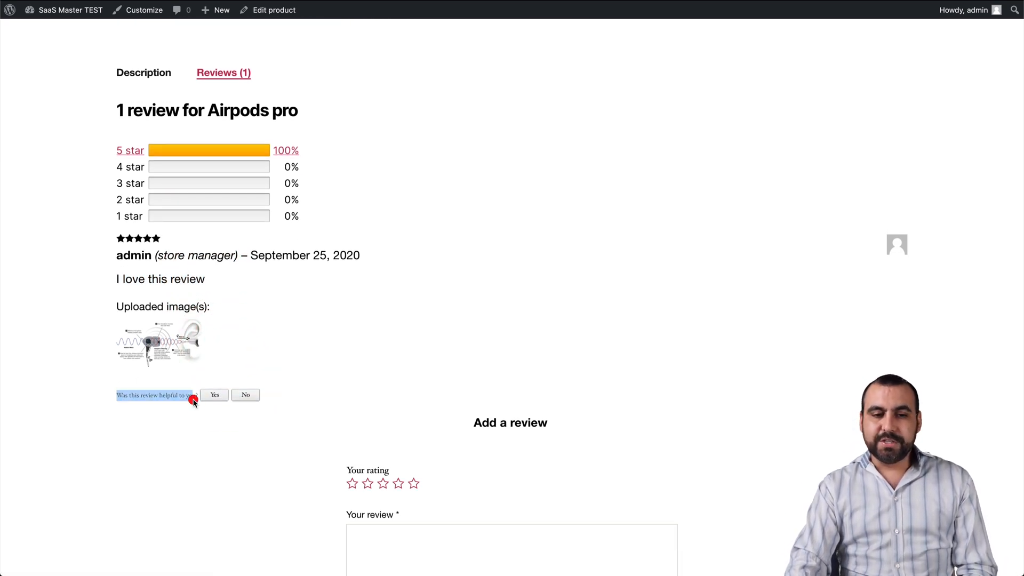
left_click(214, 394)
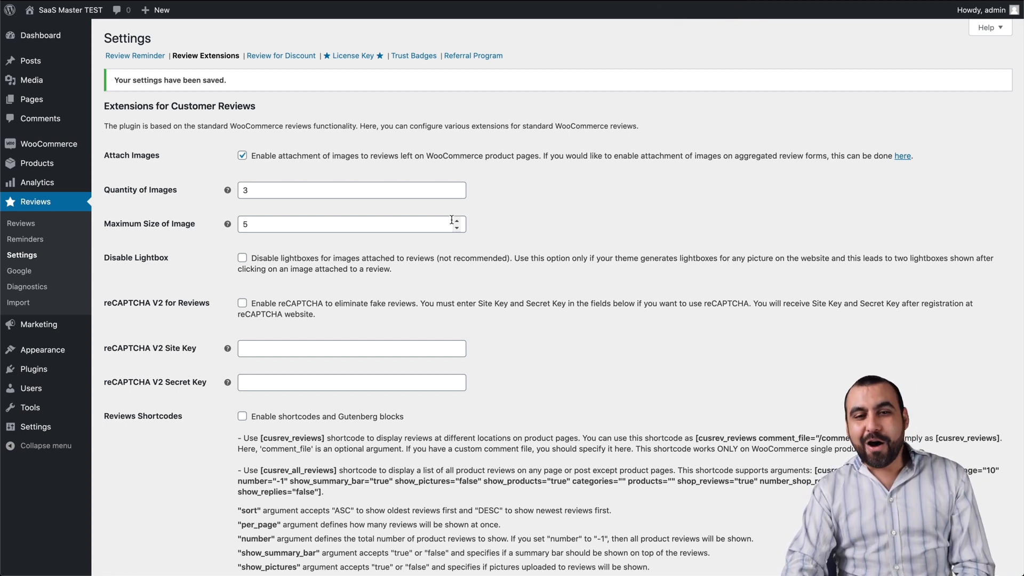
In Review for Discount, keep Existing Coupon as the coupon type and check the coupon search
left_click(281, 55)
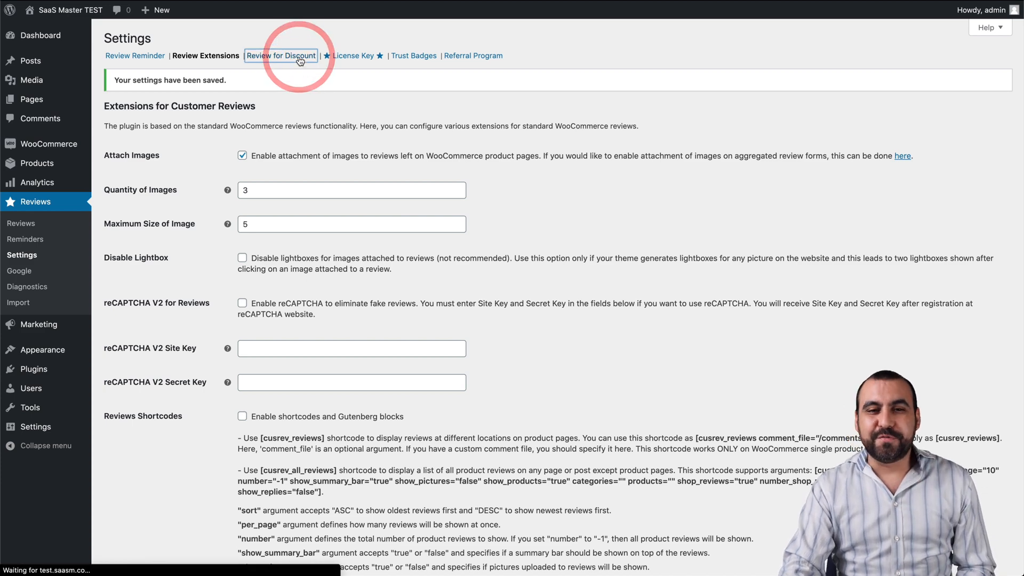
left_click(281, 55)
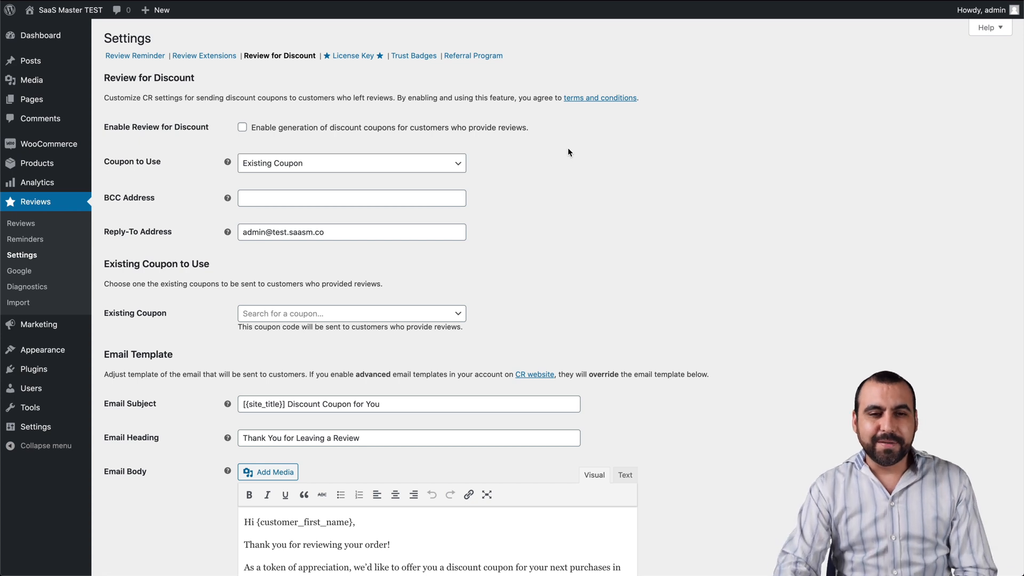
mouse_move(102, 124)
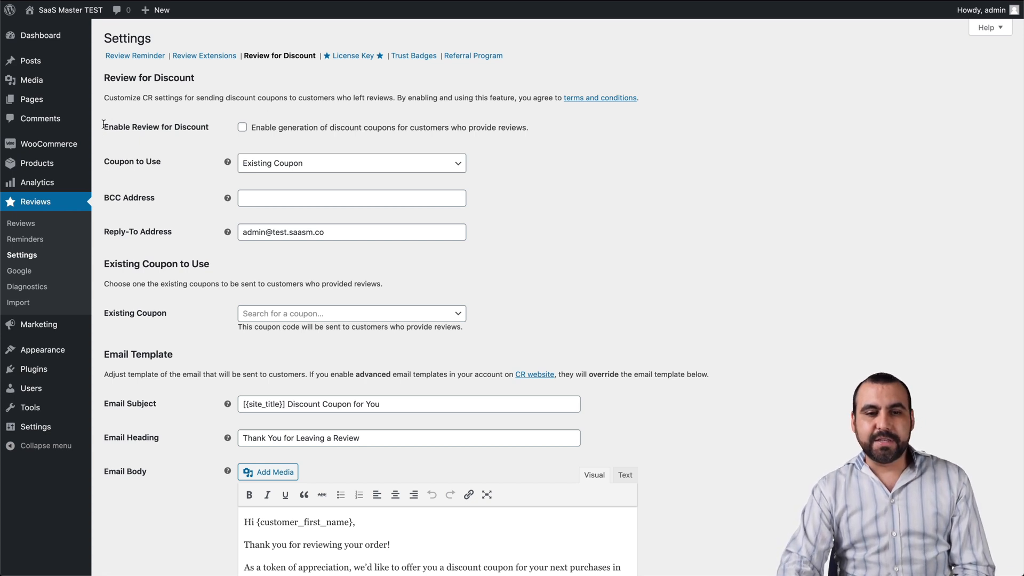
scroll("down", 3)
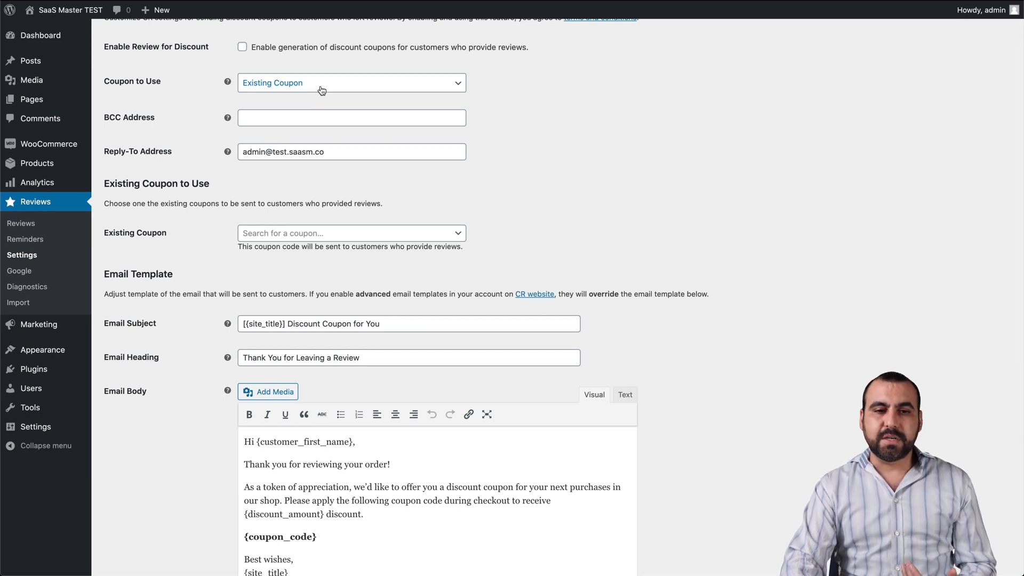
left_click(351, 82)
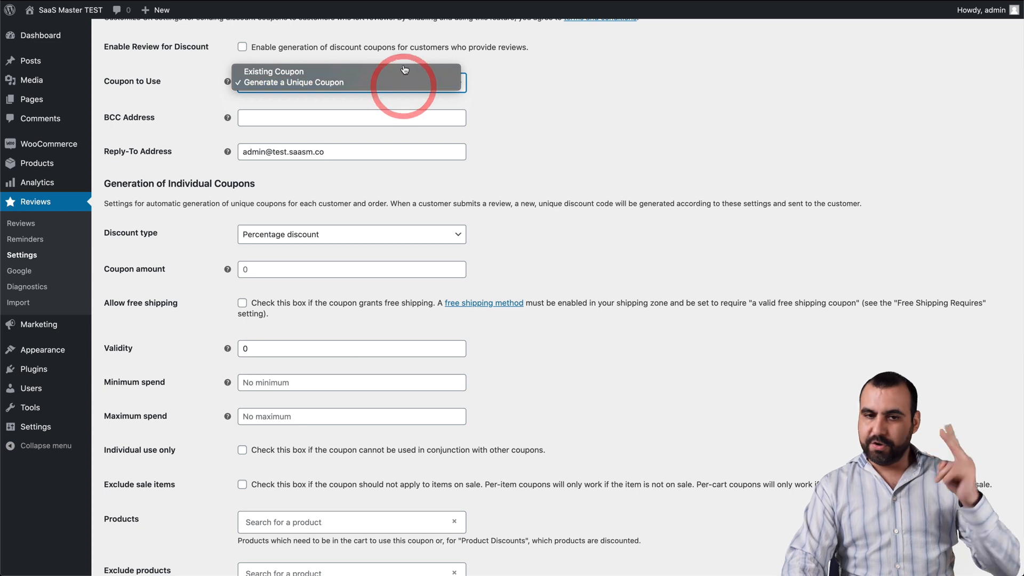
left_click(274, 72)
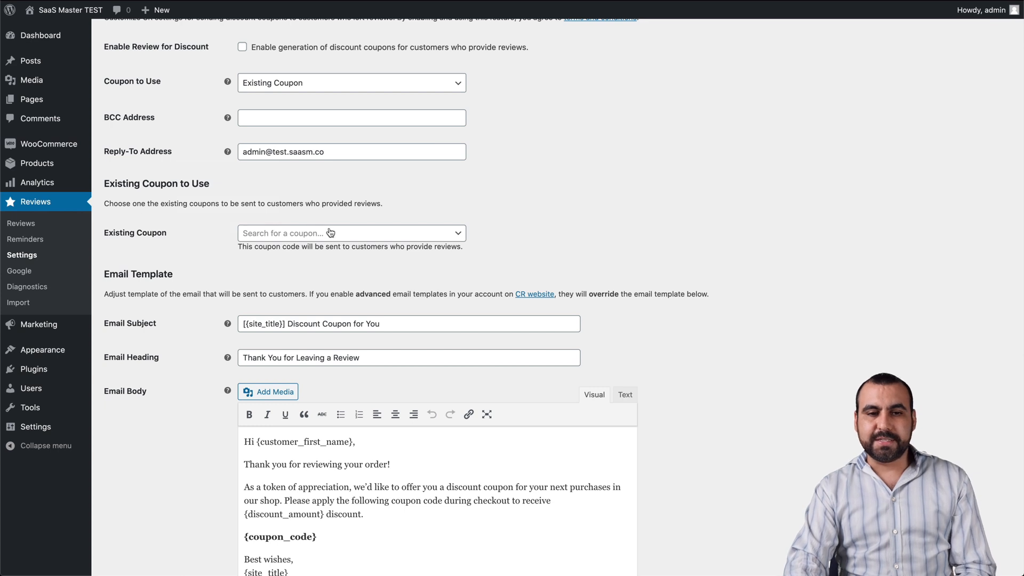
left_click(351, 233)
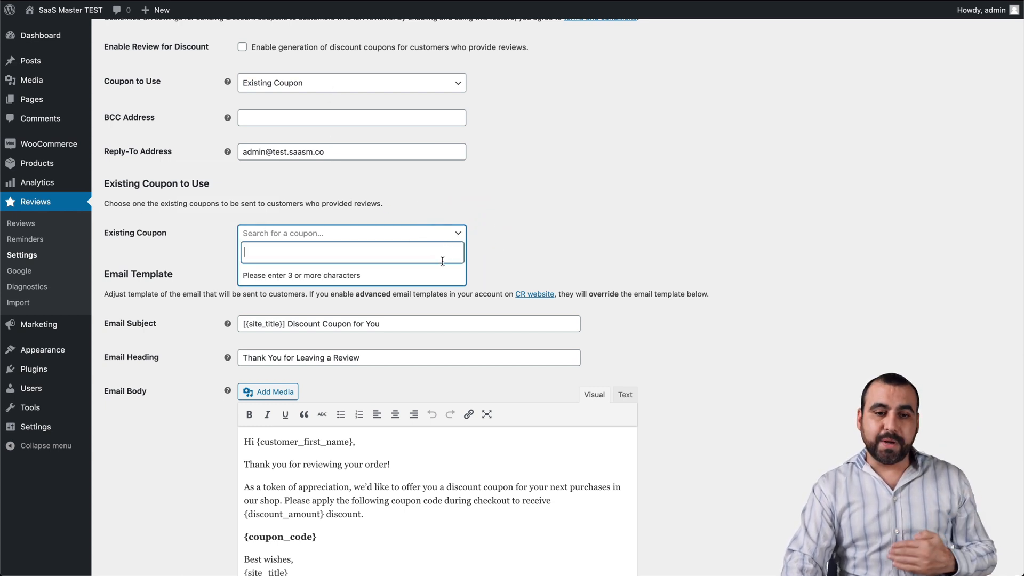
left_click(594, 212)
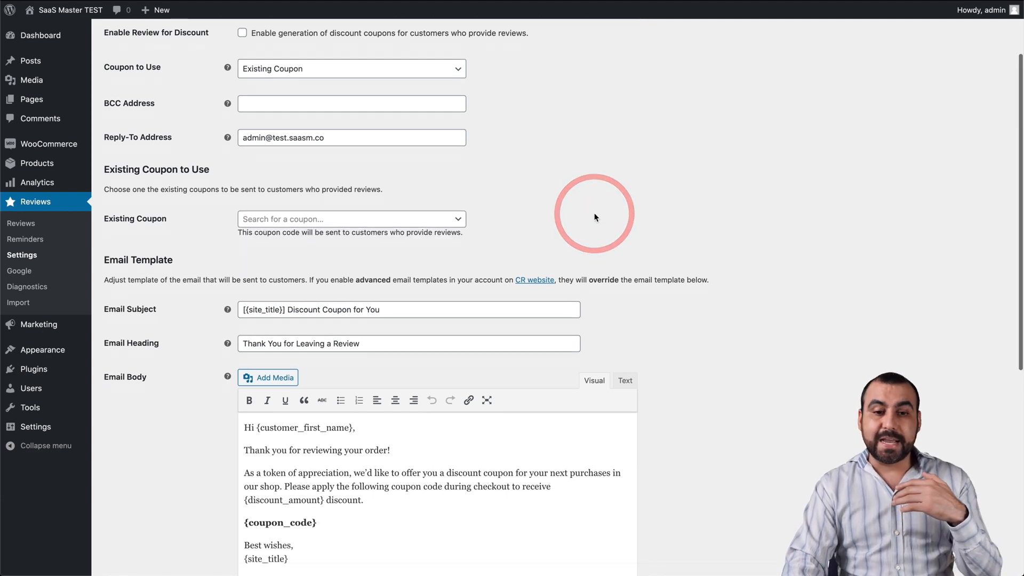
Look through the discount email template, its colors and the test-send option
scroll("down", 3)
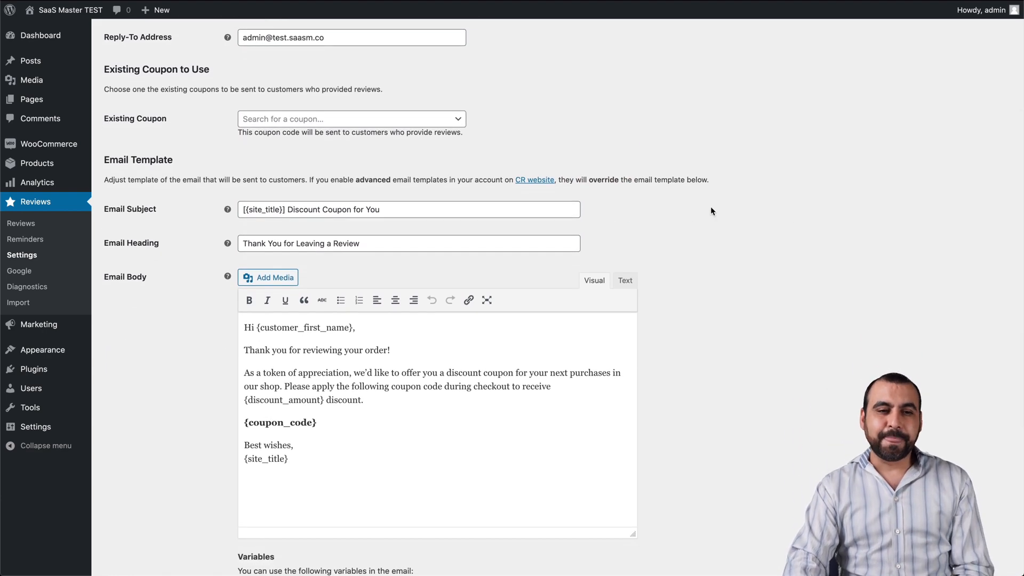
scroll("down", 3)
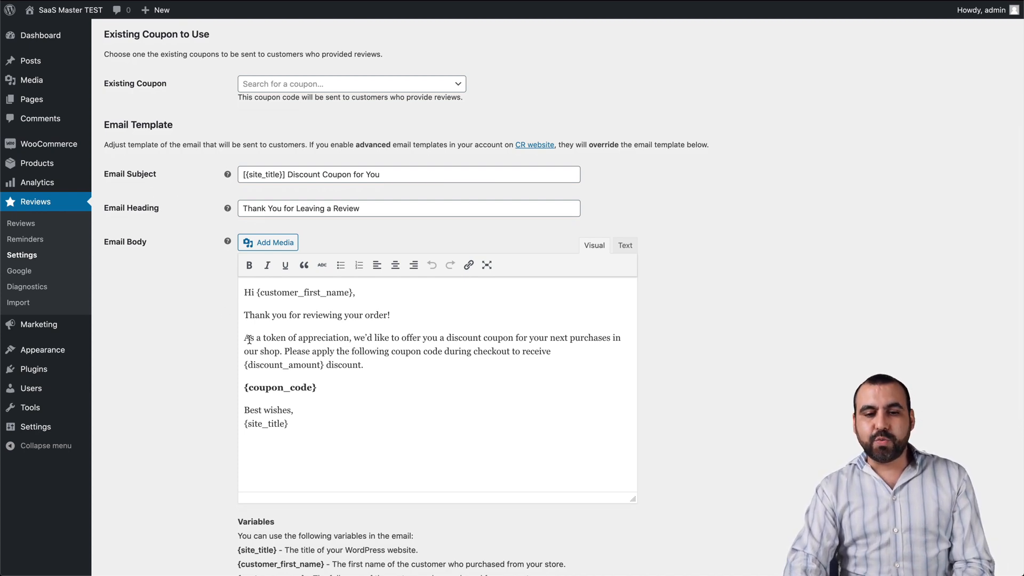
left_click_drag(245, 338, 362, 365)
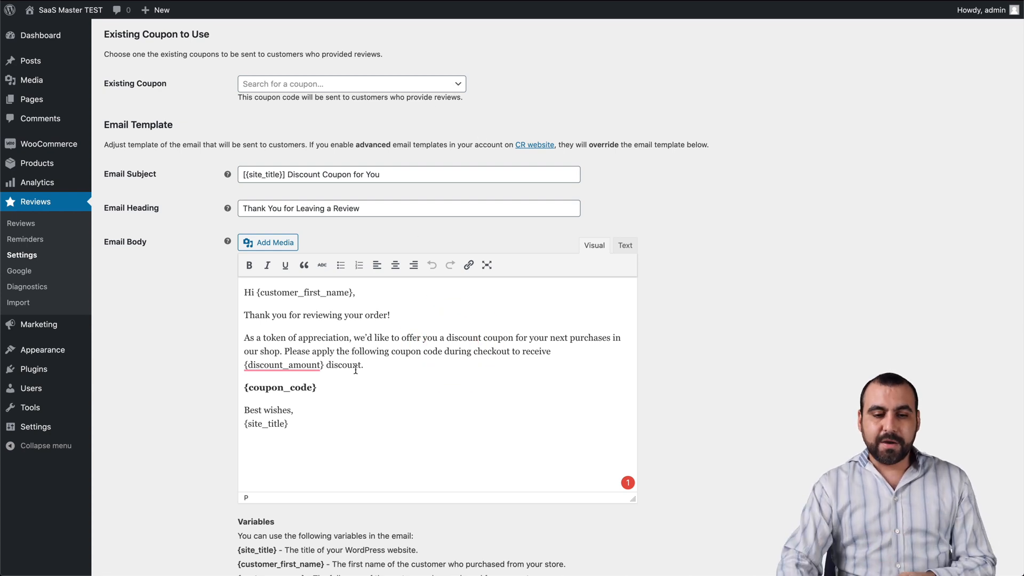
scroll("down", 3)
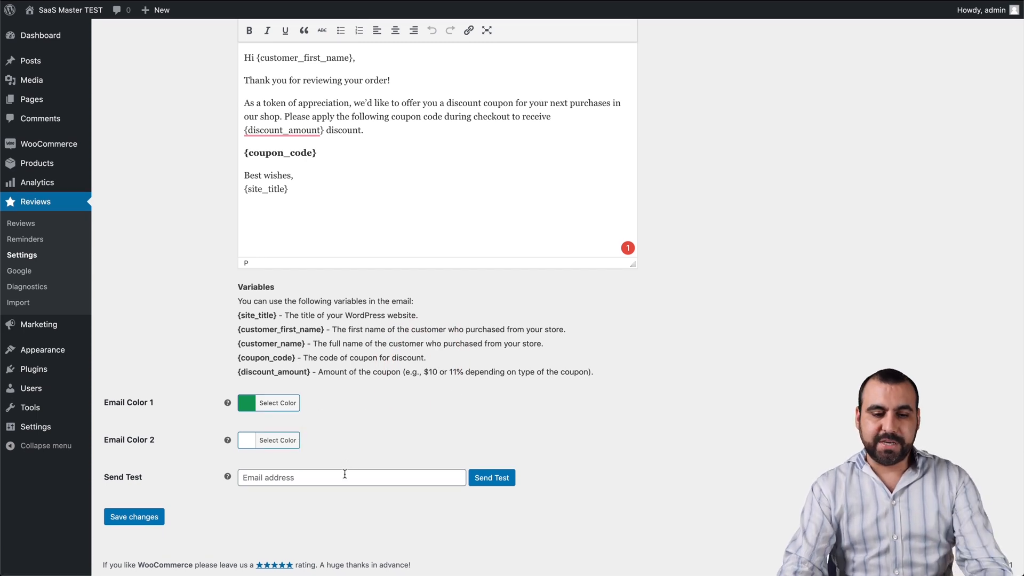
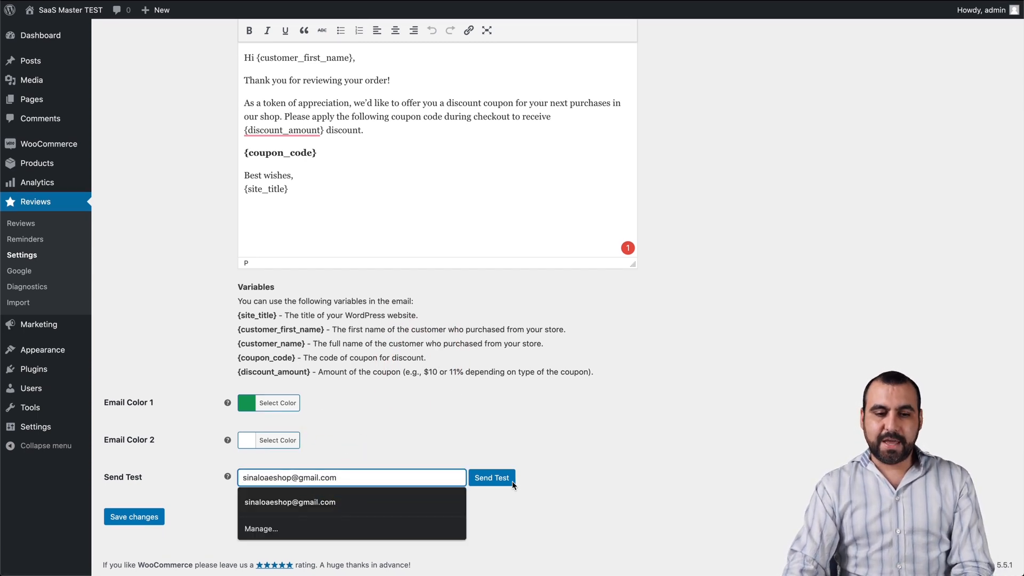
left_click(490, 477)
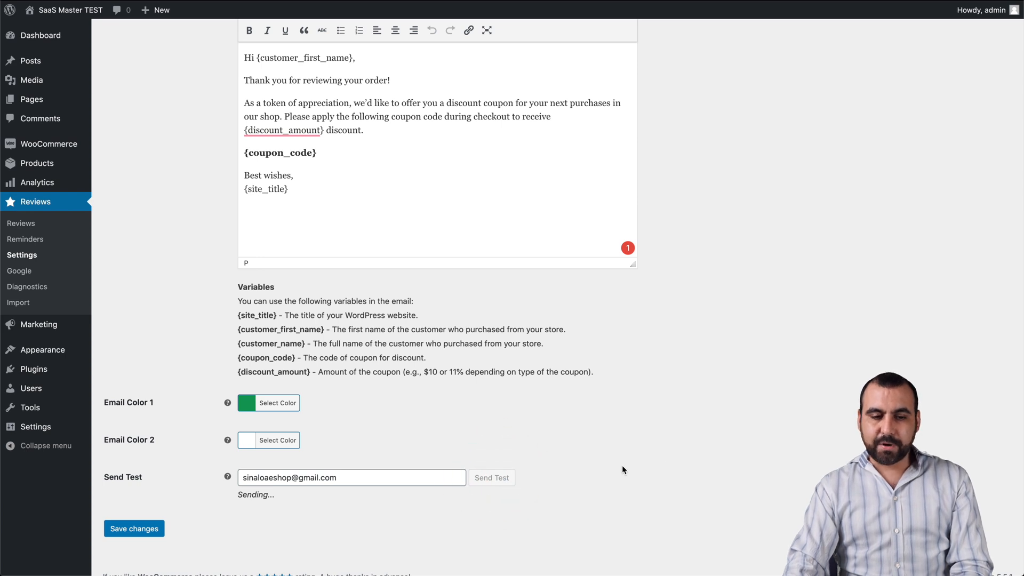
left_click(491, 478)
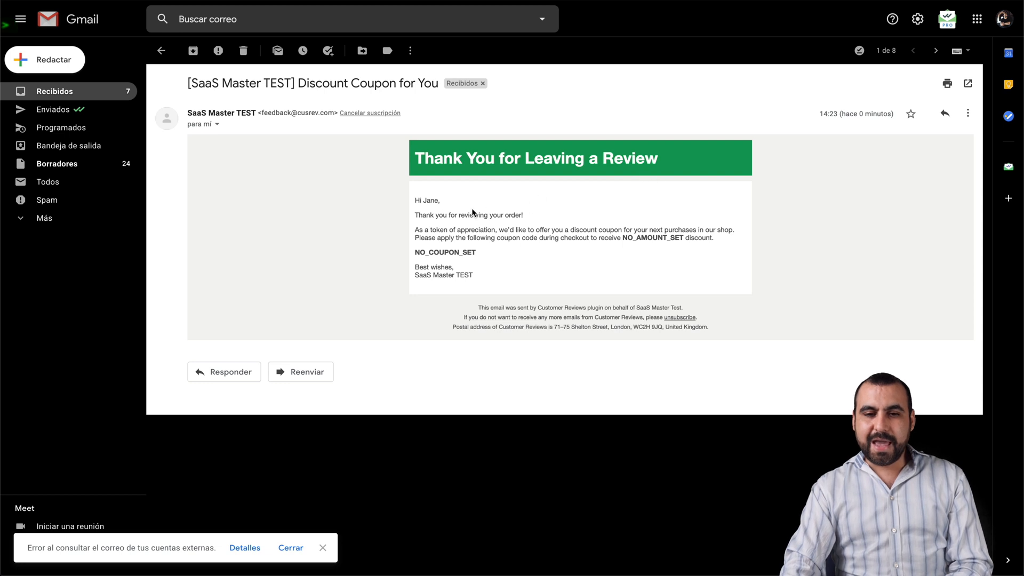
Open the [SaaS Master TEST] Discount Coupon for You message in Gmail
left_click(536, 218)
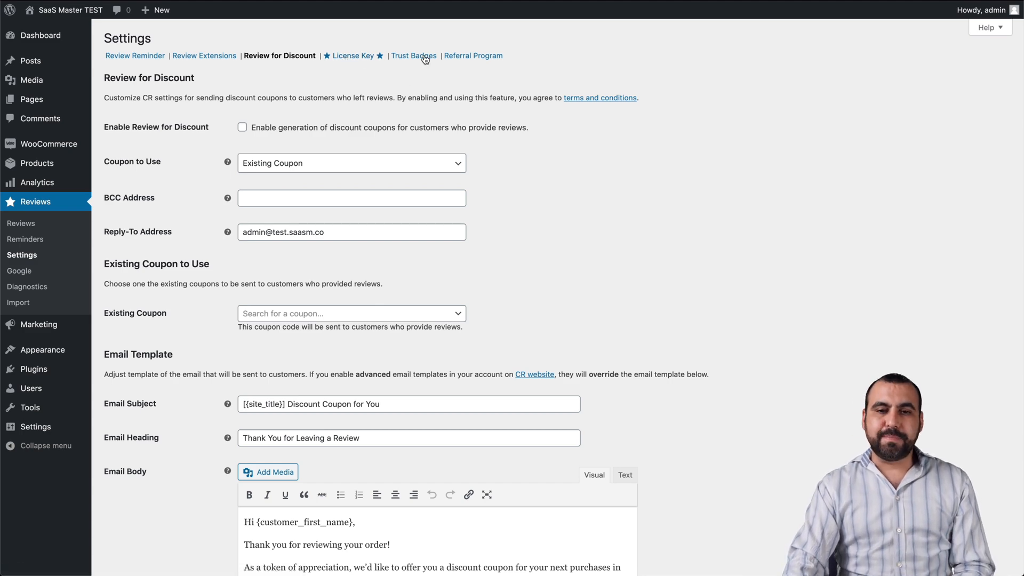
Go to the Trust Badges settings after viewing CusRev's top-rated products
left_click(413, 56)
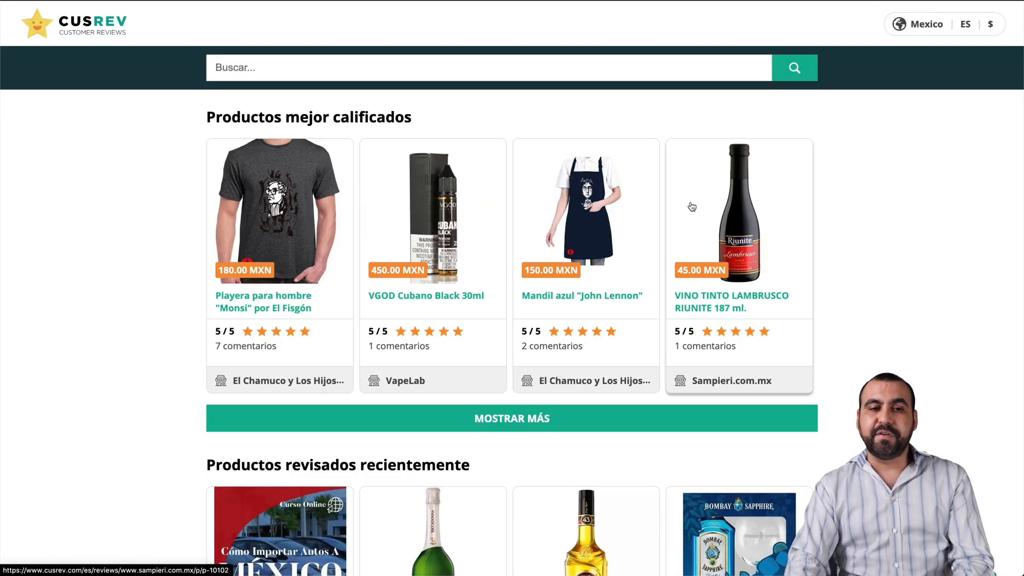
mouse_move(733, 226)
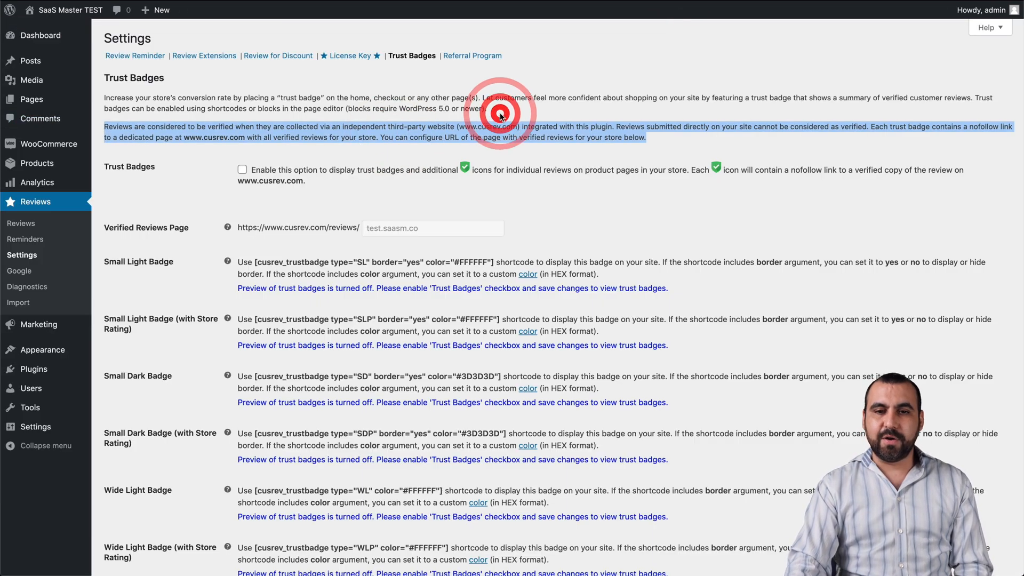
Show the Referral Program settings, with referral tracking still disabled
left_click(473, 56)
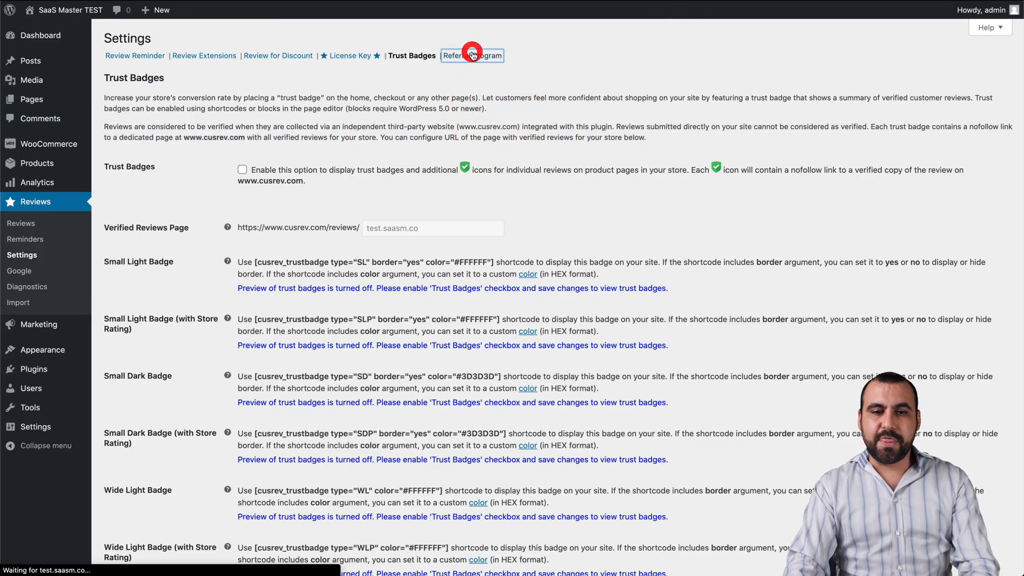
left_click(472, 55)
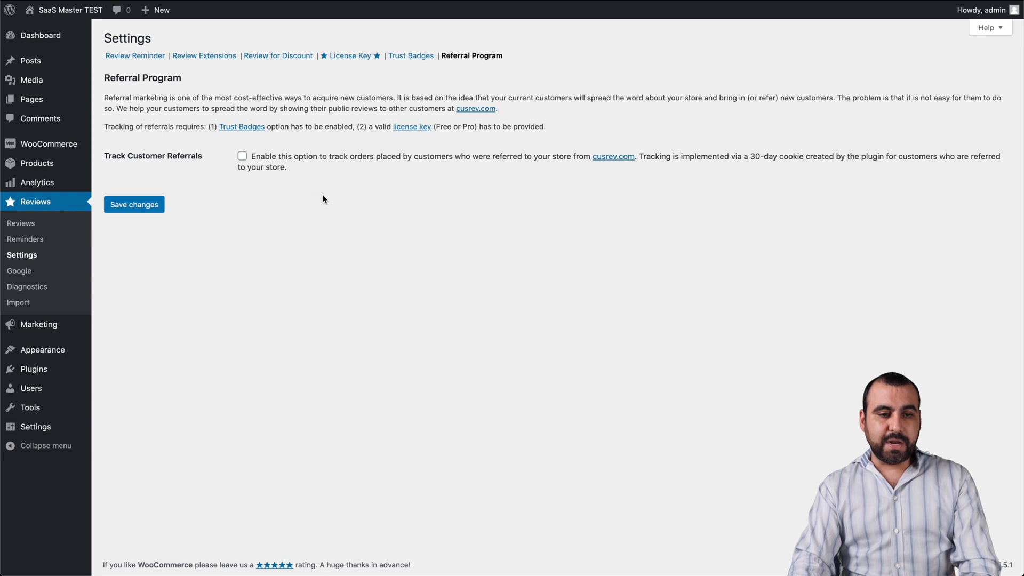
mouse_move(19, 270)
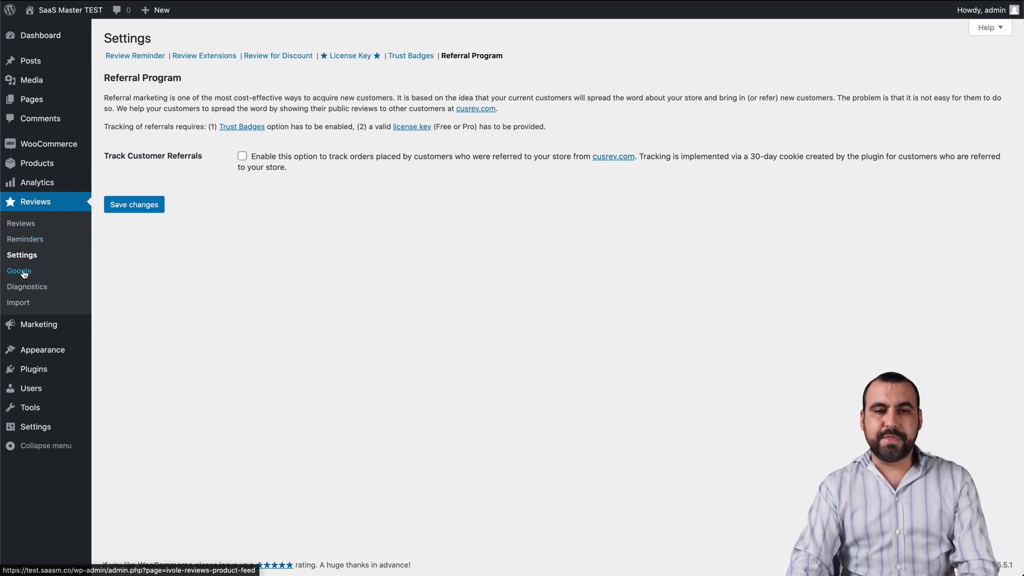
Review the Google Services Overview showing product feed and review feed not yet enabled
left_click(19, 270)
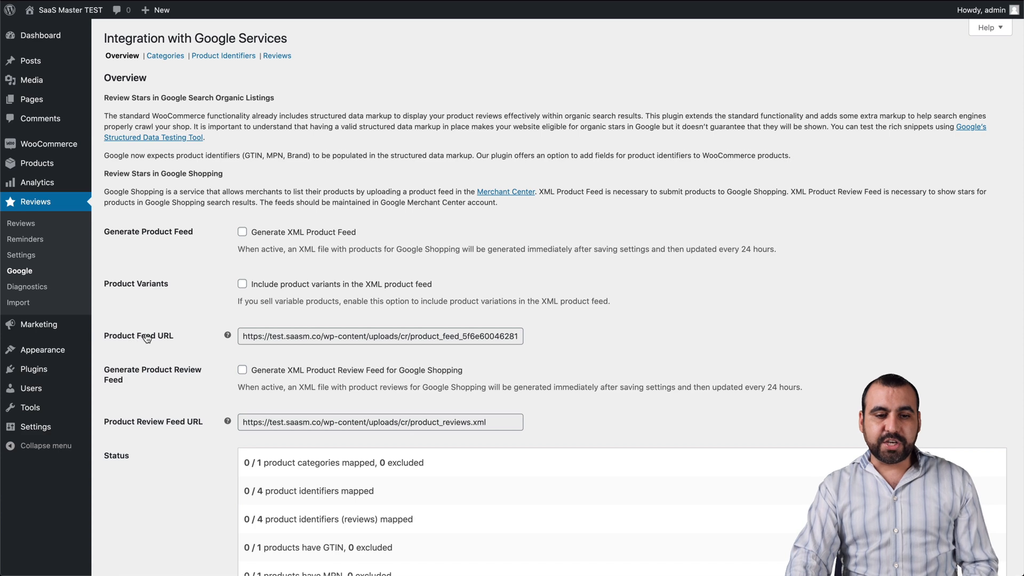
scroll("down", 3)
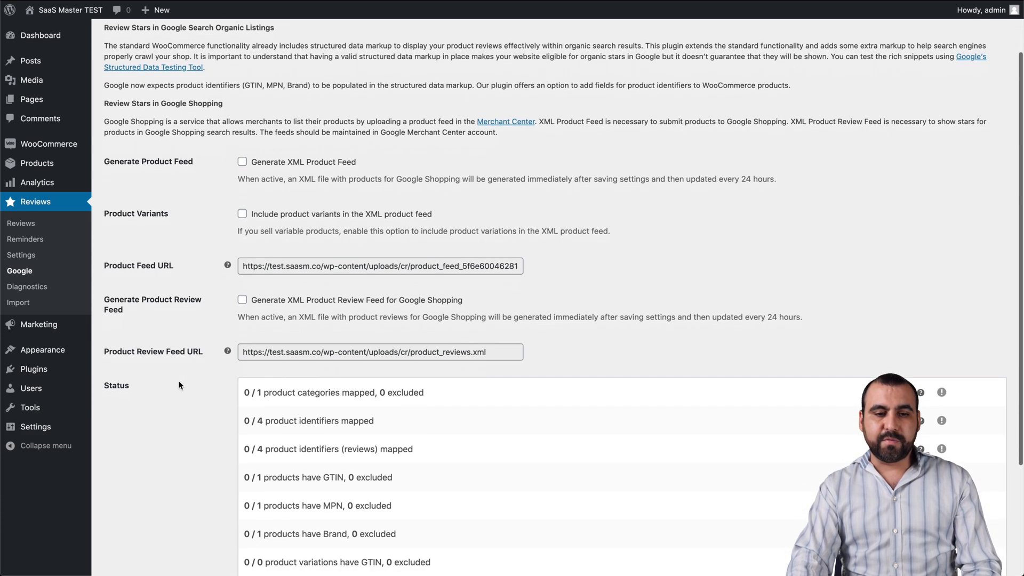
scroll("down", 3)
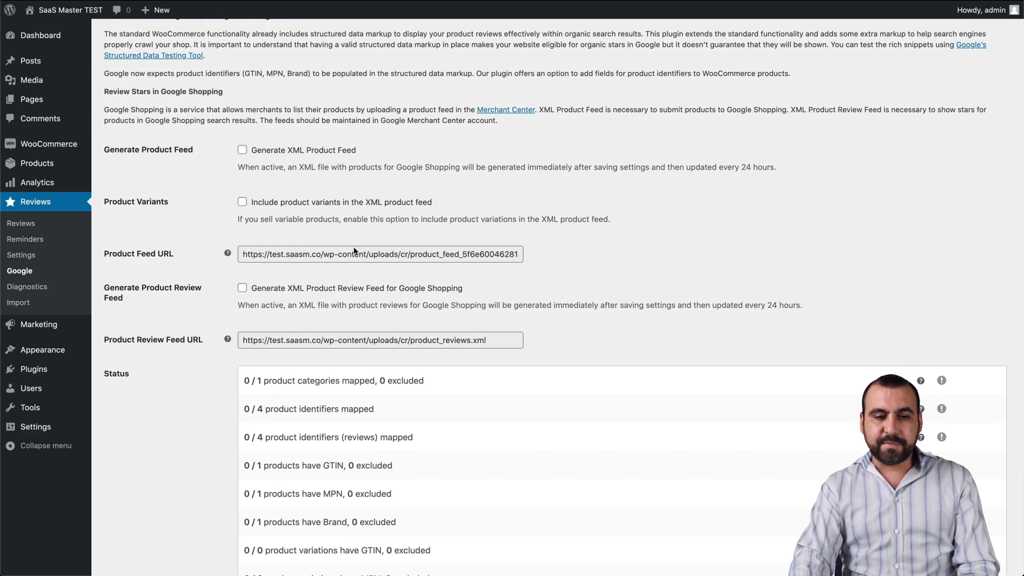